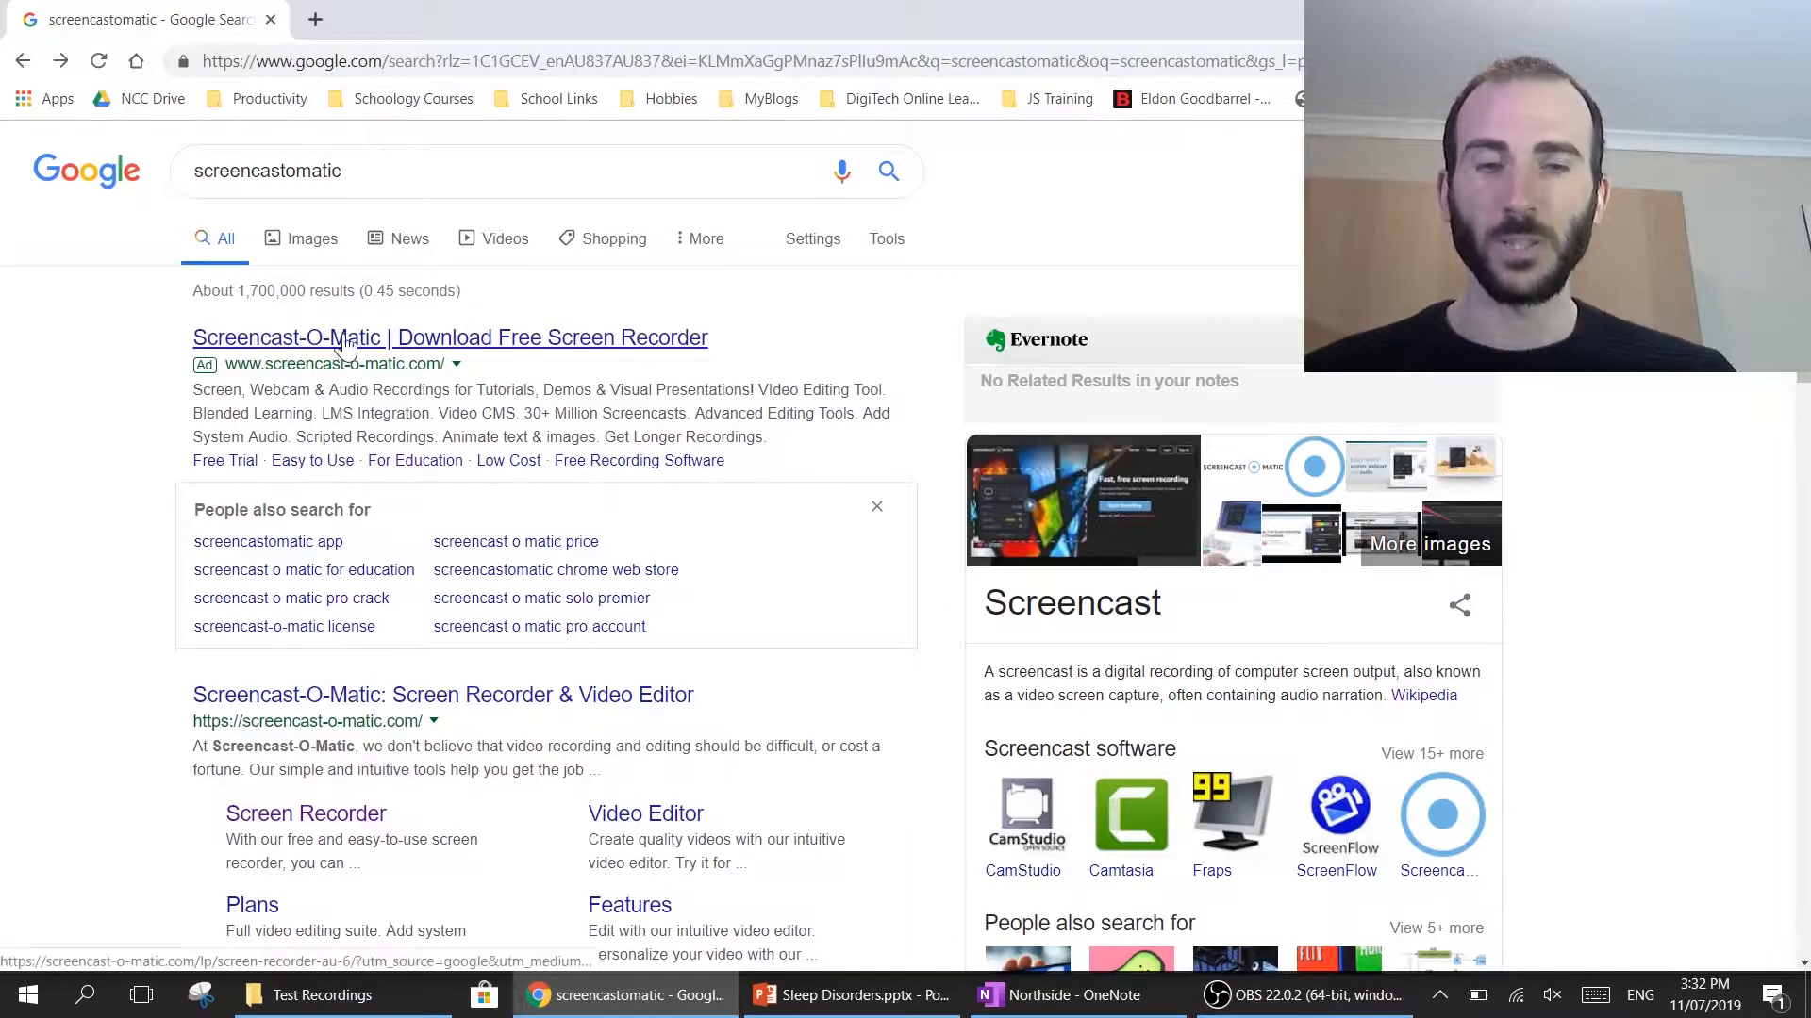
Go from the Google results to the Screencast-O-Matic site and scroll down its landing page.
left_click(451, 337)
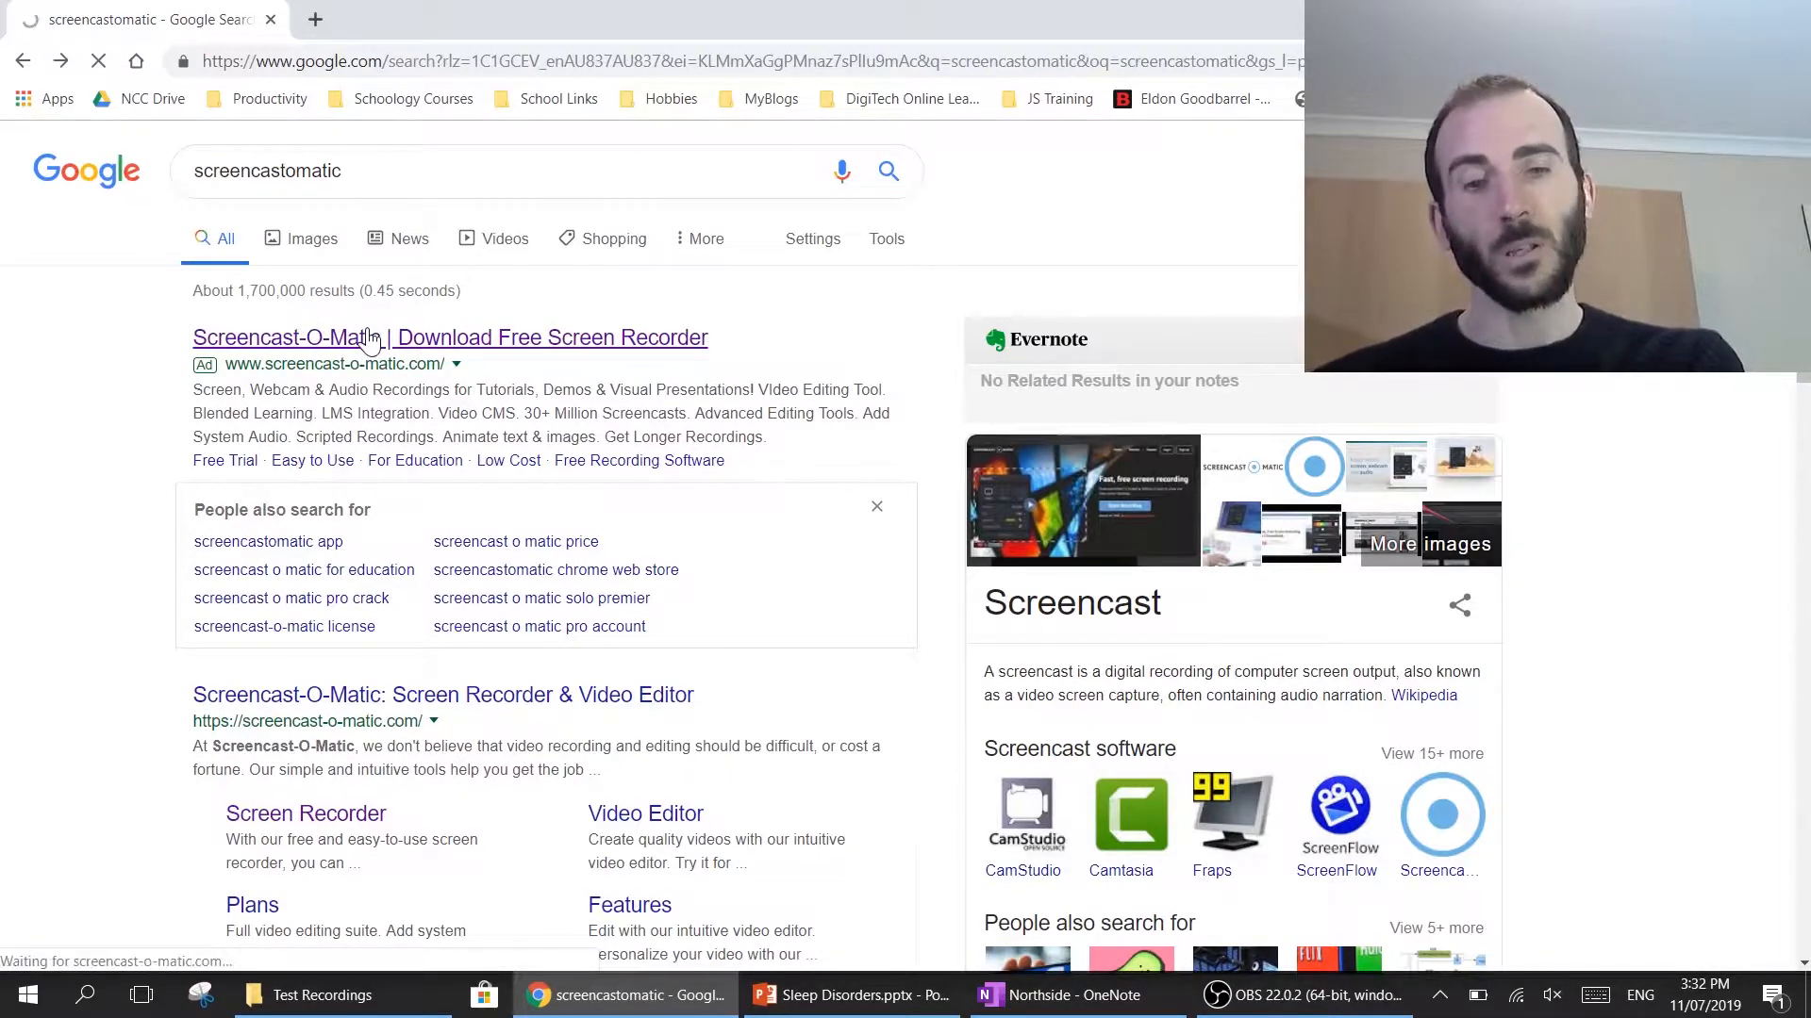
left_click(451, 338)
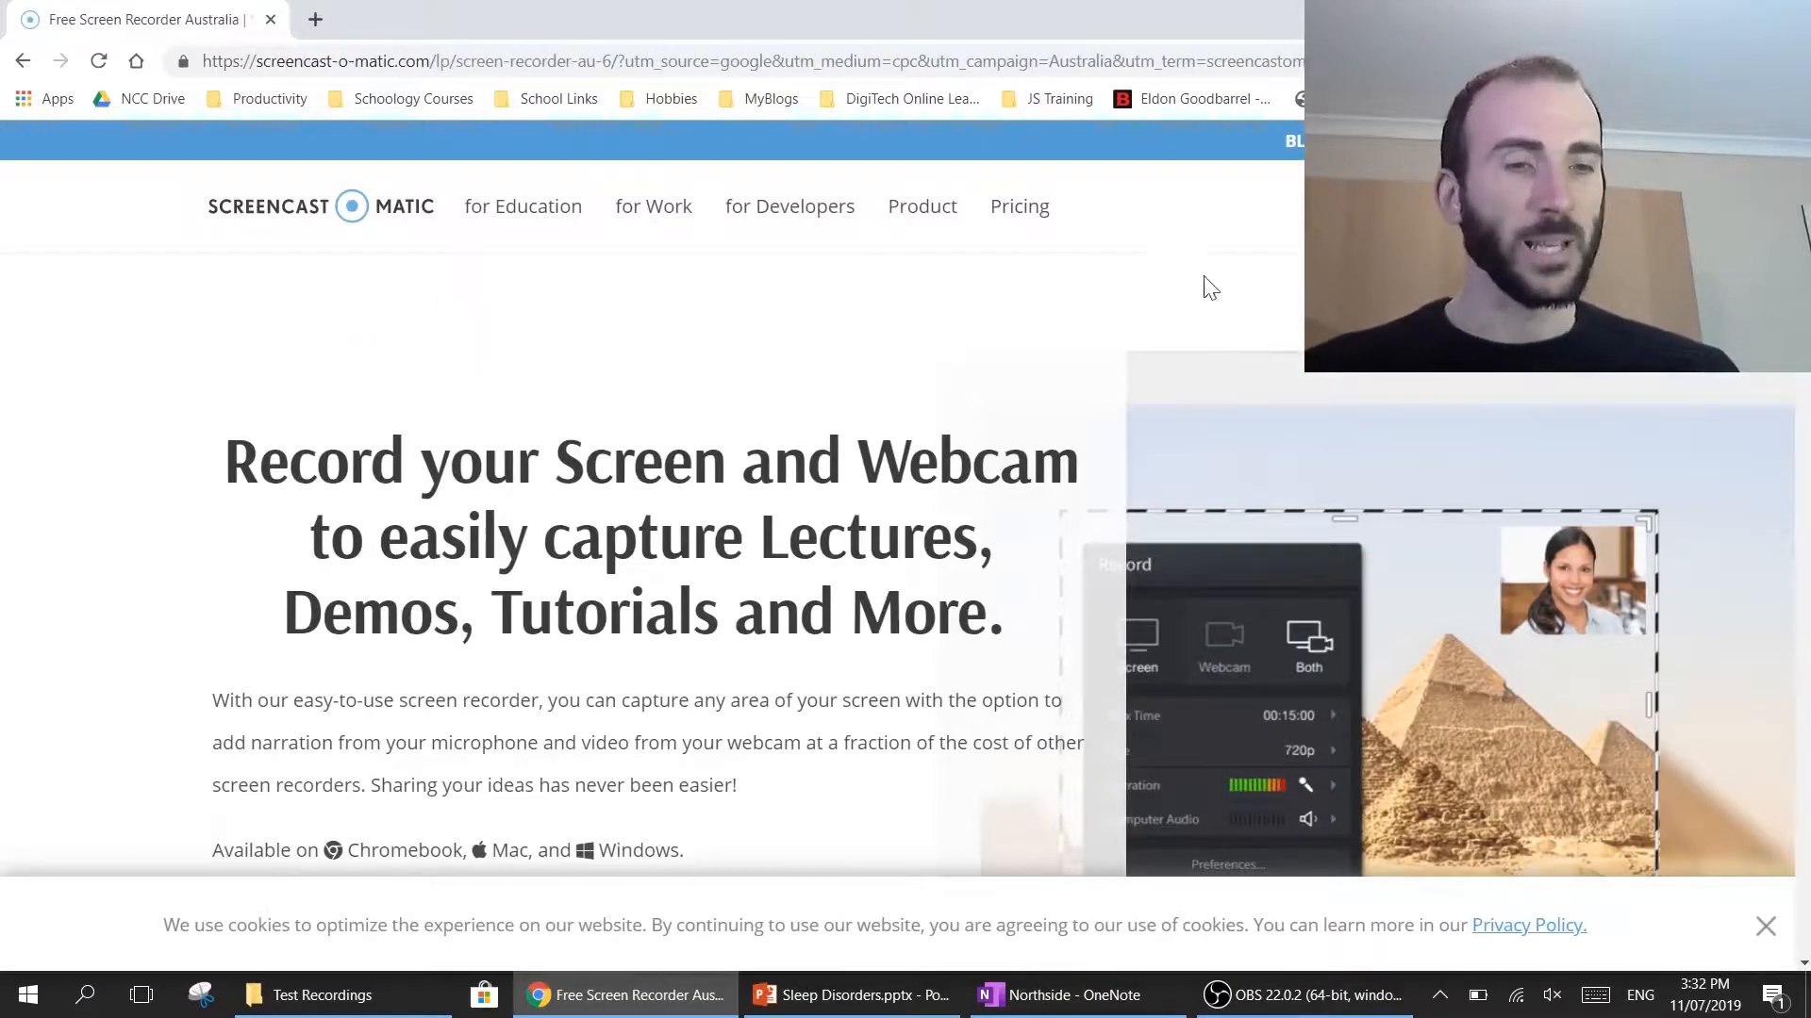
scroll("down", 3)
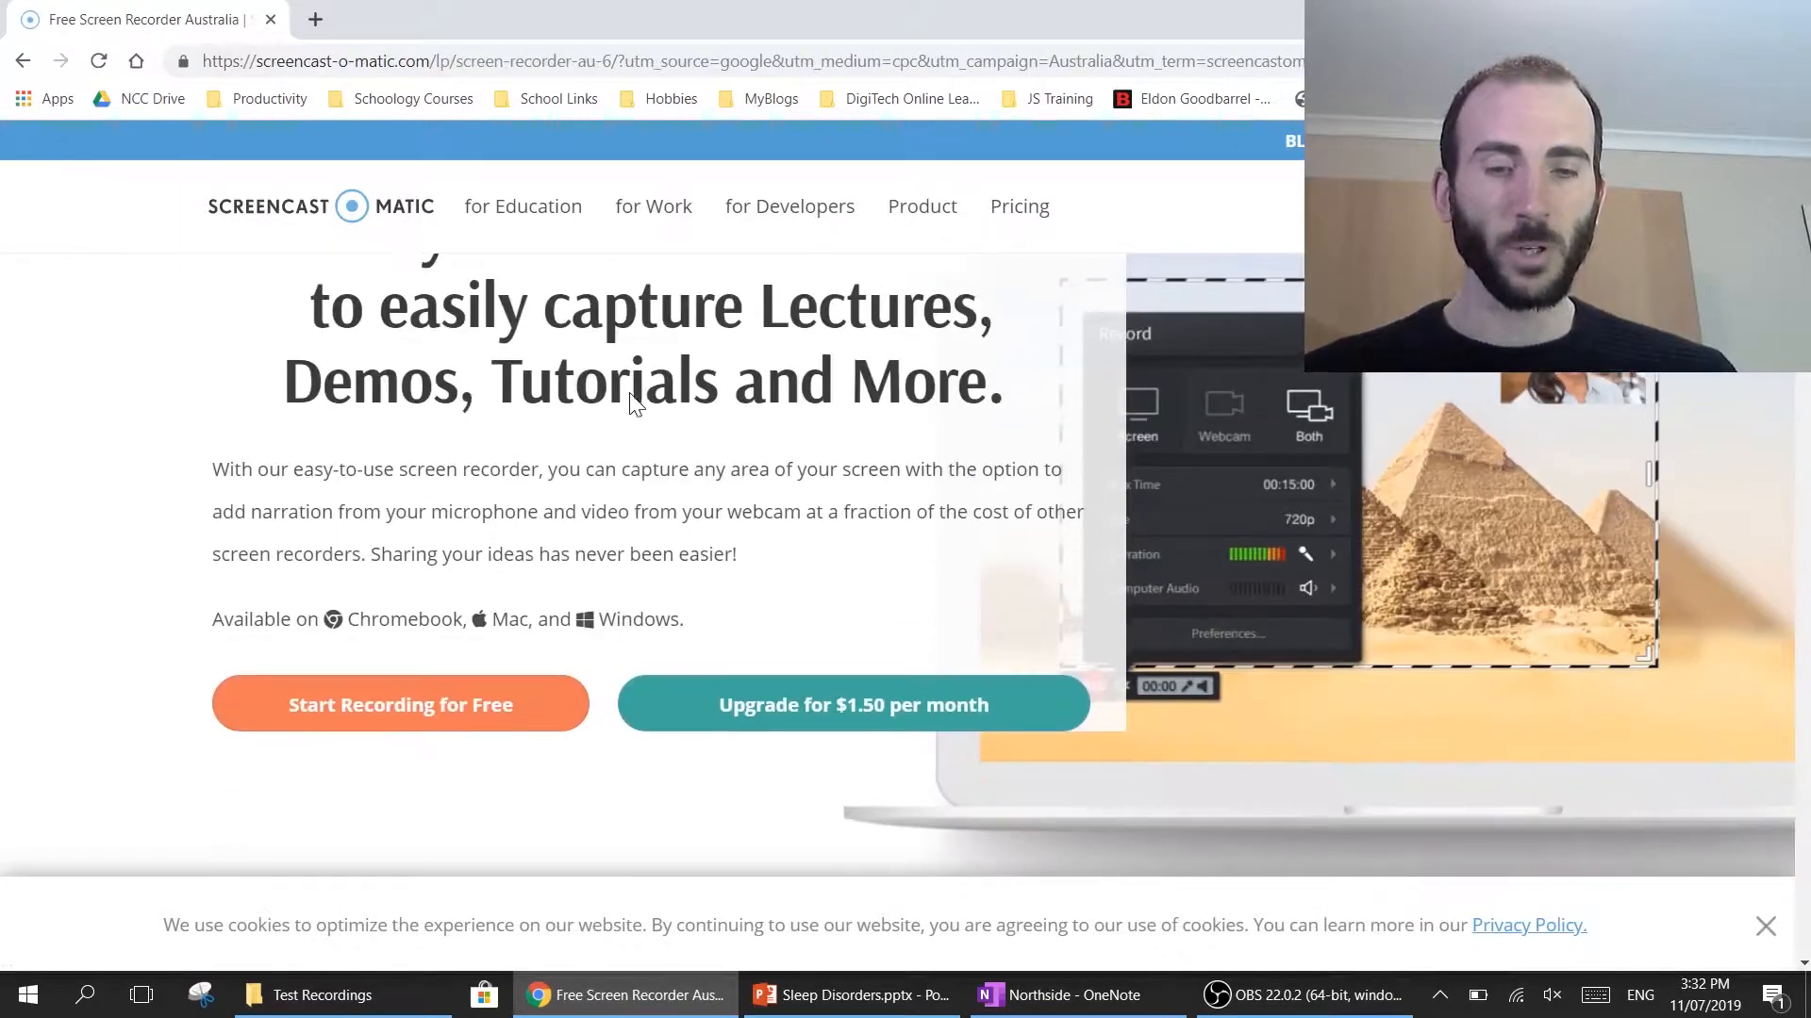
scroll("down", 3)
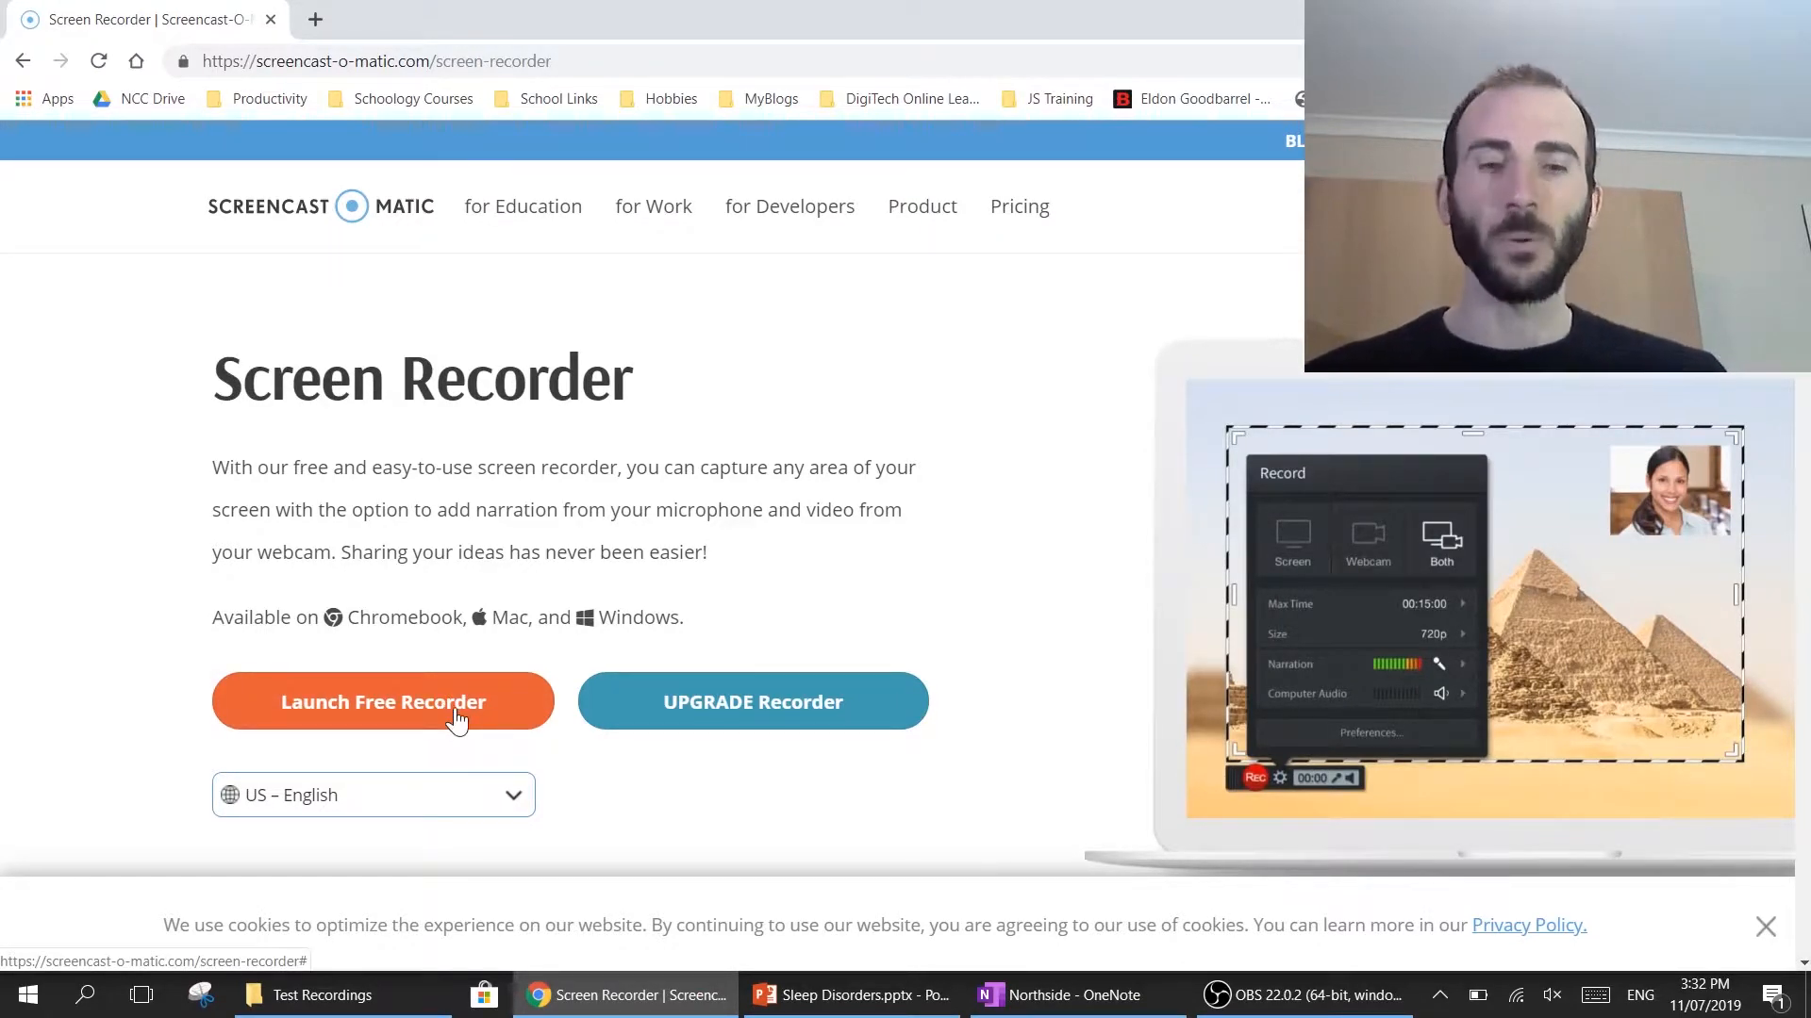
Launch the free recorder and allow the Screen Recorder Launcher v2.0 to open.
left_click(382, 701)
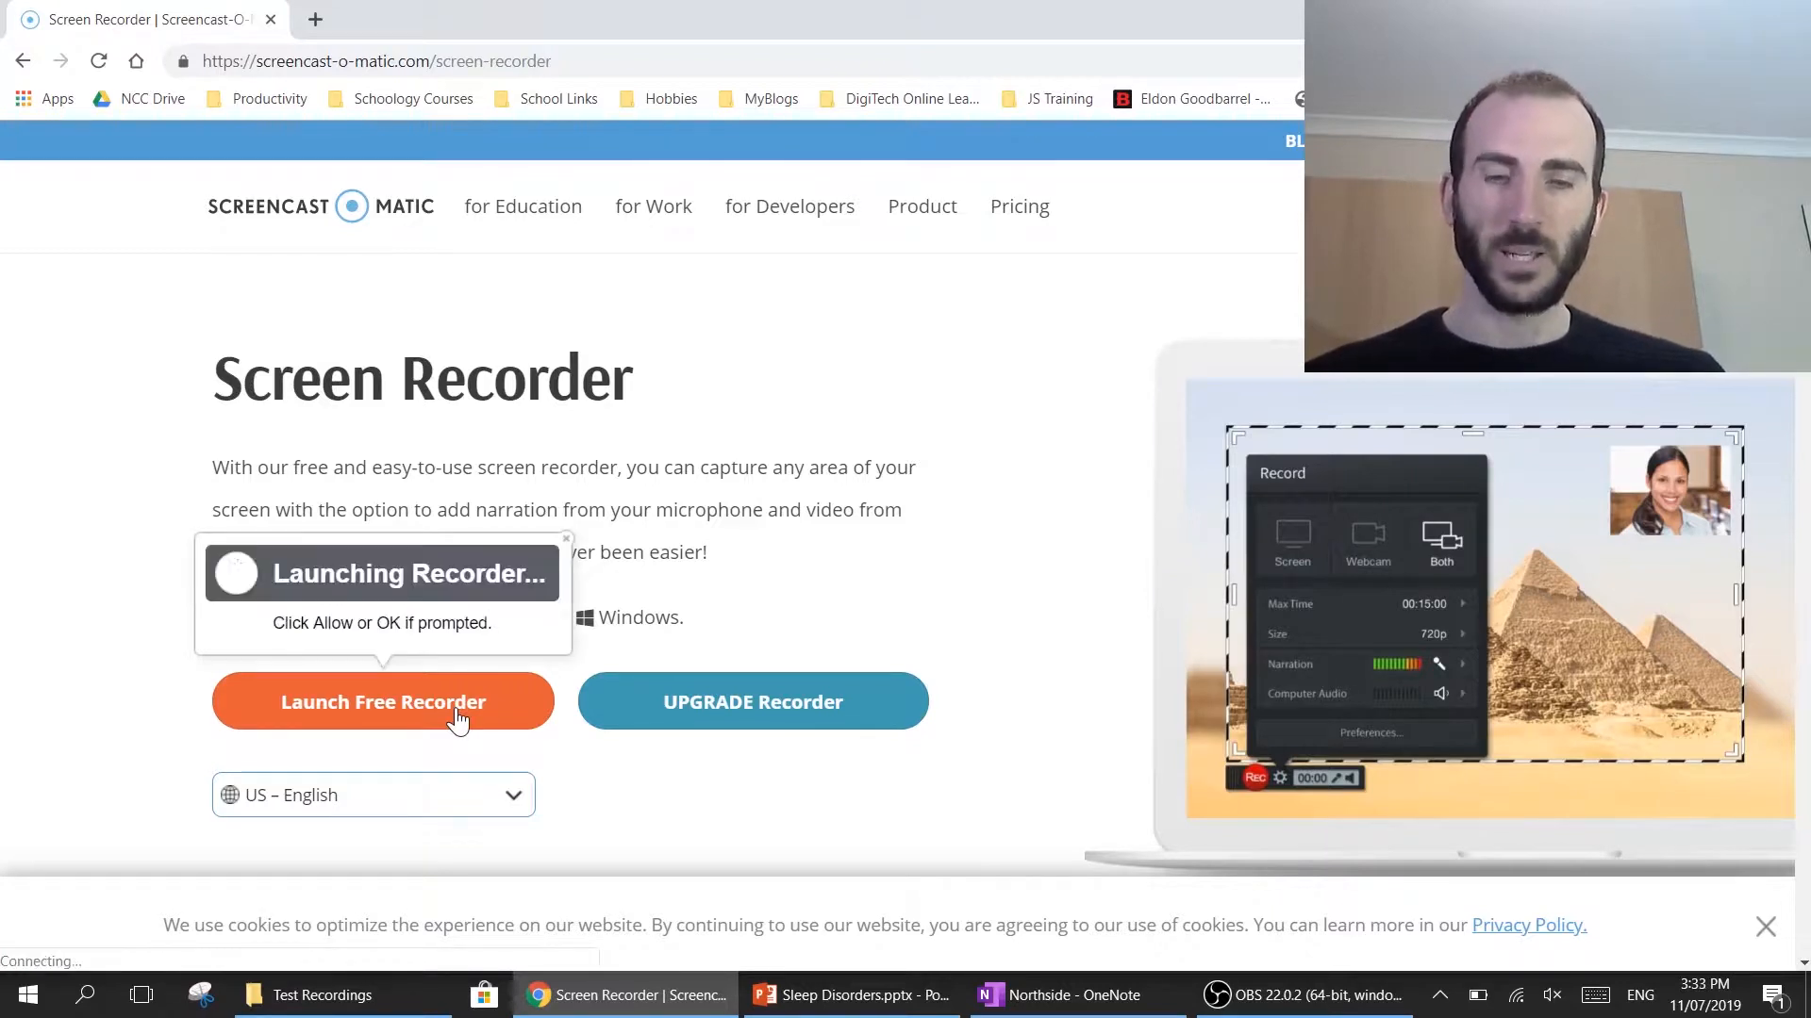
left_click(383, 702)
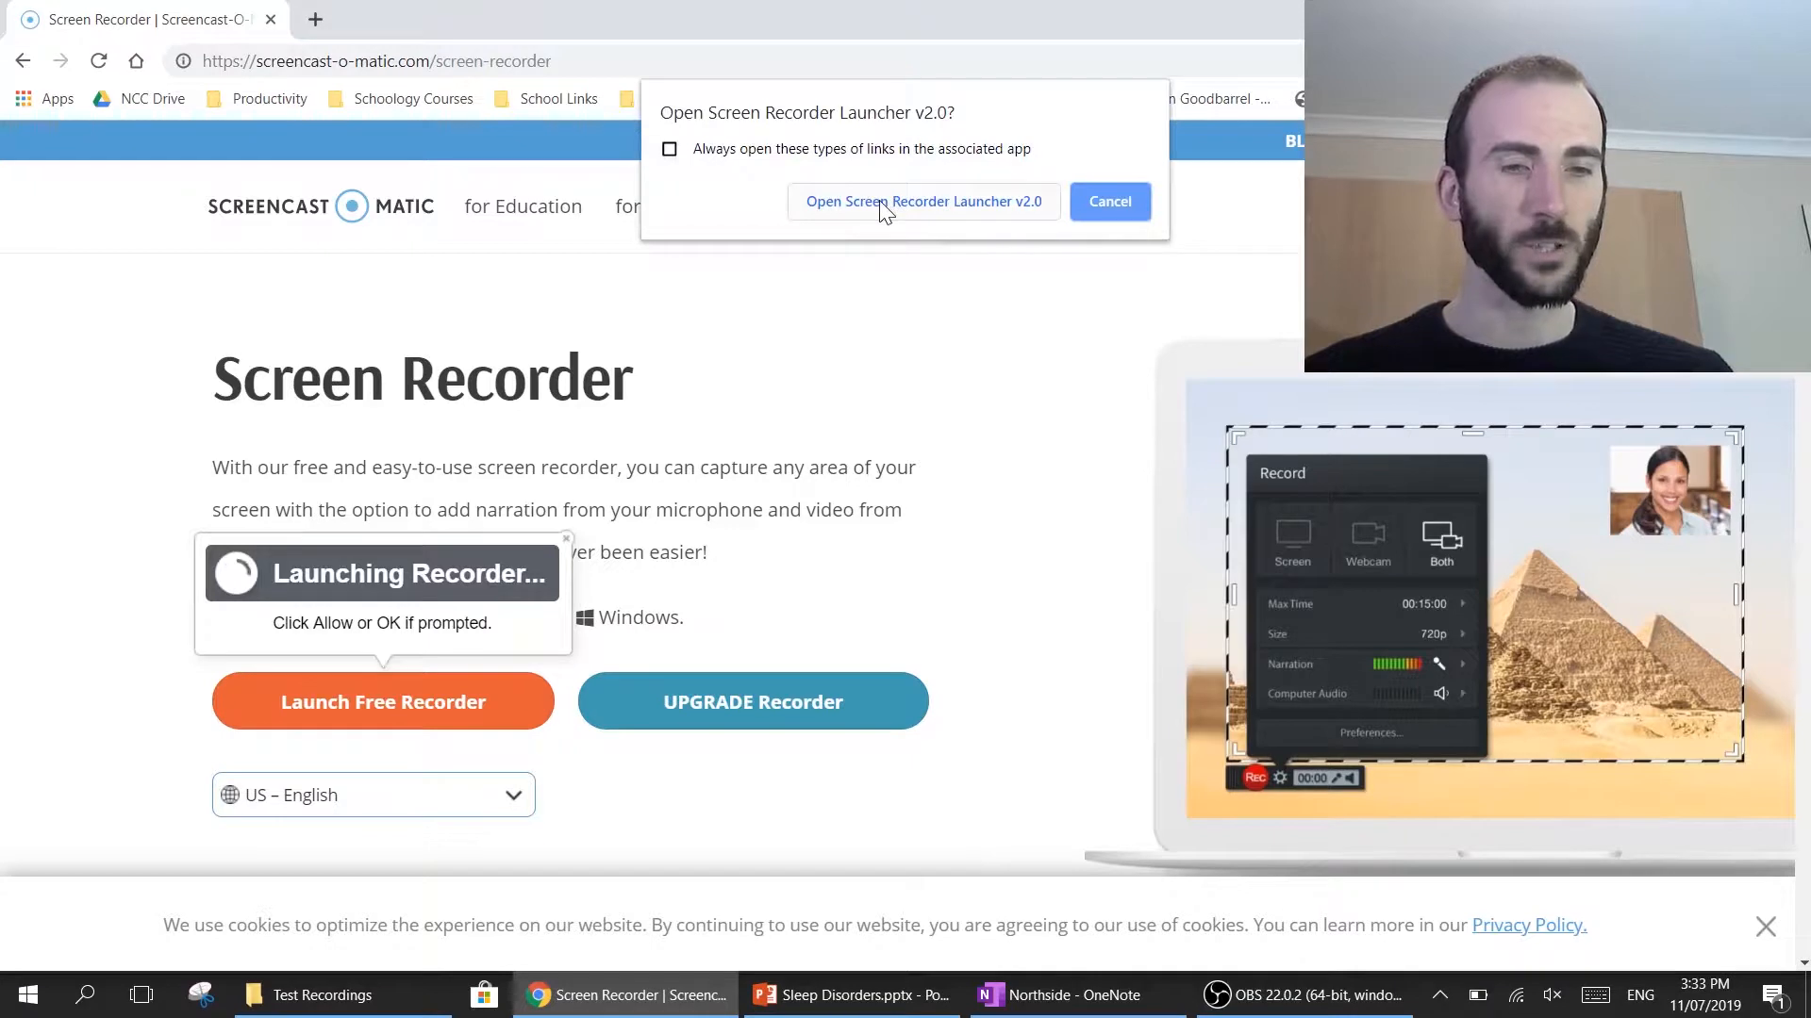
left_click(923, 202)
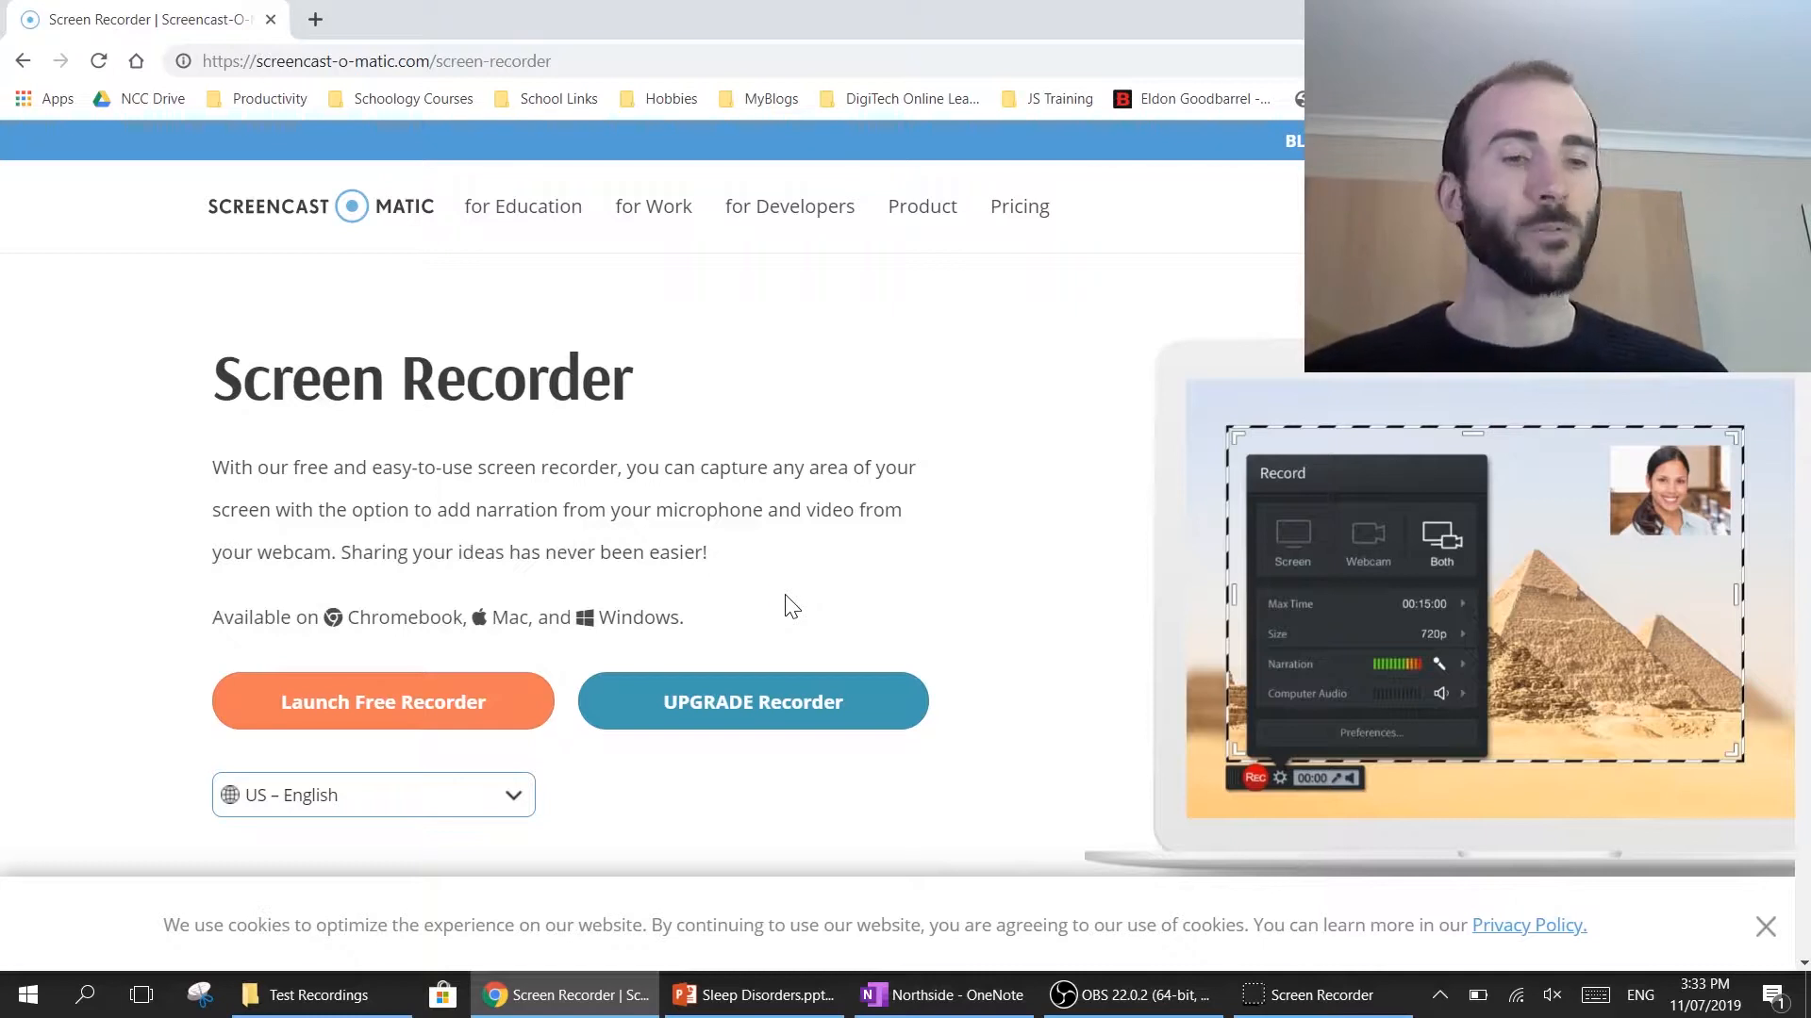
Keep Both selected and set the recording size to Fullscreen (1080p).
left_click(383, 701)
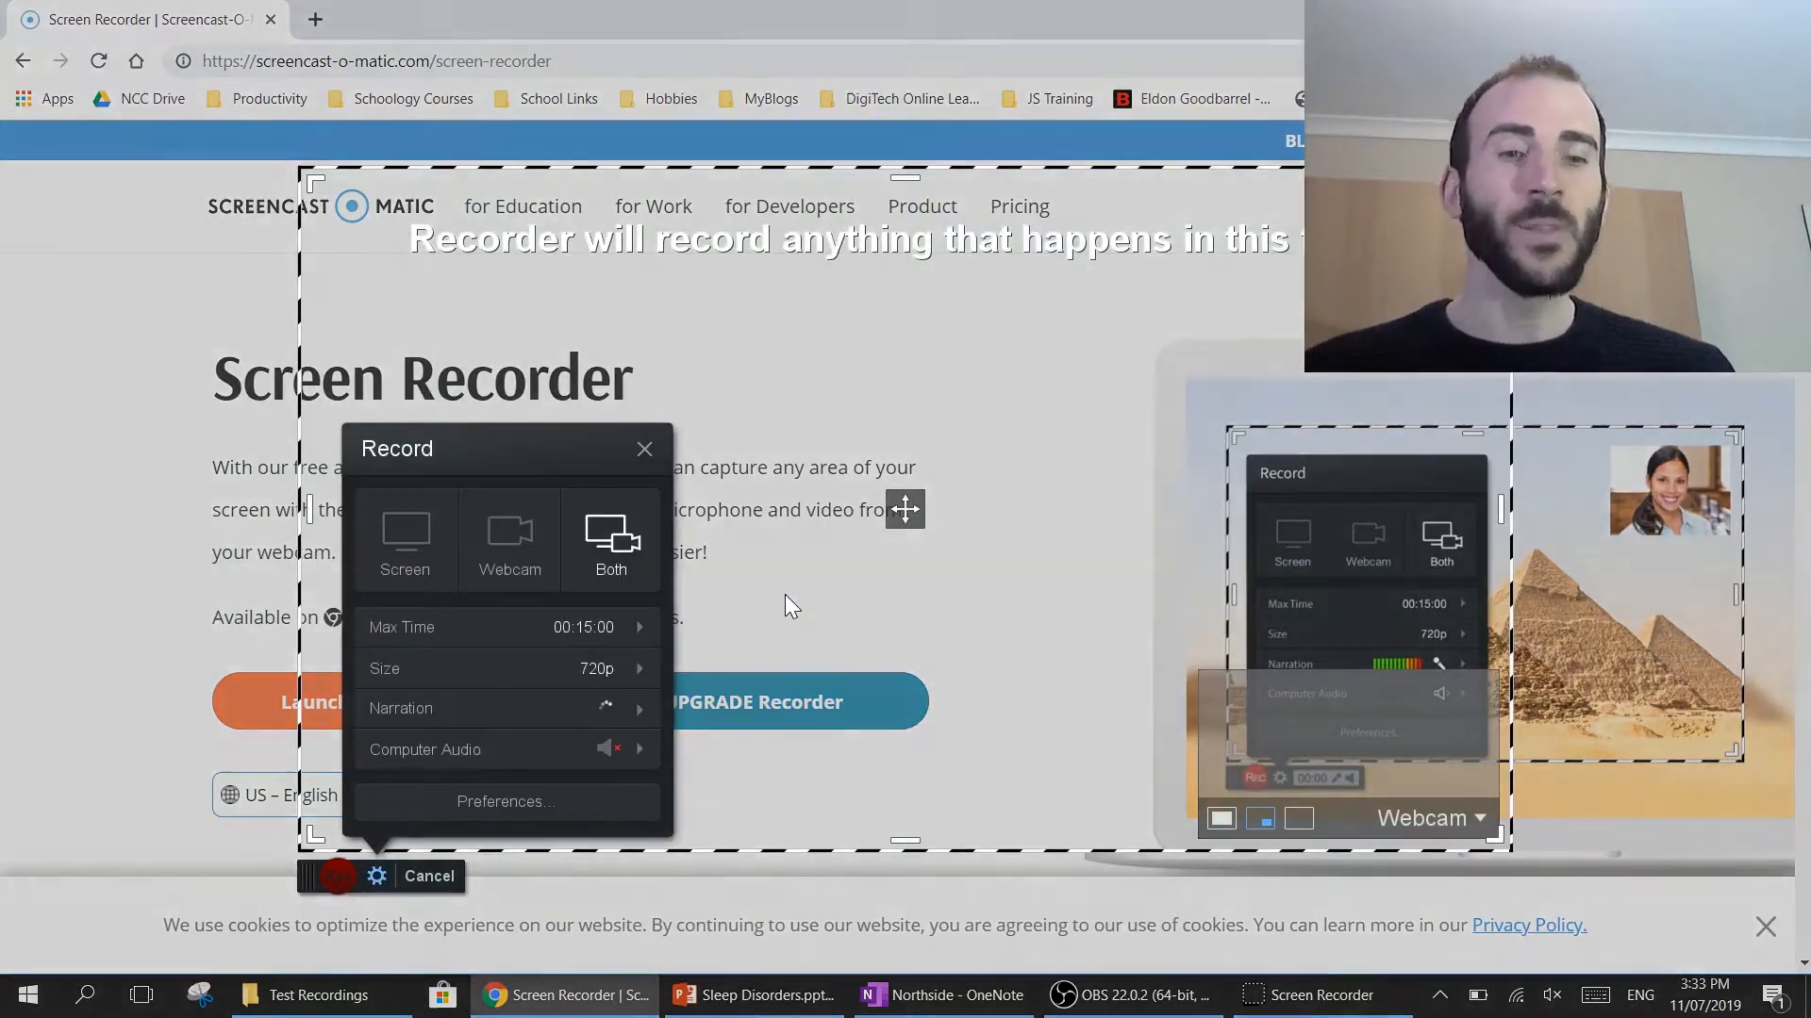
left_click(338, 875)
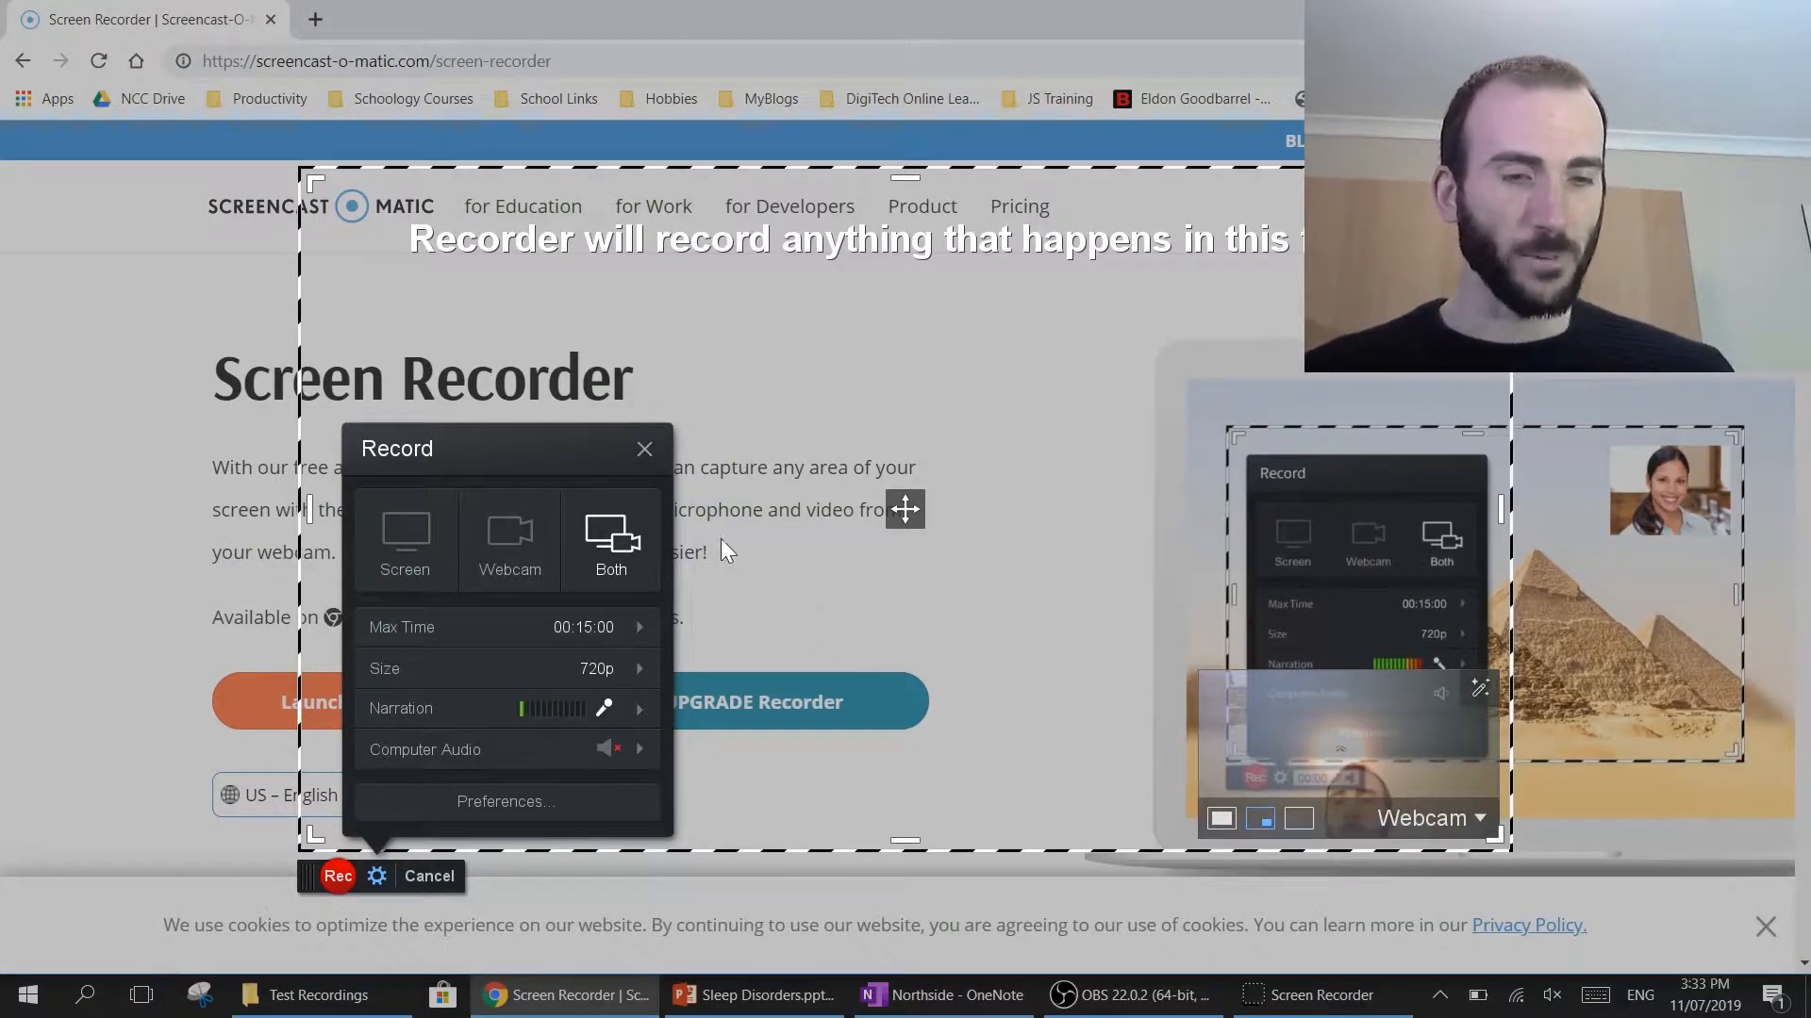
mouse_move(351, 156)
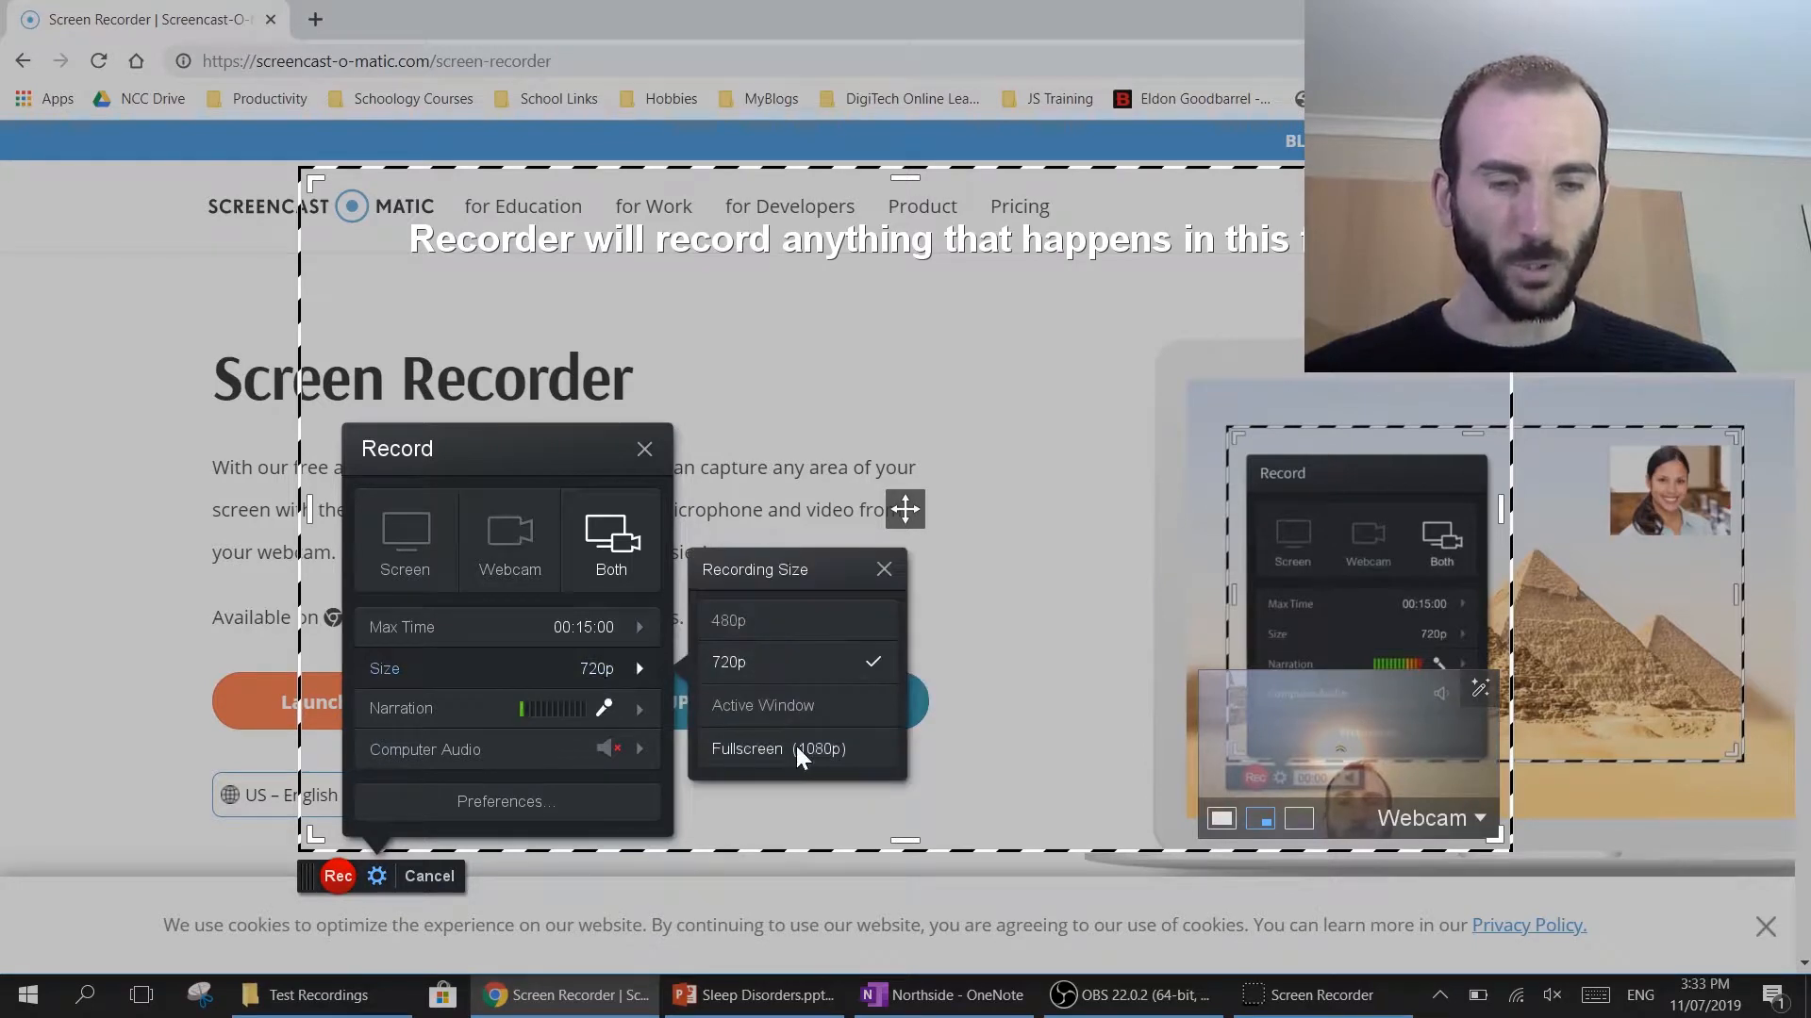
left_click(779, 749)
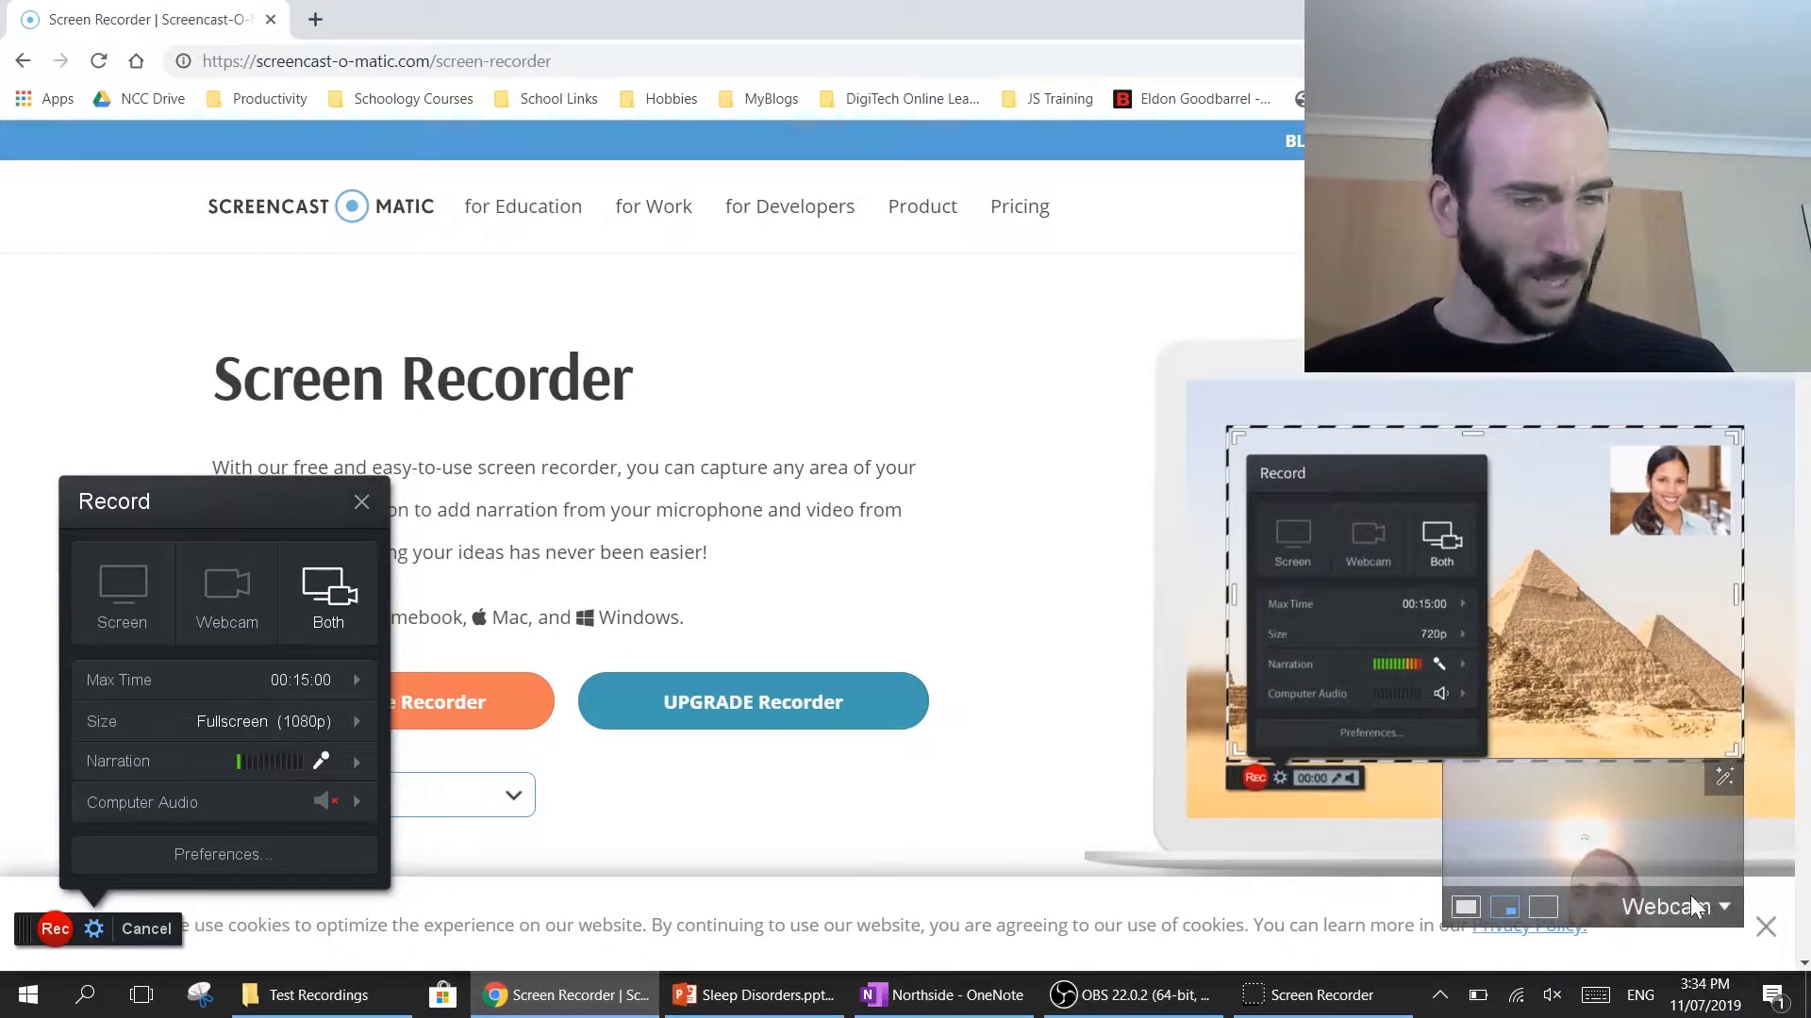
left_click(1673, 907)
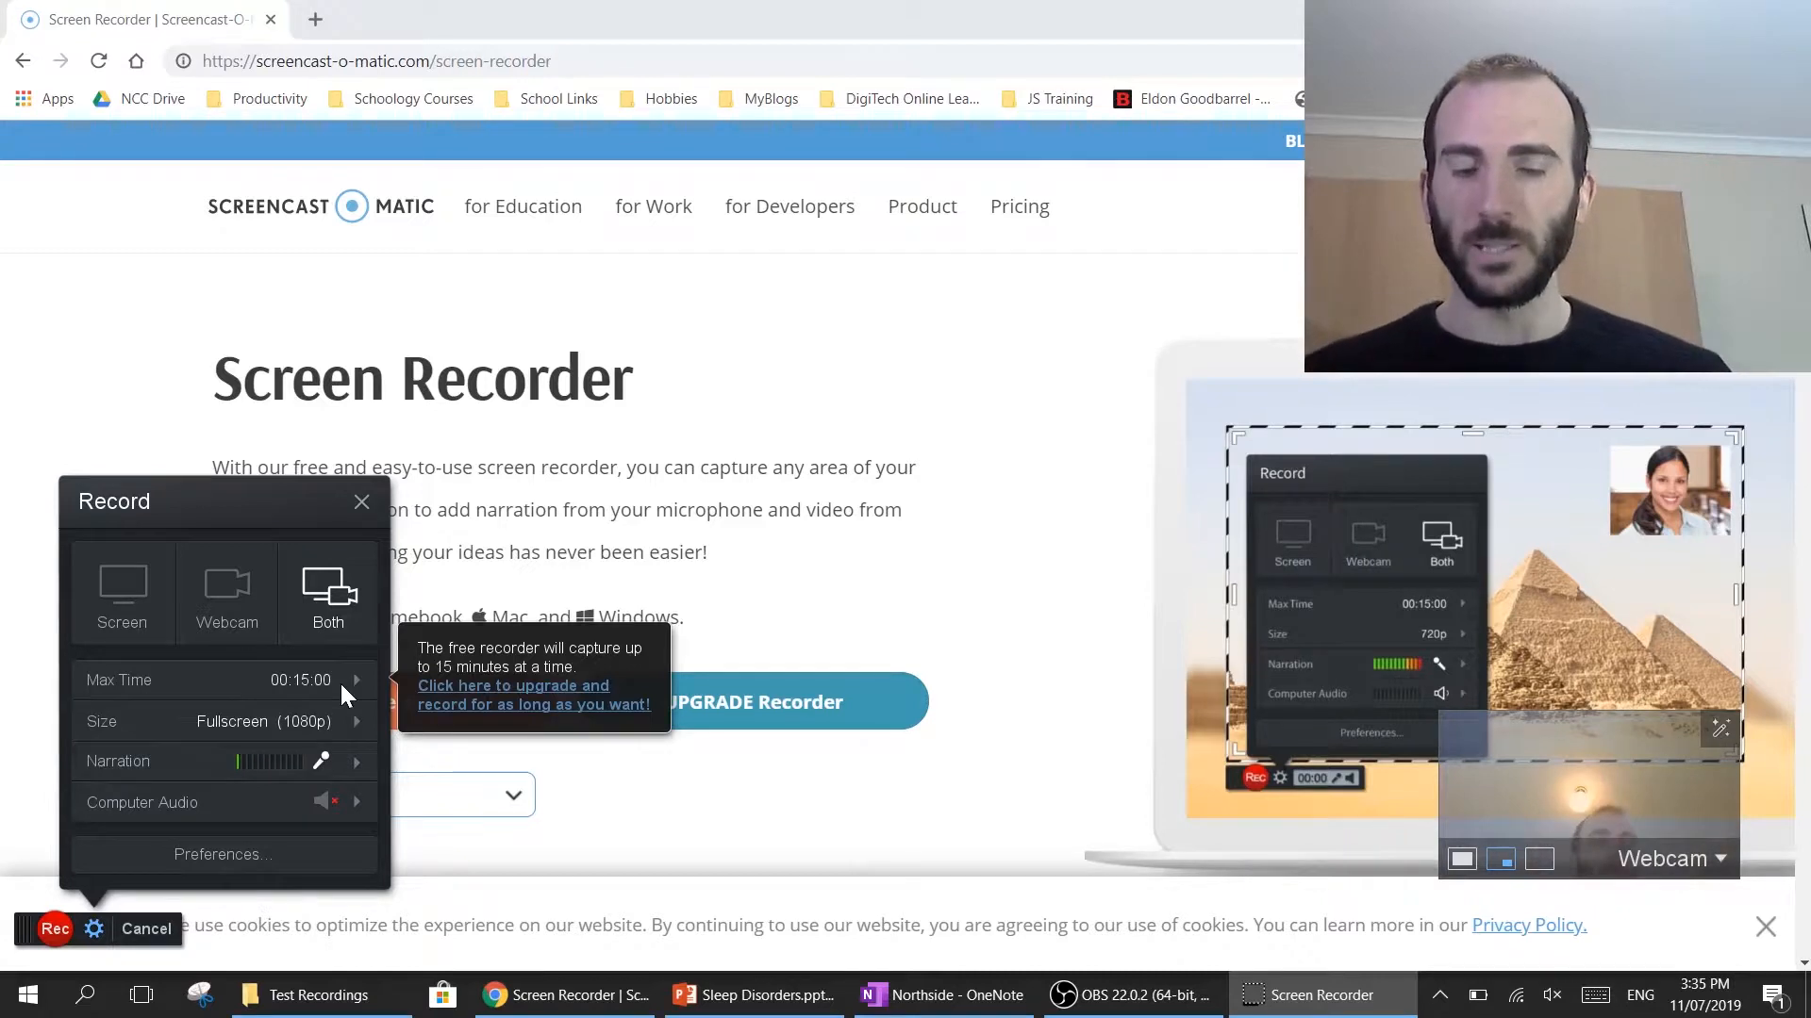
mouse_move(255, 722)
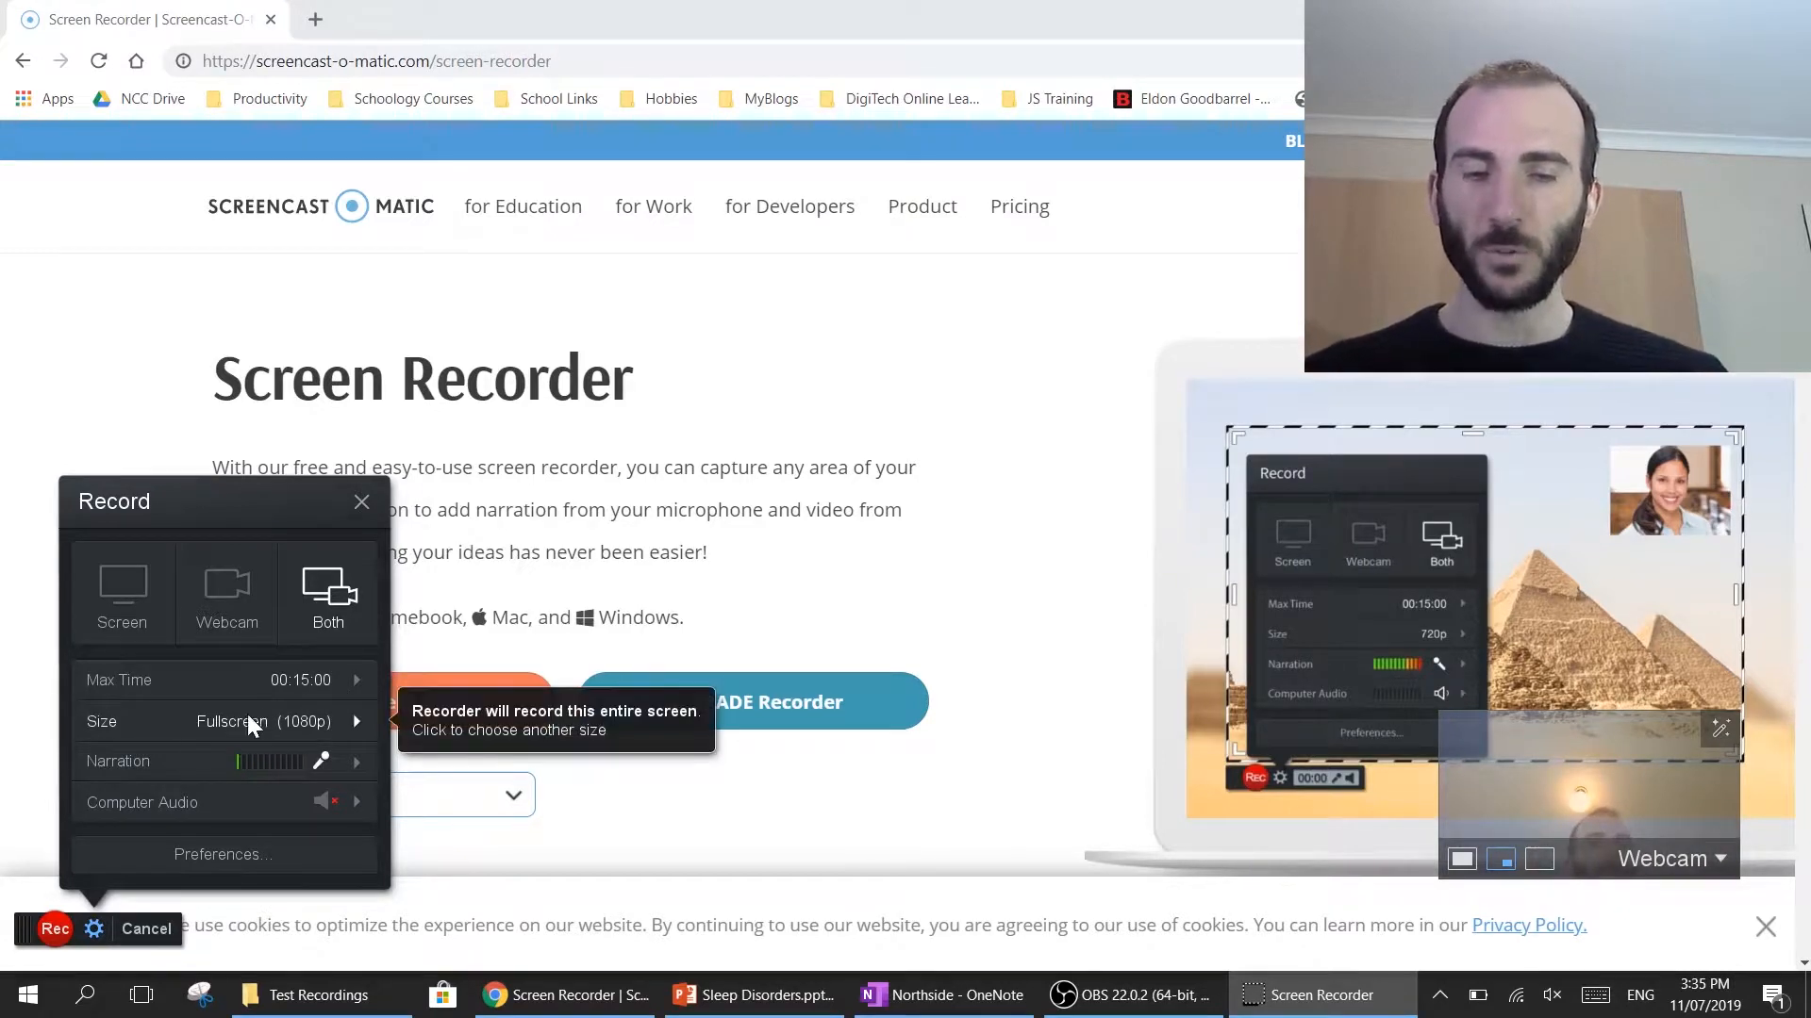
mouse_move(285, 772)
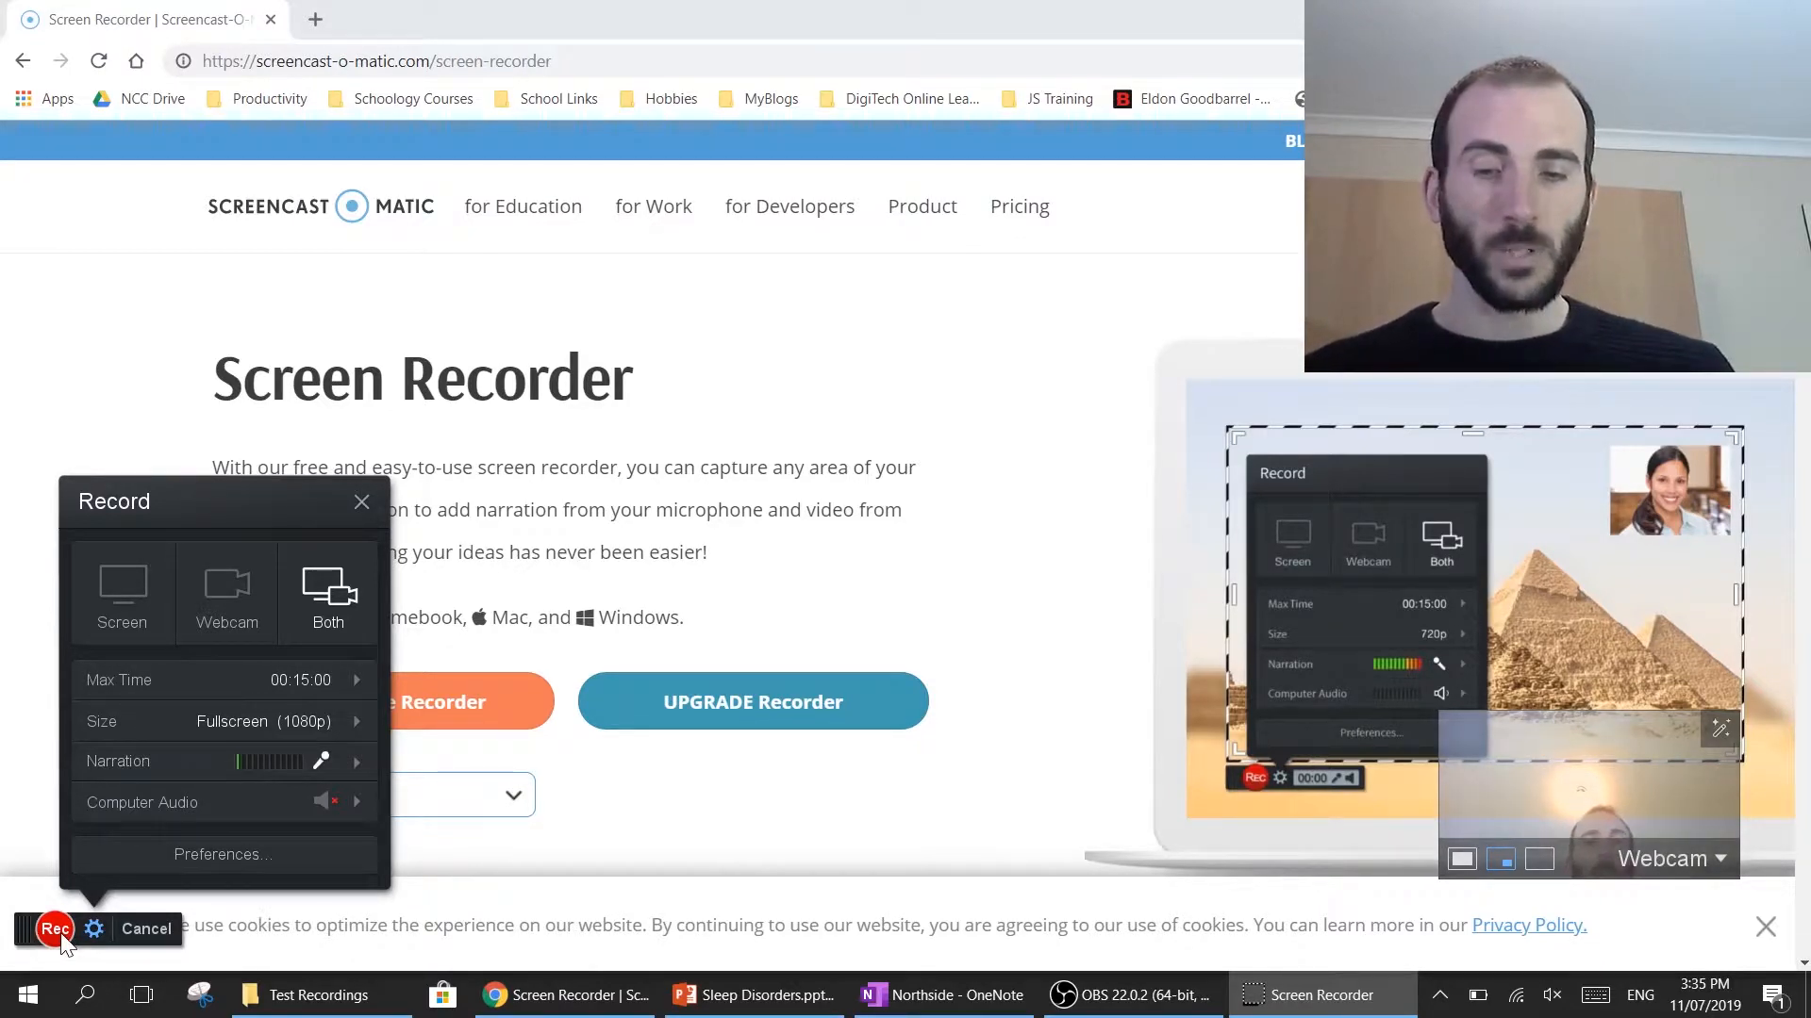
Start recording and bring up the Sleep Disorders slideshow.
left_click(53, 930)
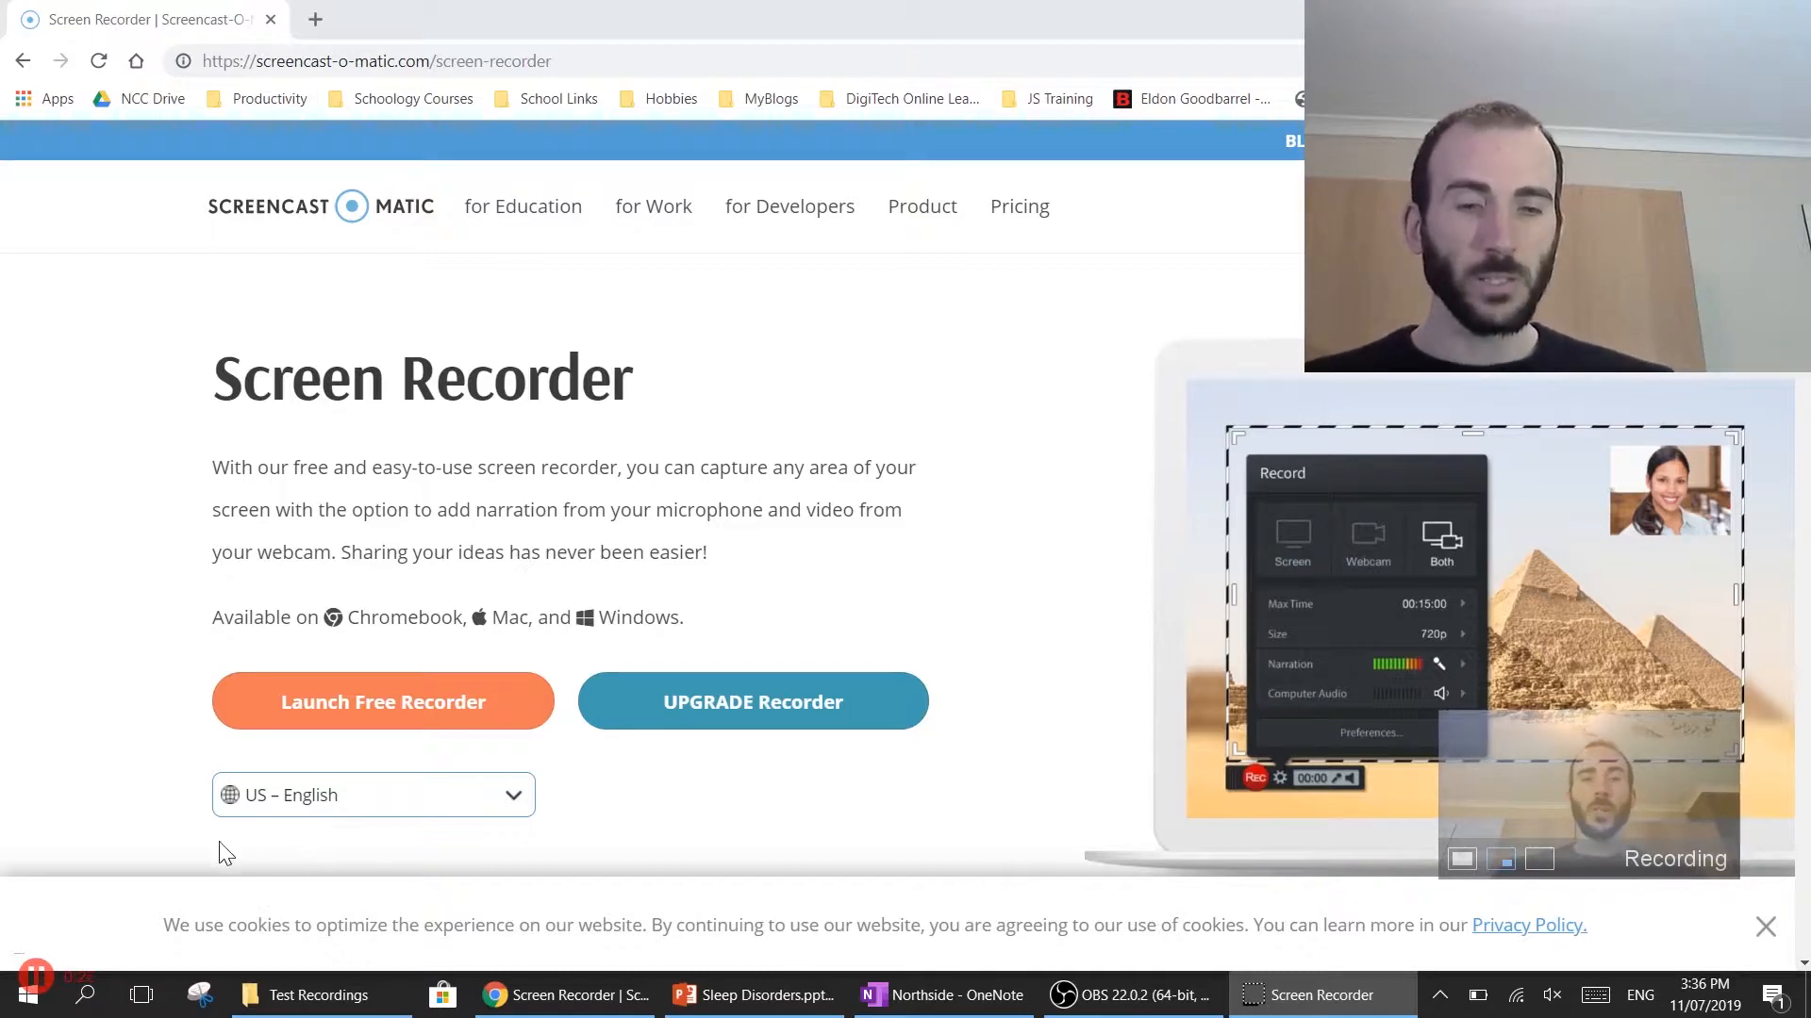
left_click(752, 994)
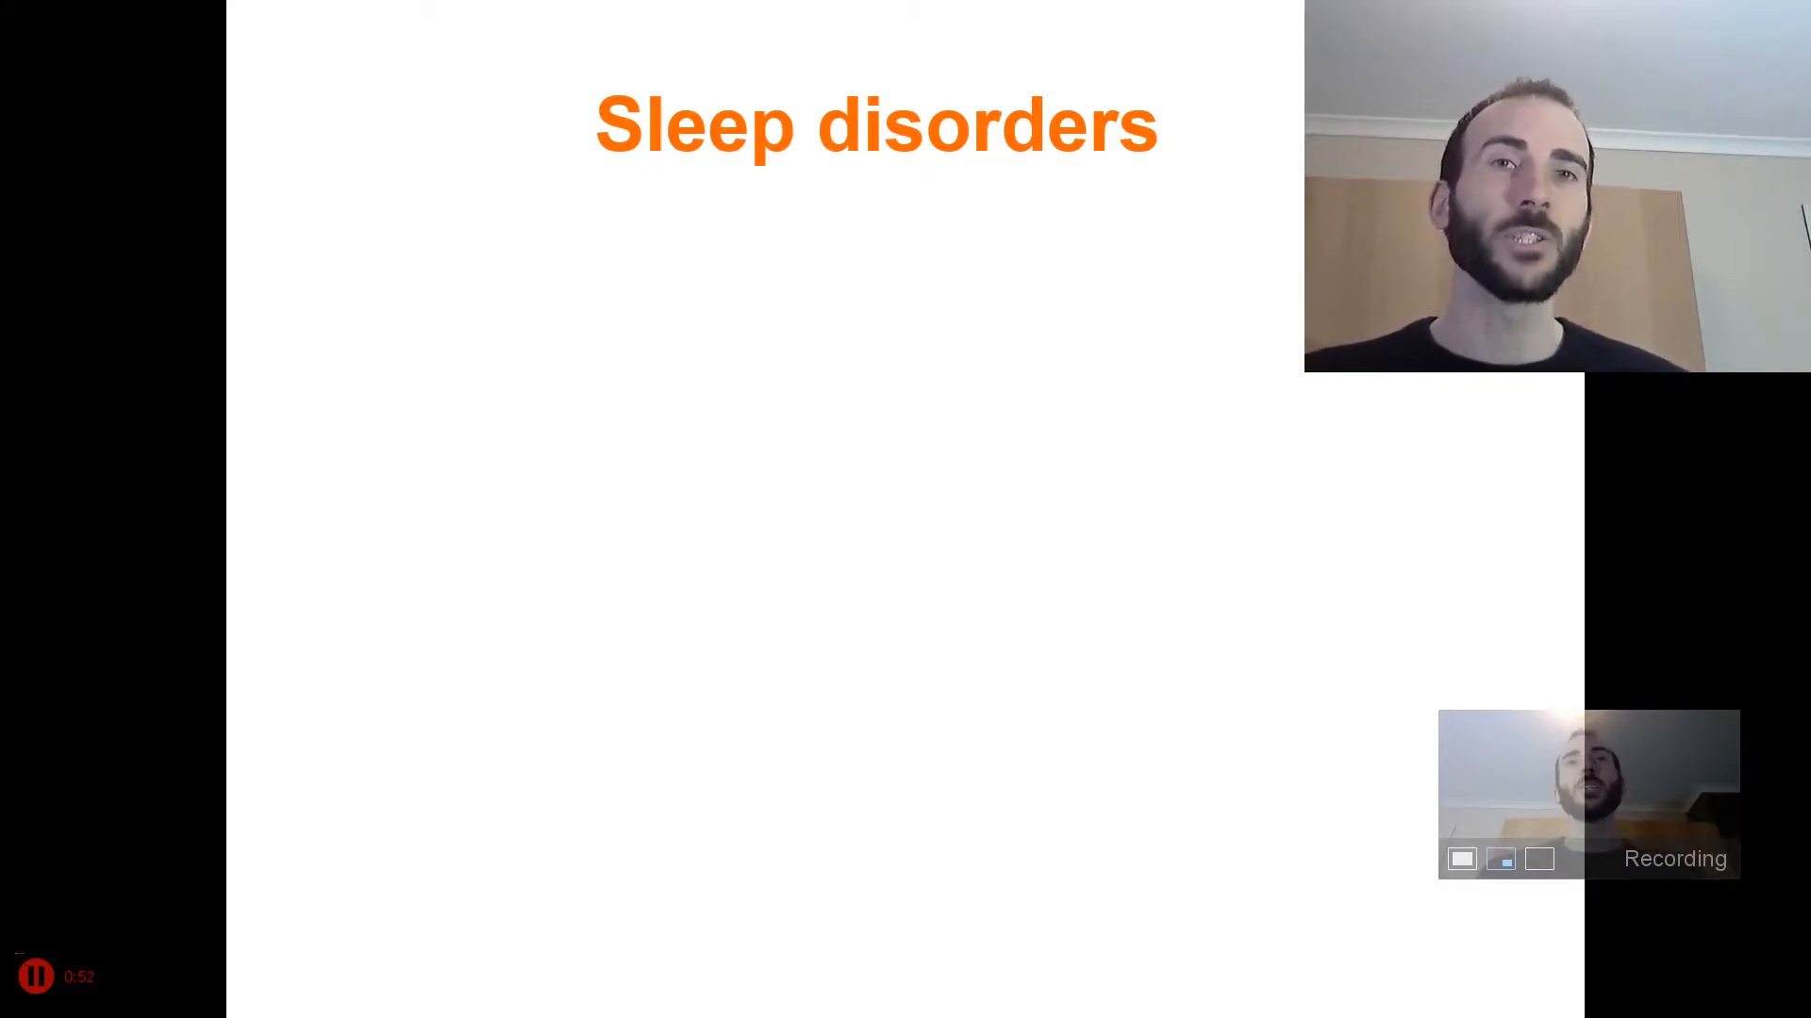
Advance the Sleep disorders slideshow to the next slide while narrating.
left_click(336, 996)
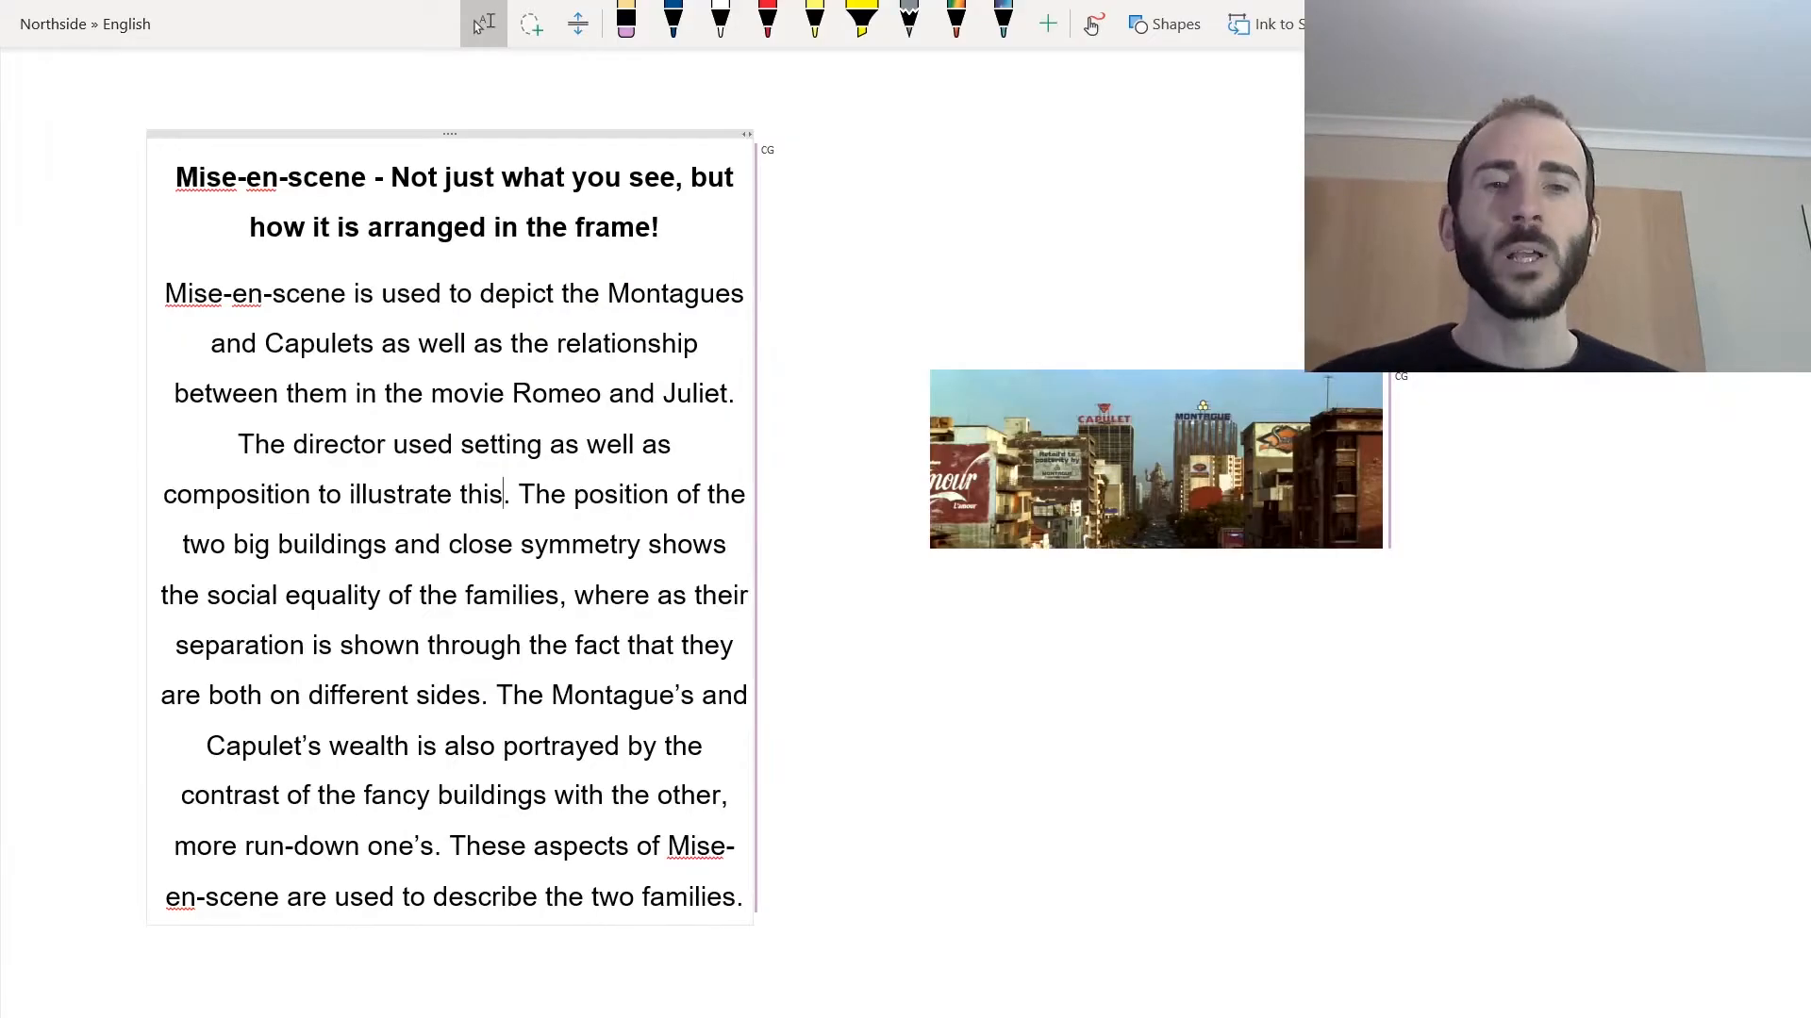
Show the Mise-en-scene page with the inked image and pick the yellow highlighter.
left_click_drag(526, 294, 734, 294)
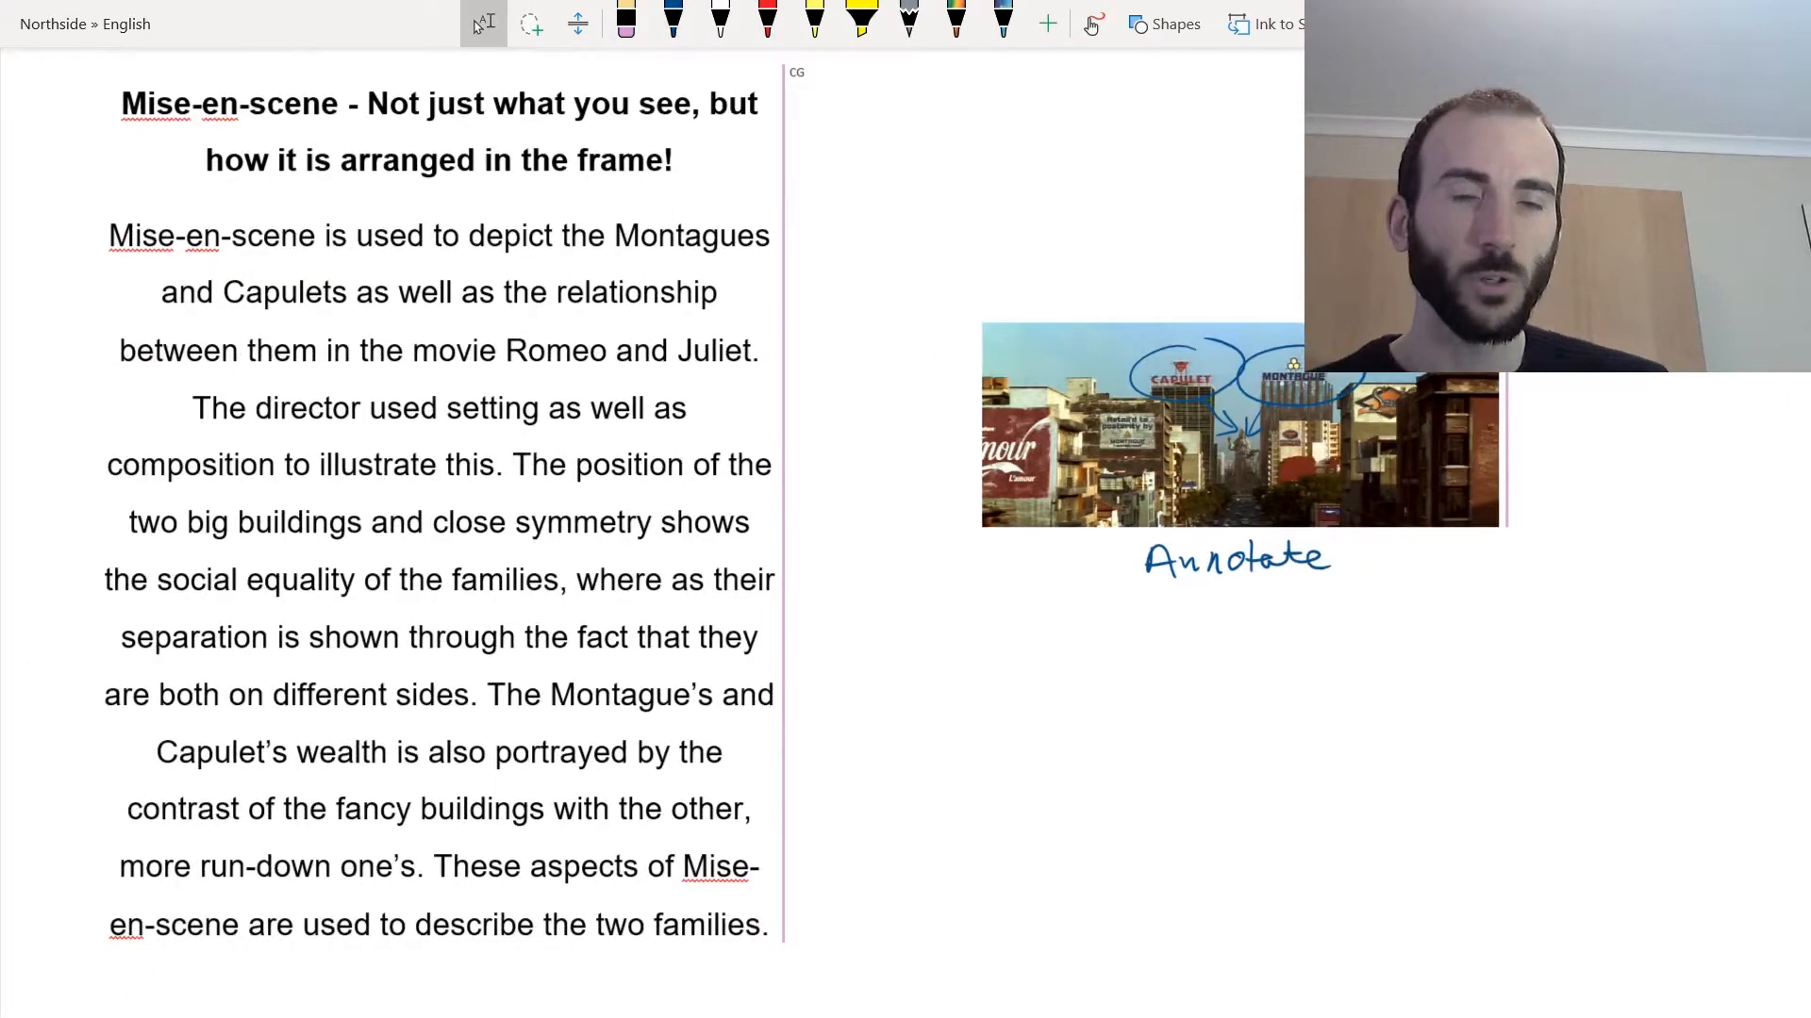
left_click(860, 21)
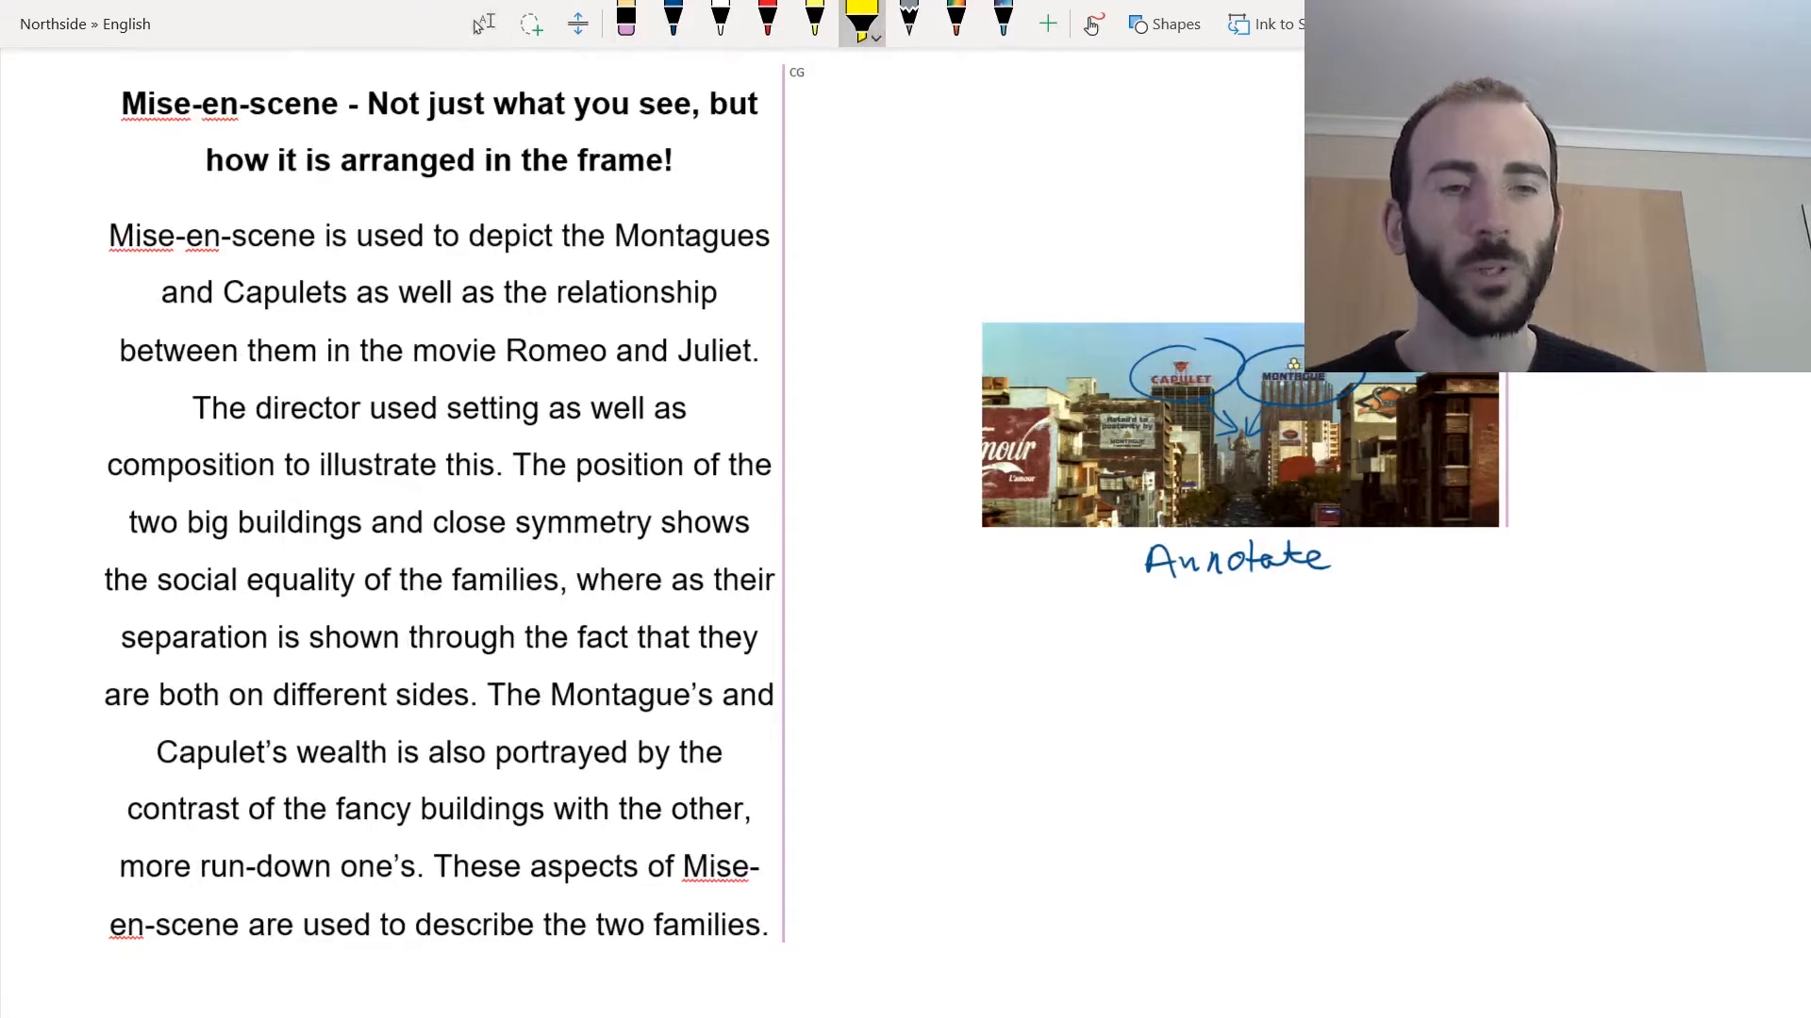
Highlight 'composition to' in yellow, then switch away to stop the recording.
left_click_drag(110, 464, 294, 464)
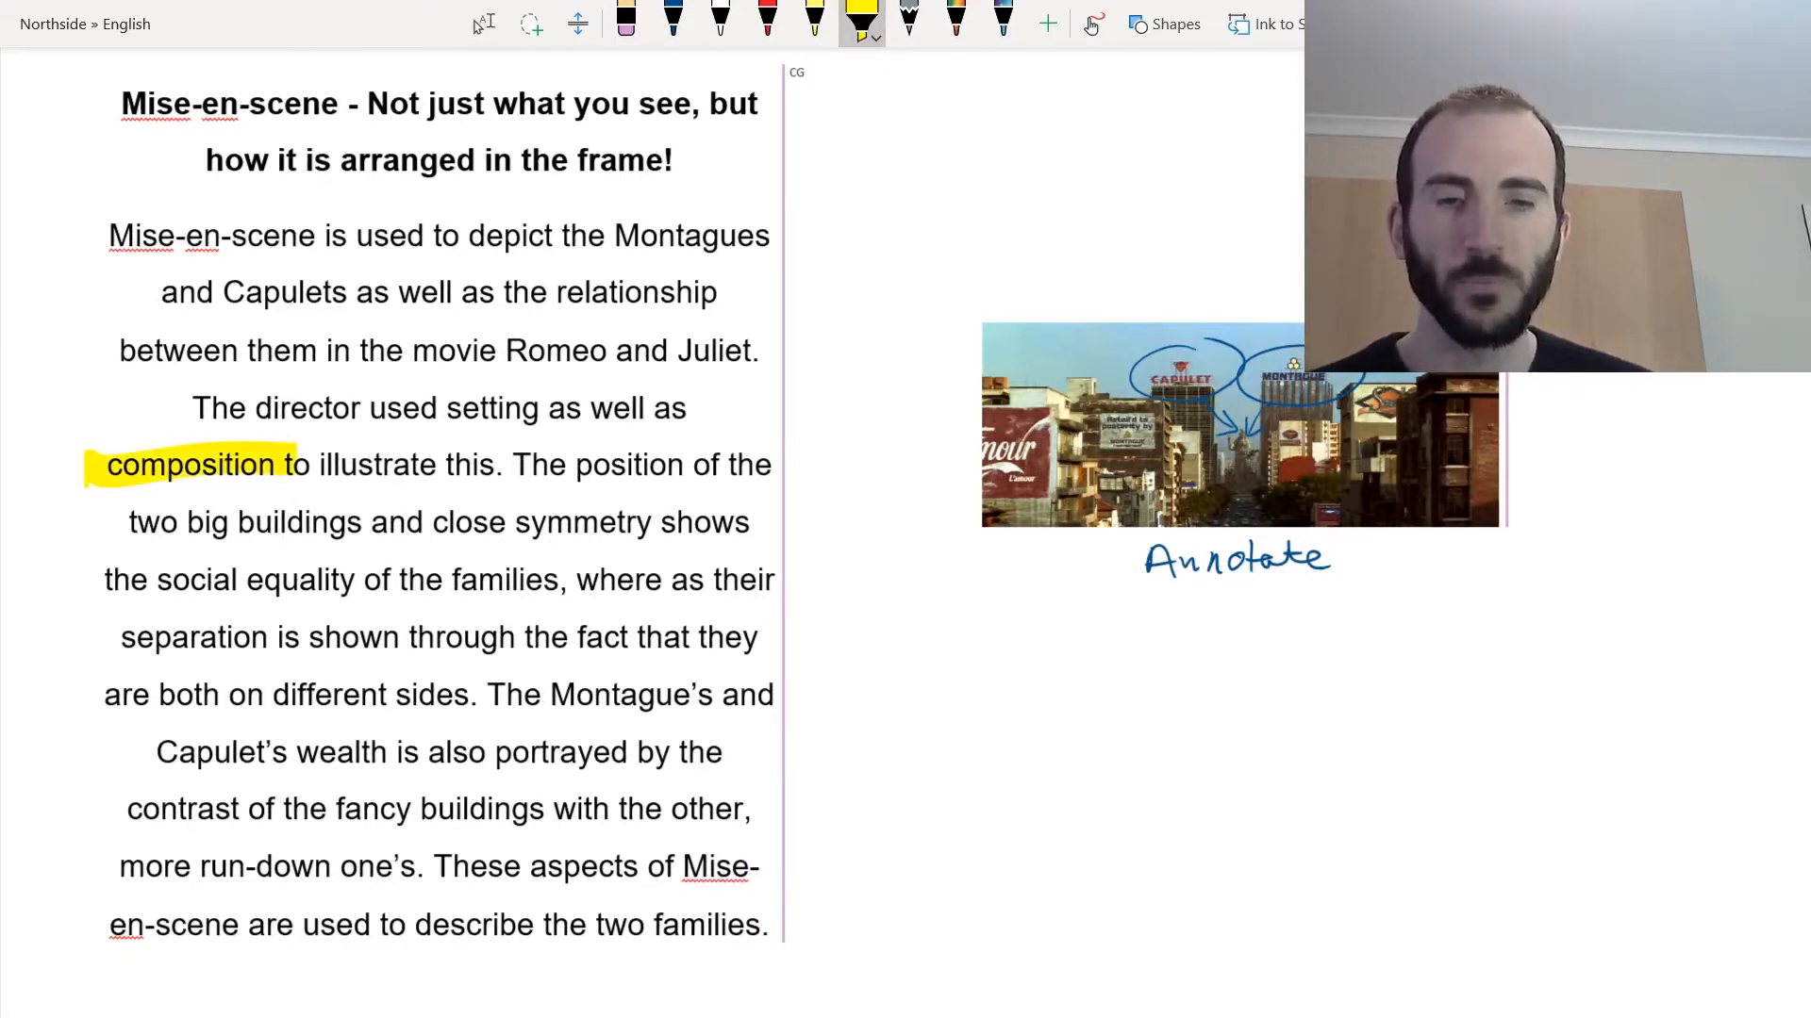
left_click_drag(451, 407, 538, 407)
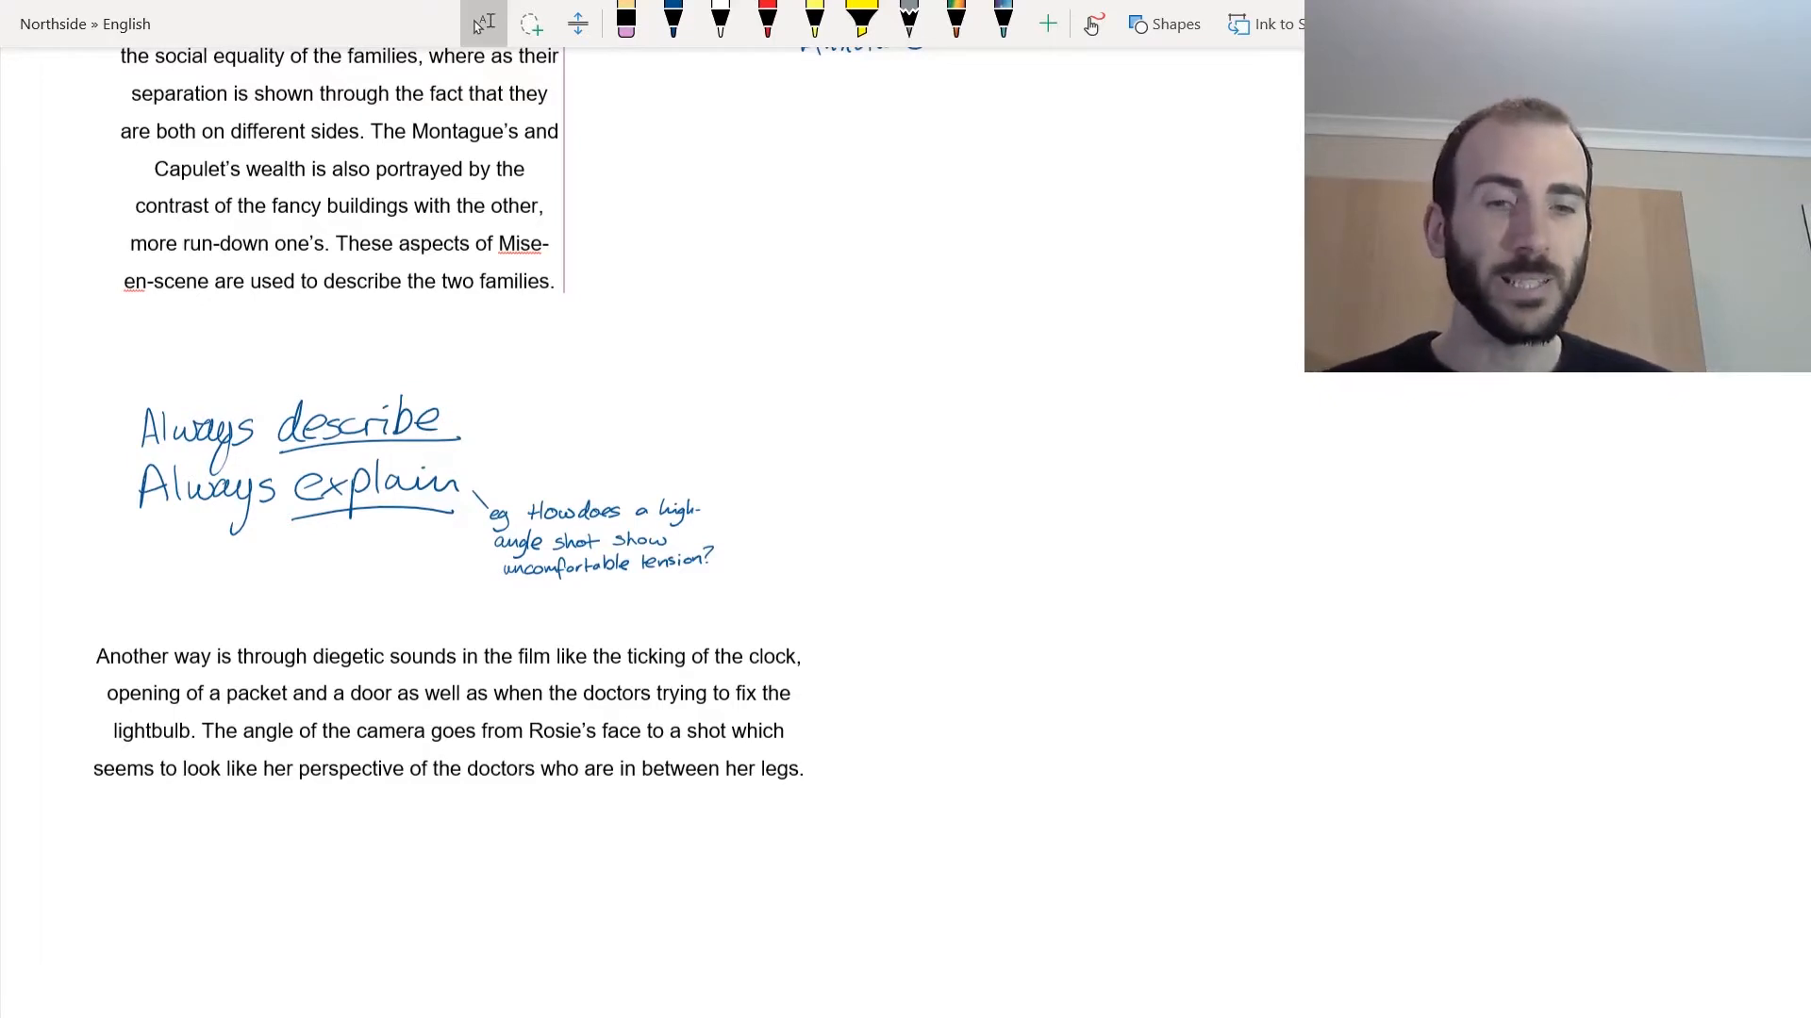
key("alt+tab")
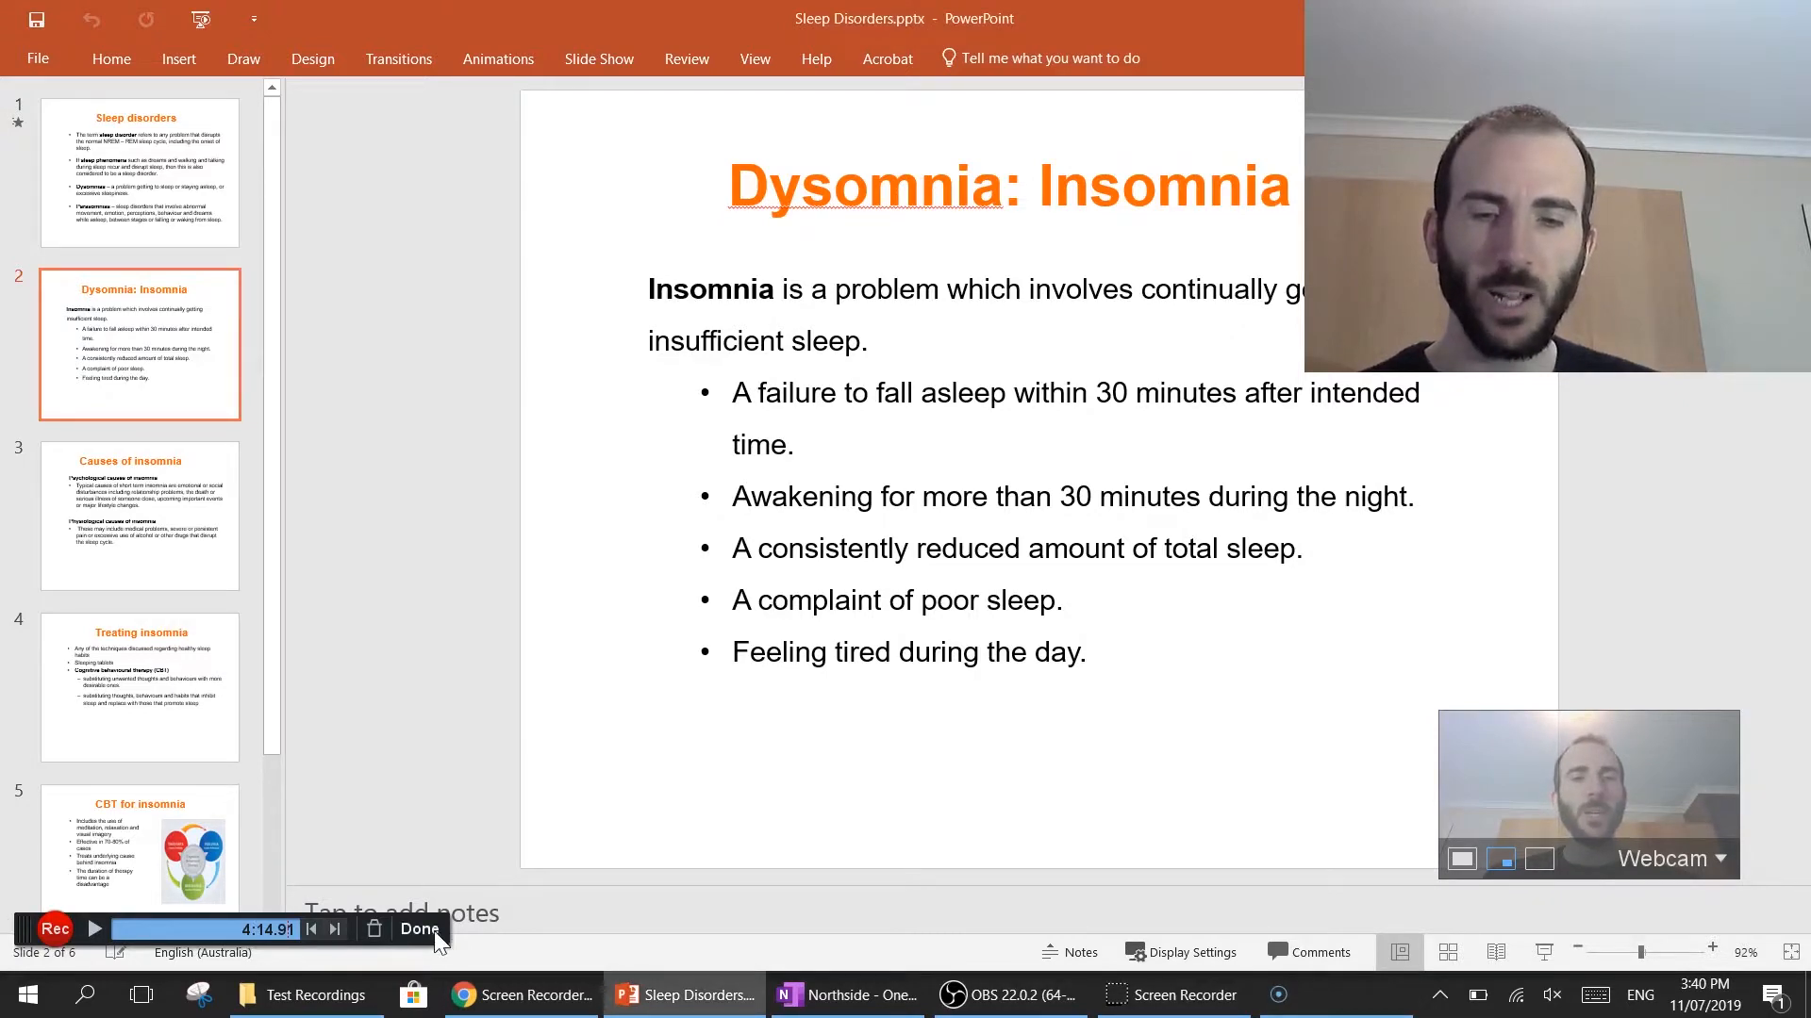
Finish the 4:14 recording with Done to reach the What's Next panel.
left_click(418, 930)
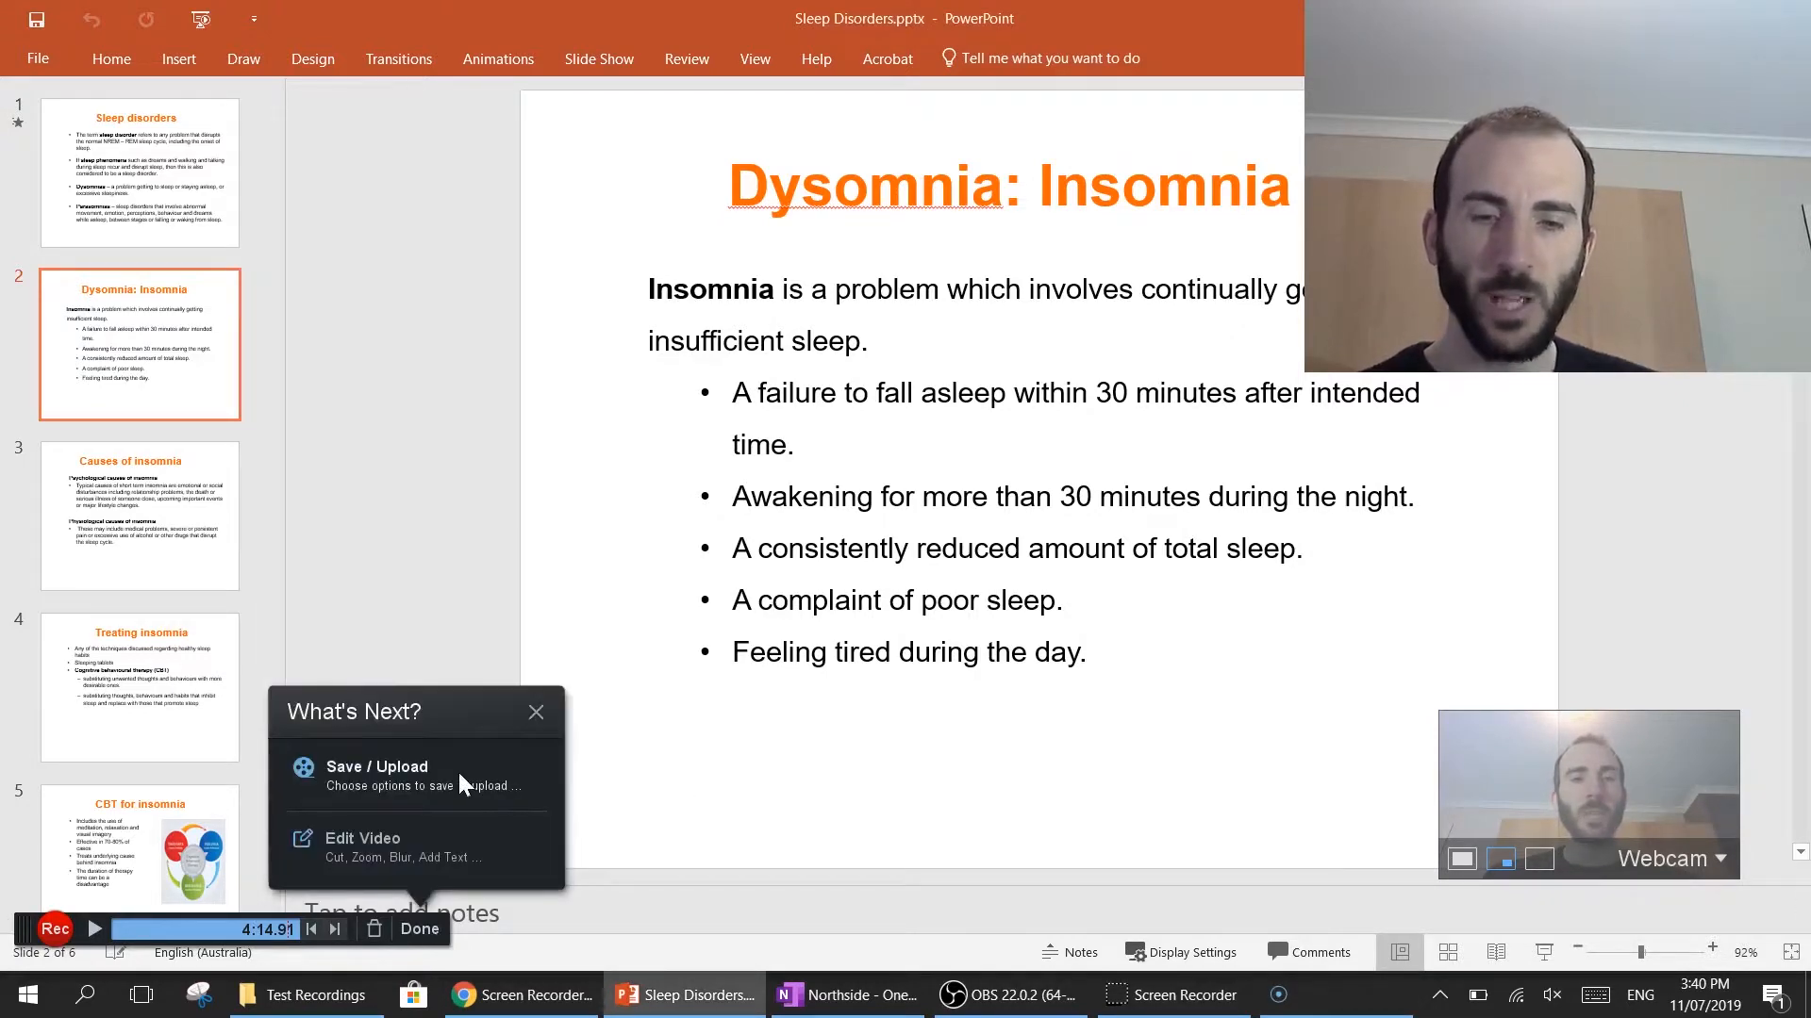
mouse_move(398, 854)
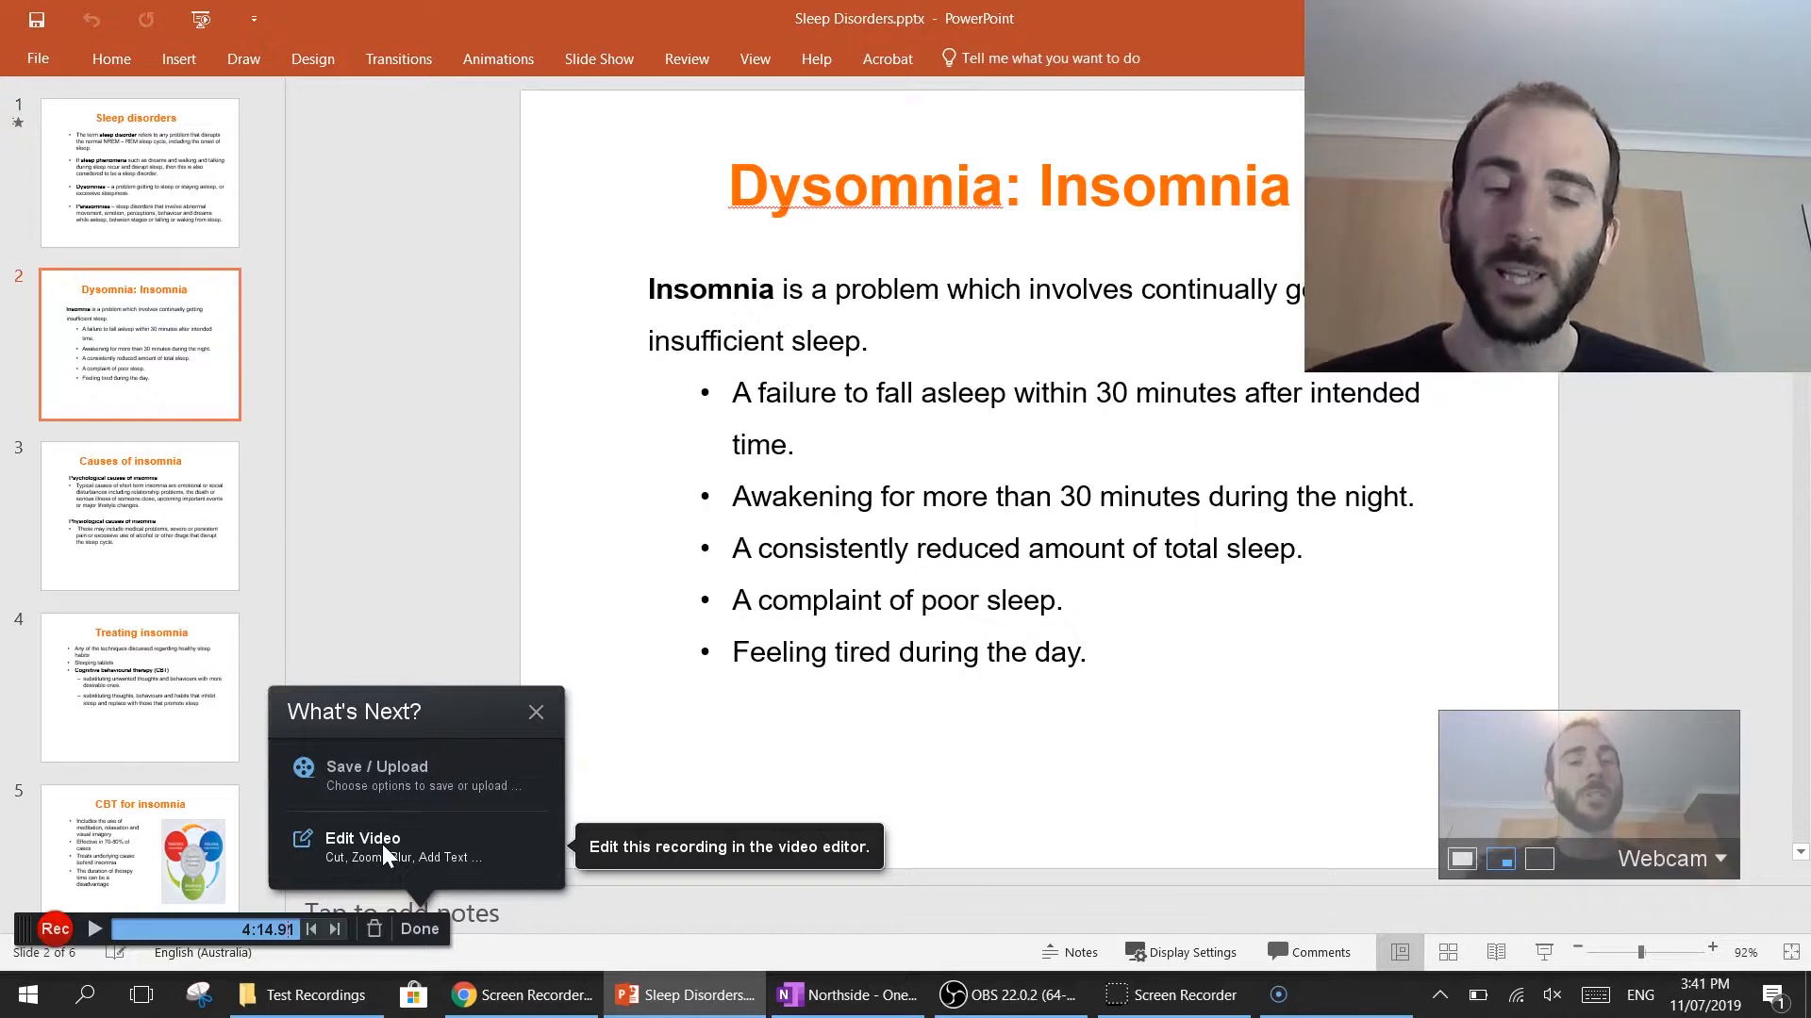
mouse_move(436, 796)
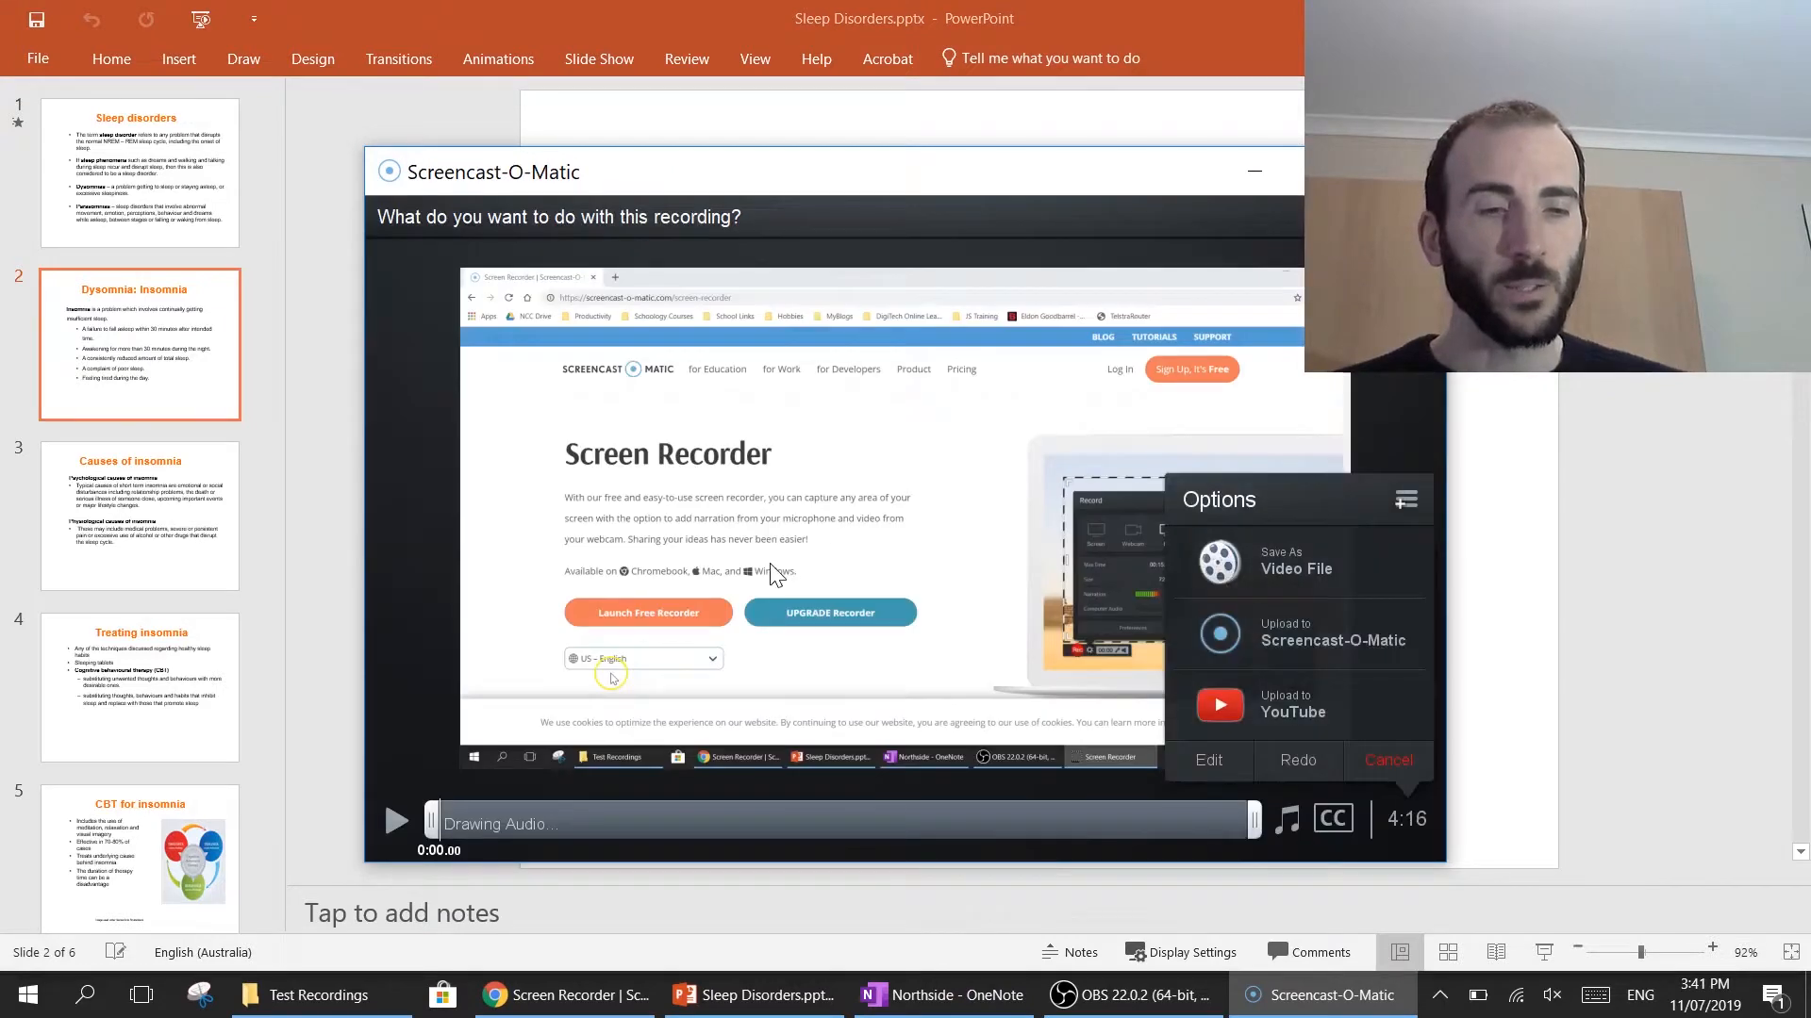
mouse_move(396, 820)
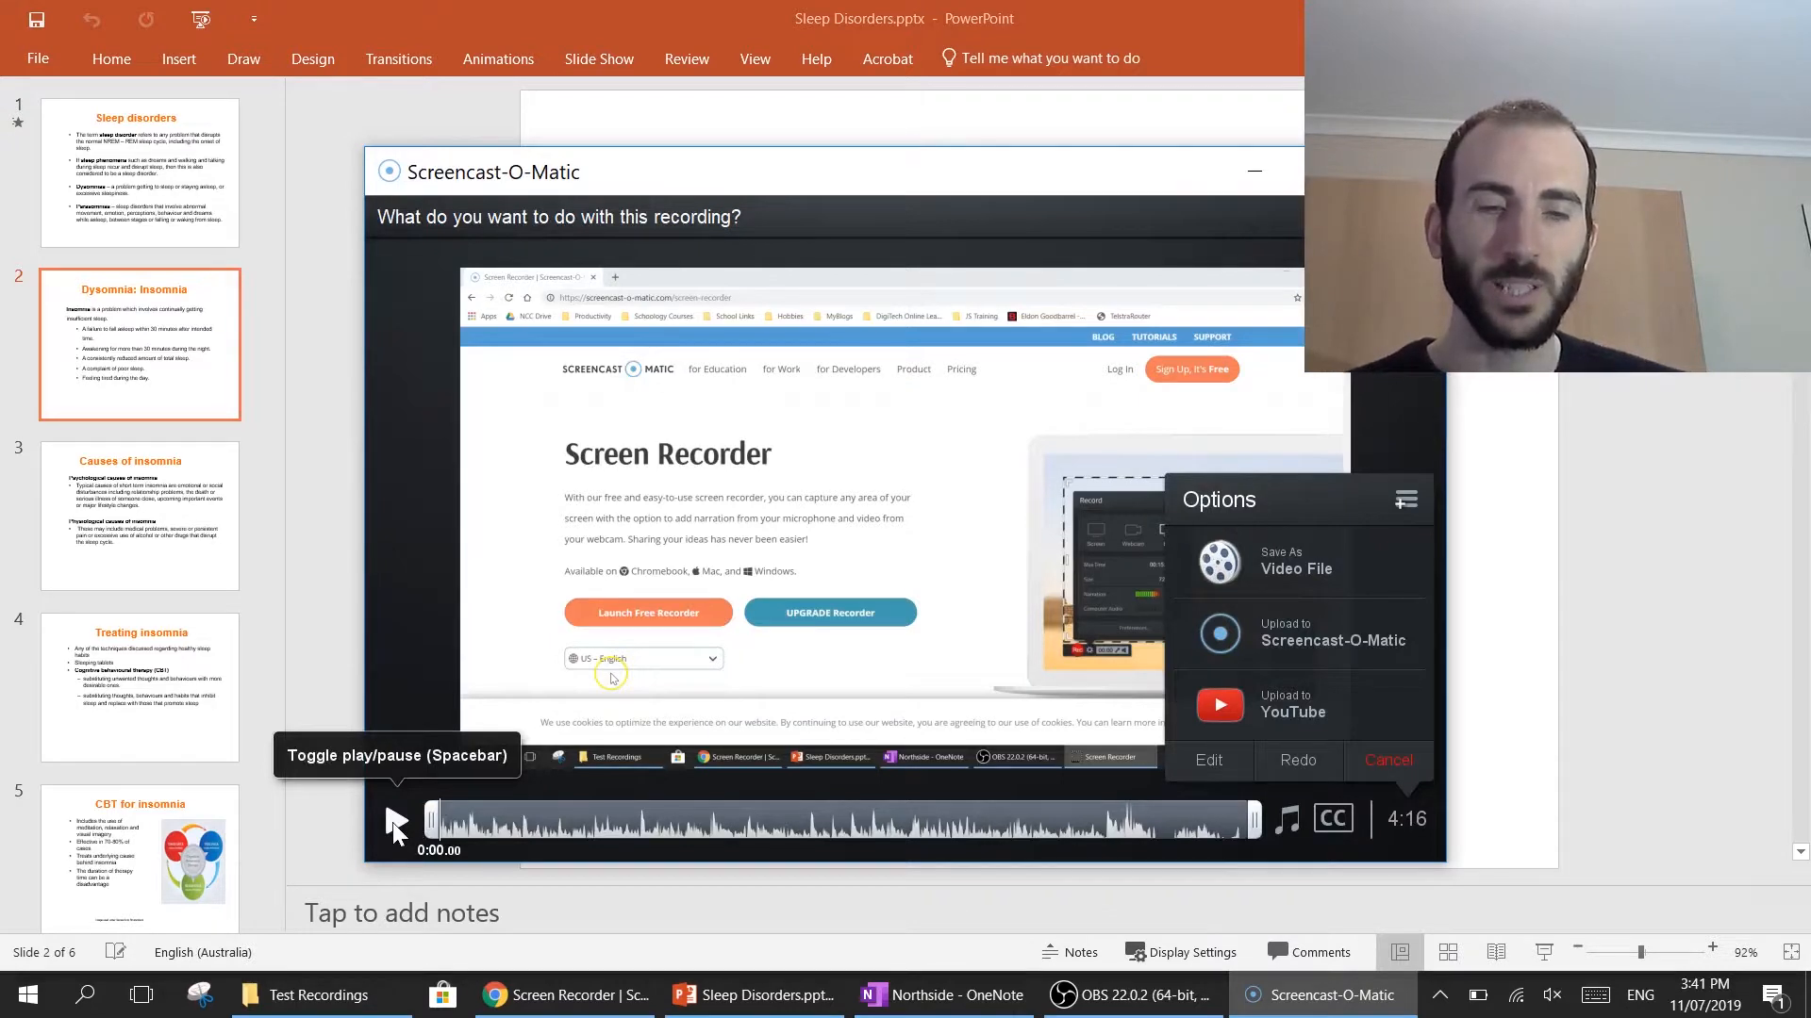
Play and pause the preview at the start and again near the end to check the trim points.
left_click(394, 821)
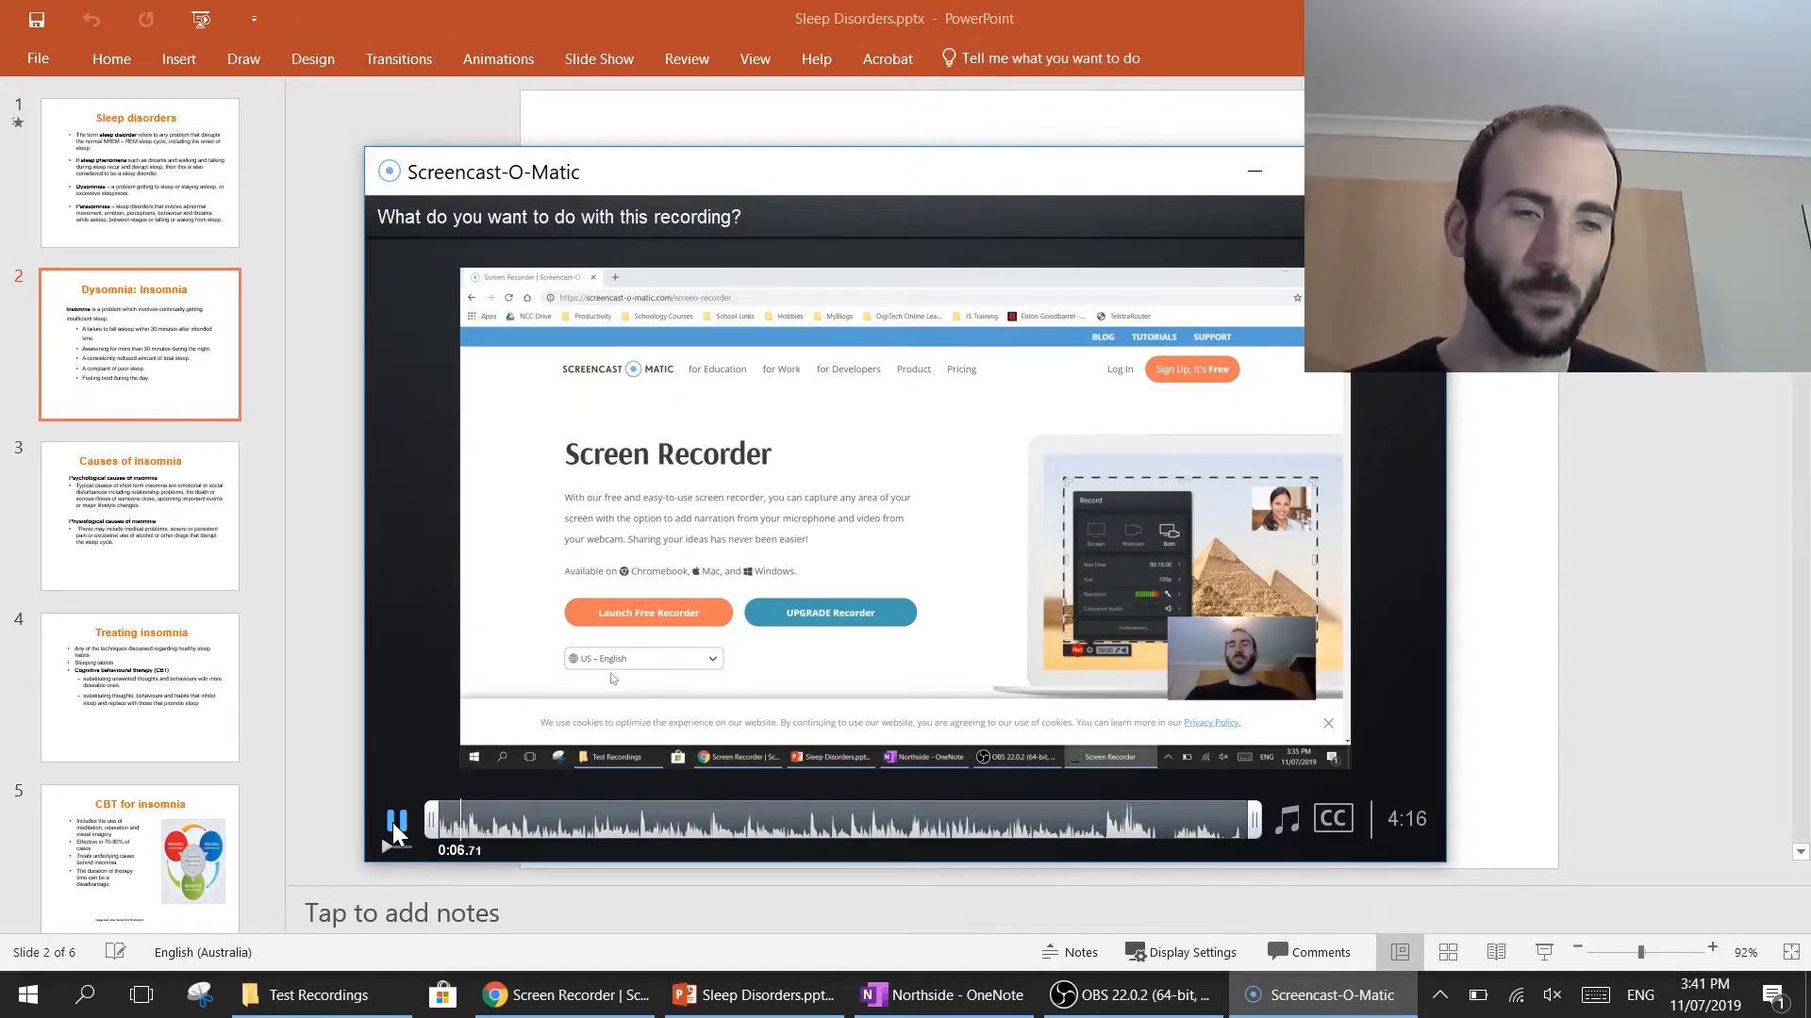
left_click(396, 830)
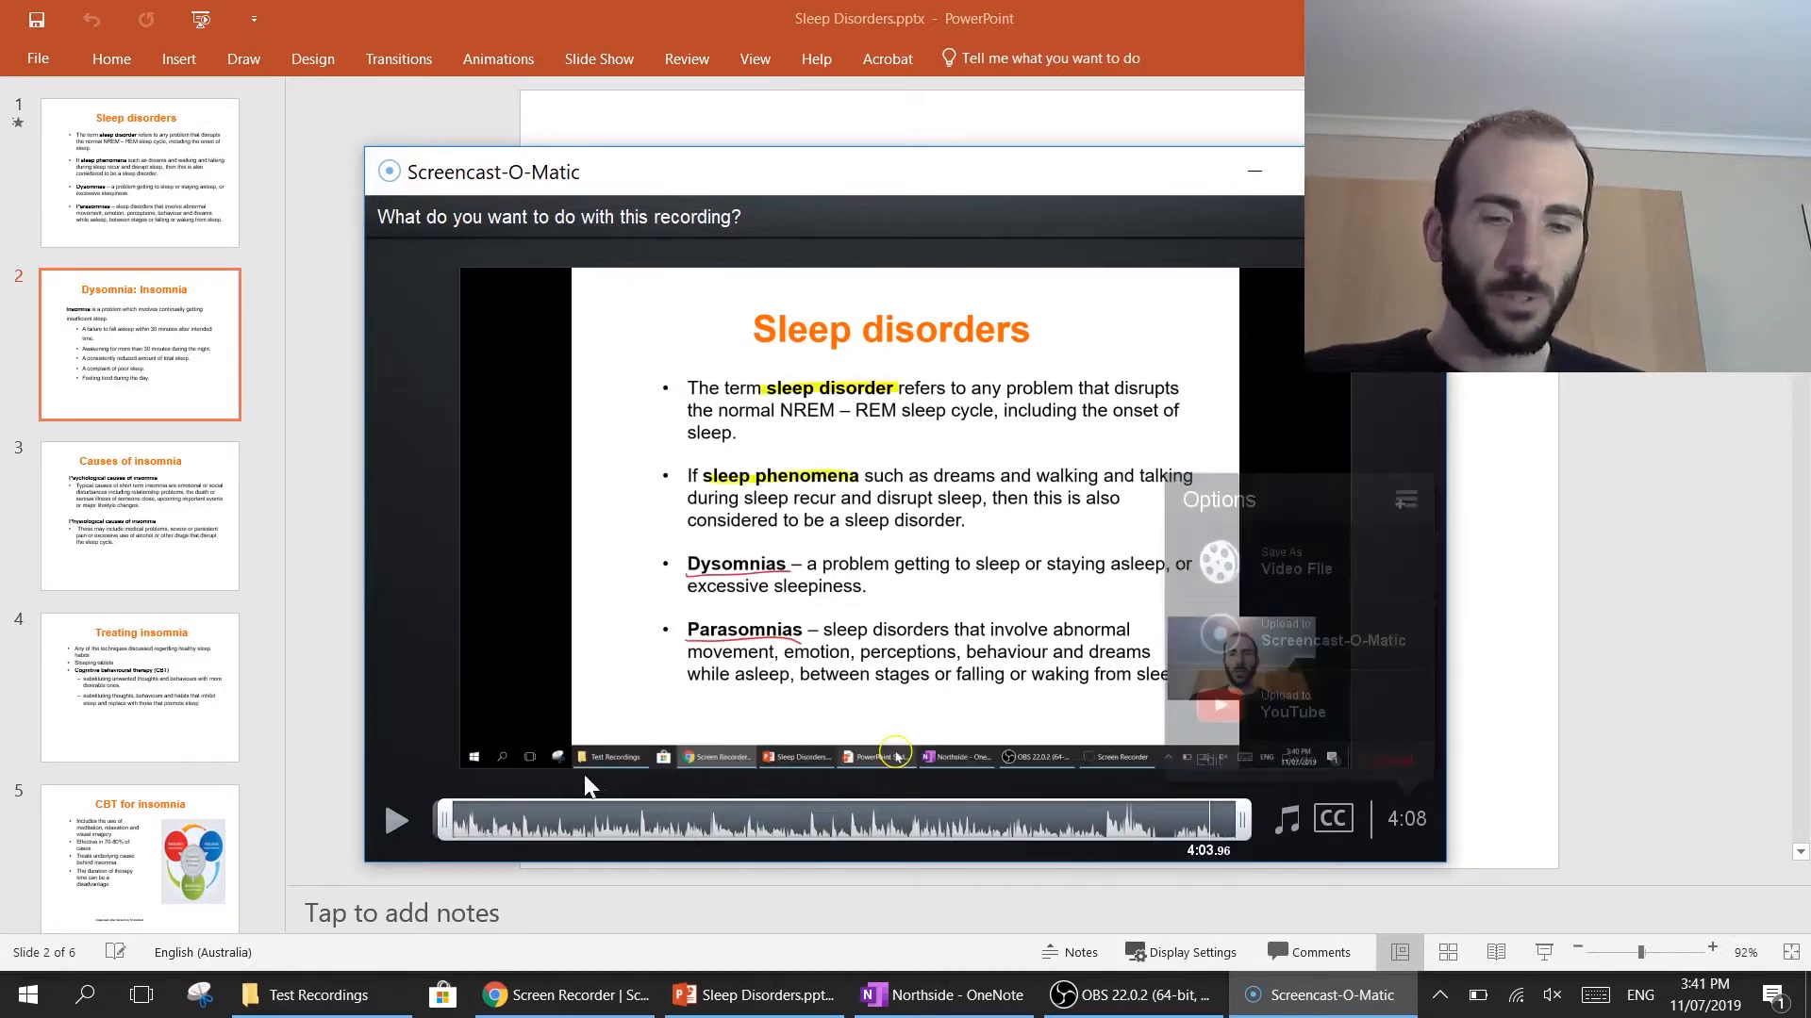
left_click(394, 820)
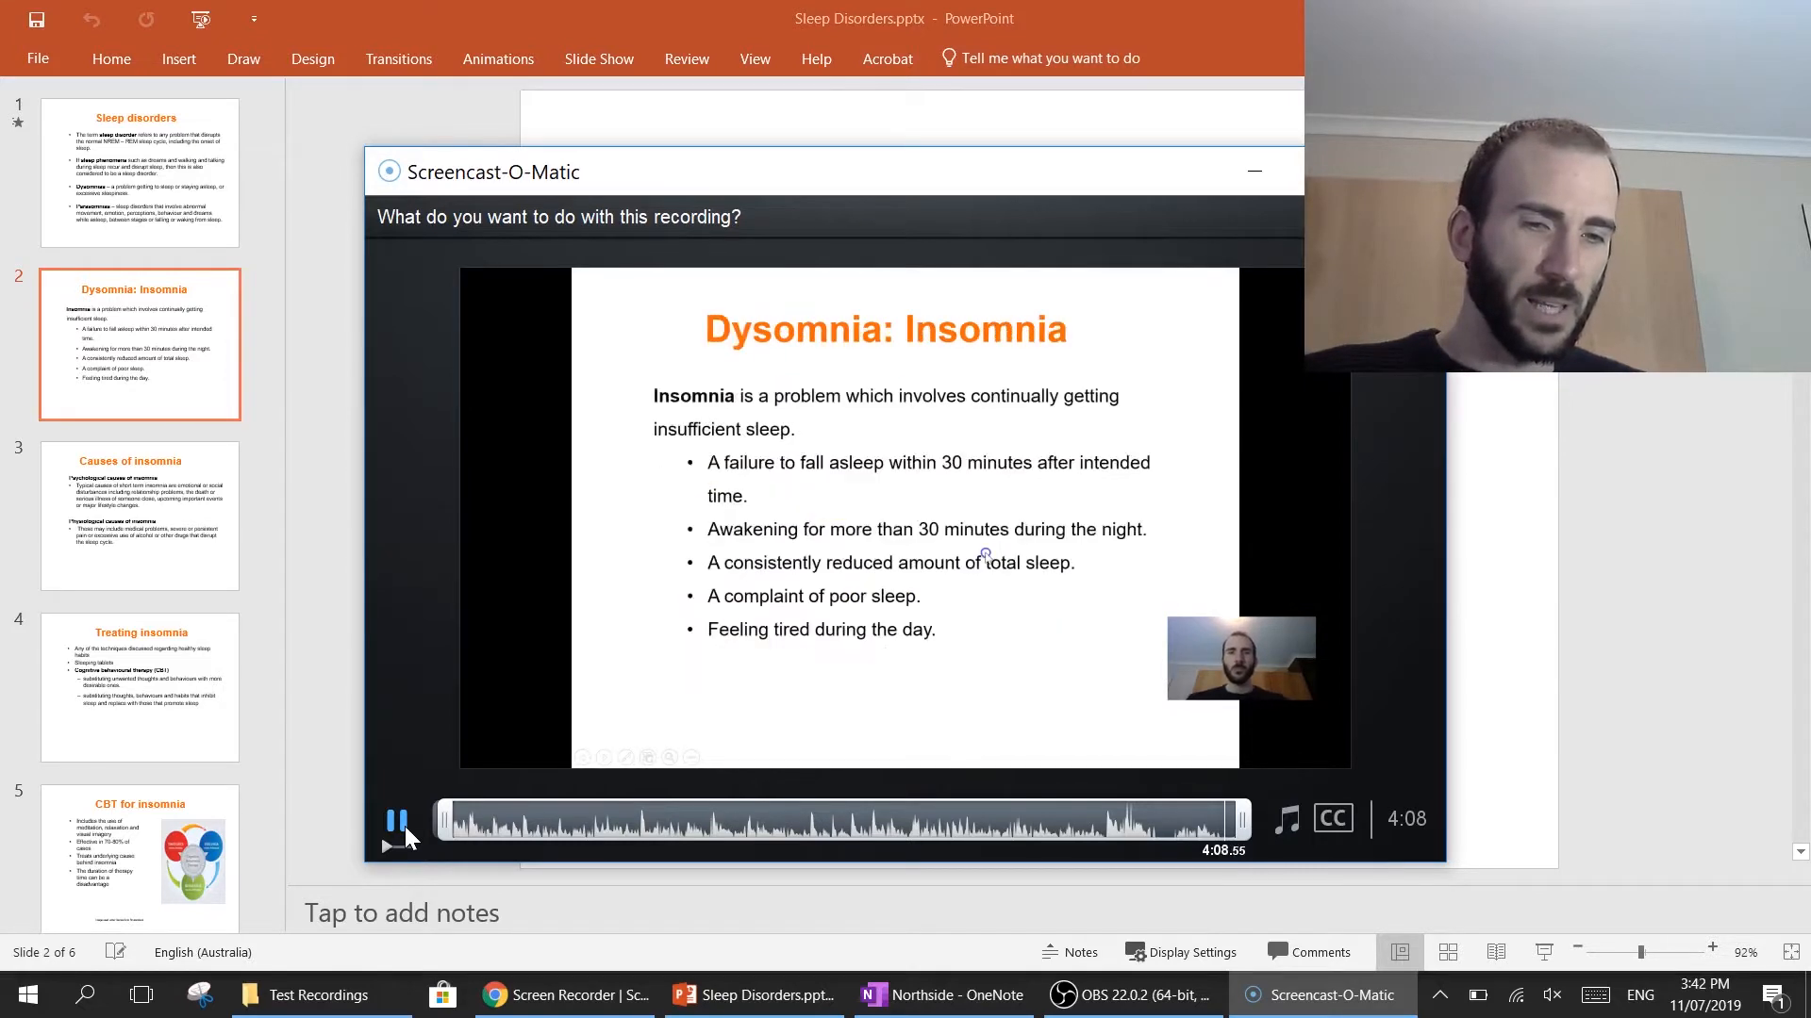
left_click(396, 821)
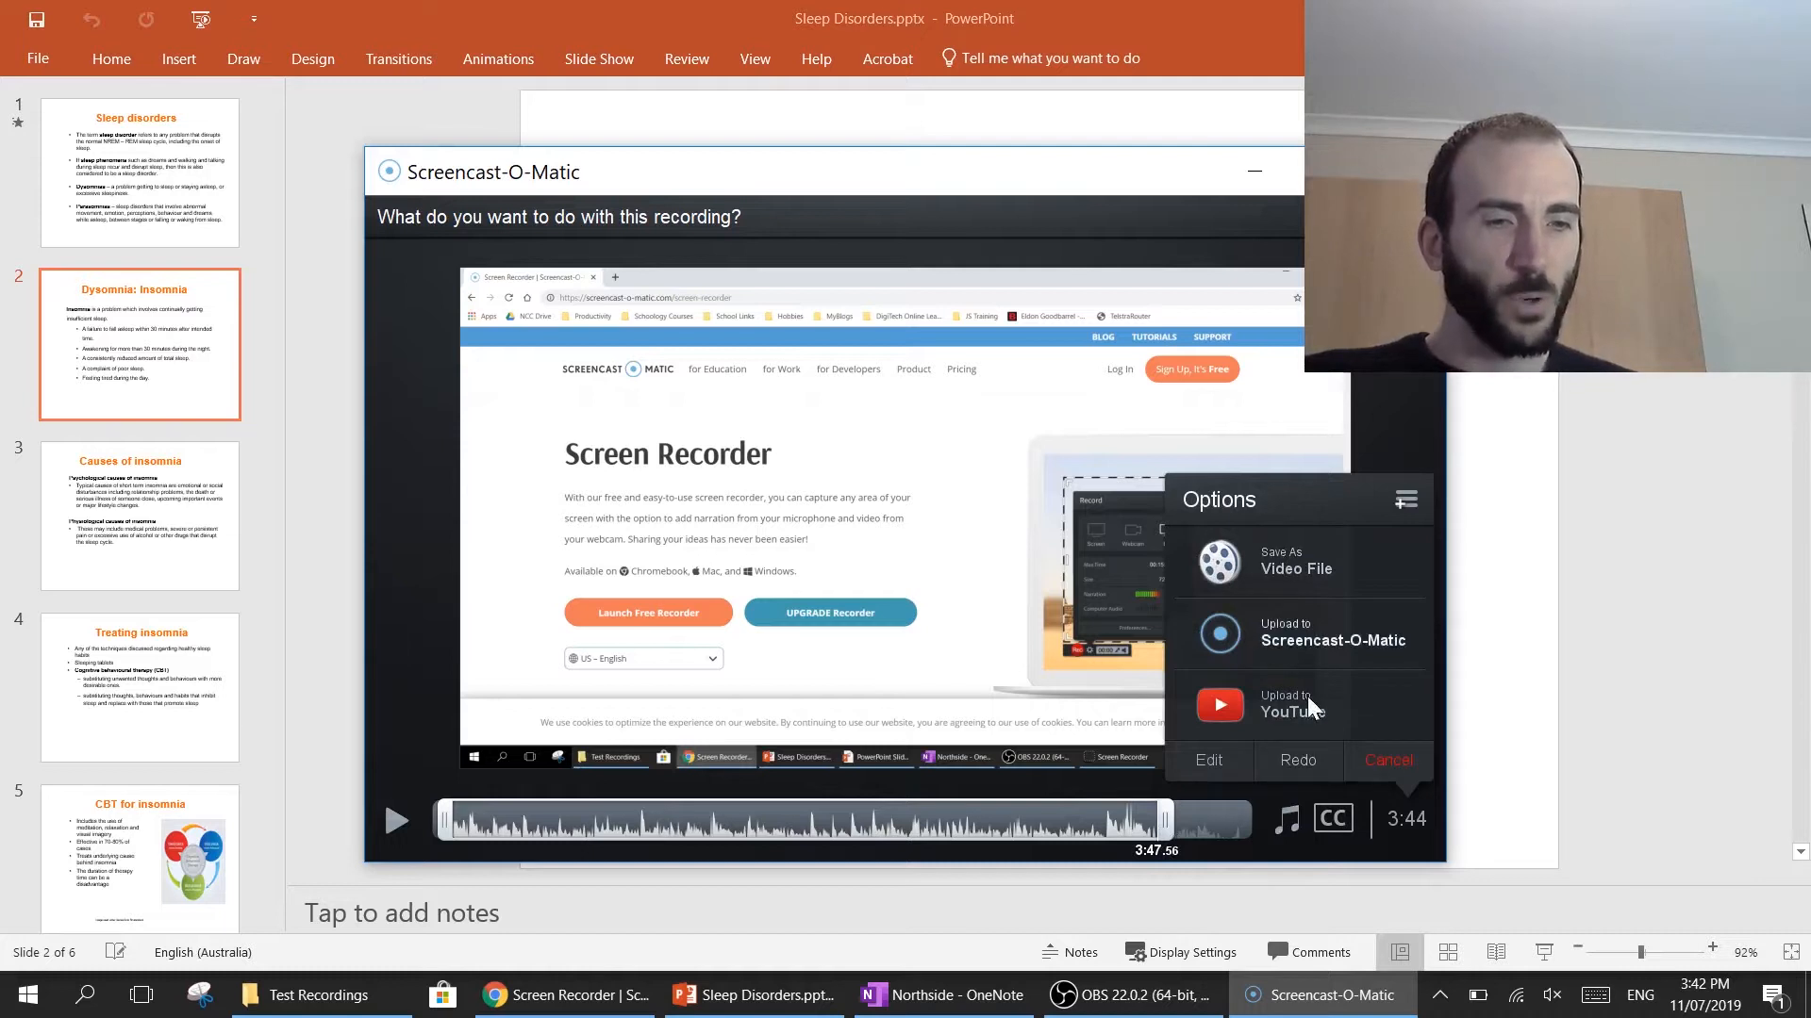
mouse_move(1290, 711)
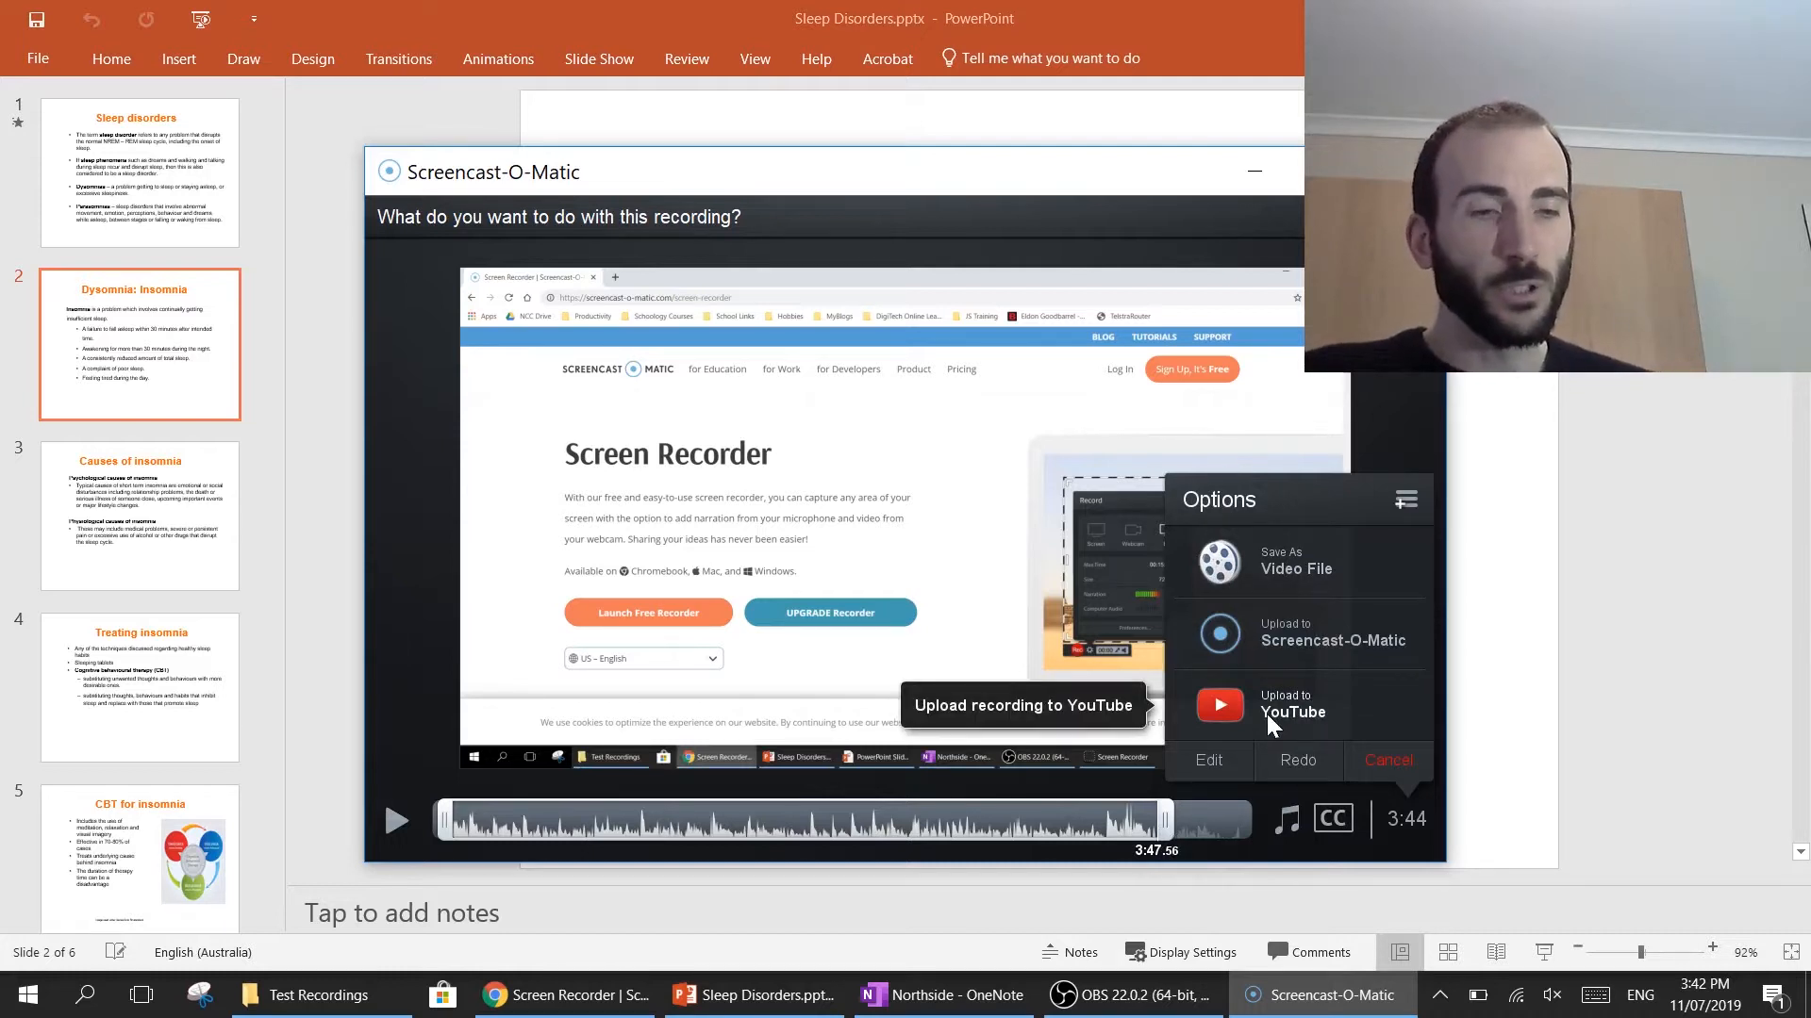
mouse_move(1275, 588)
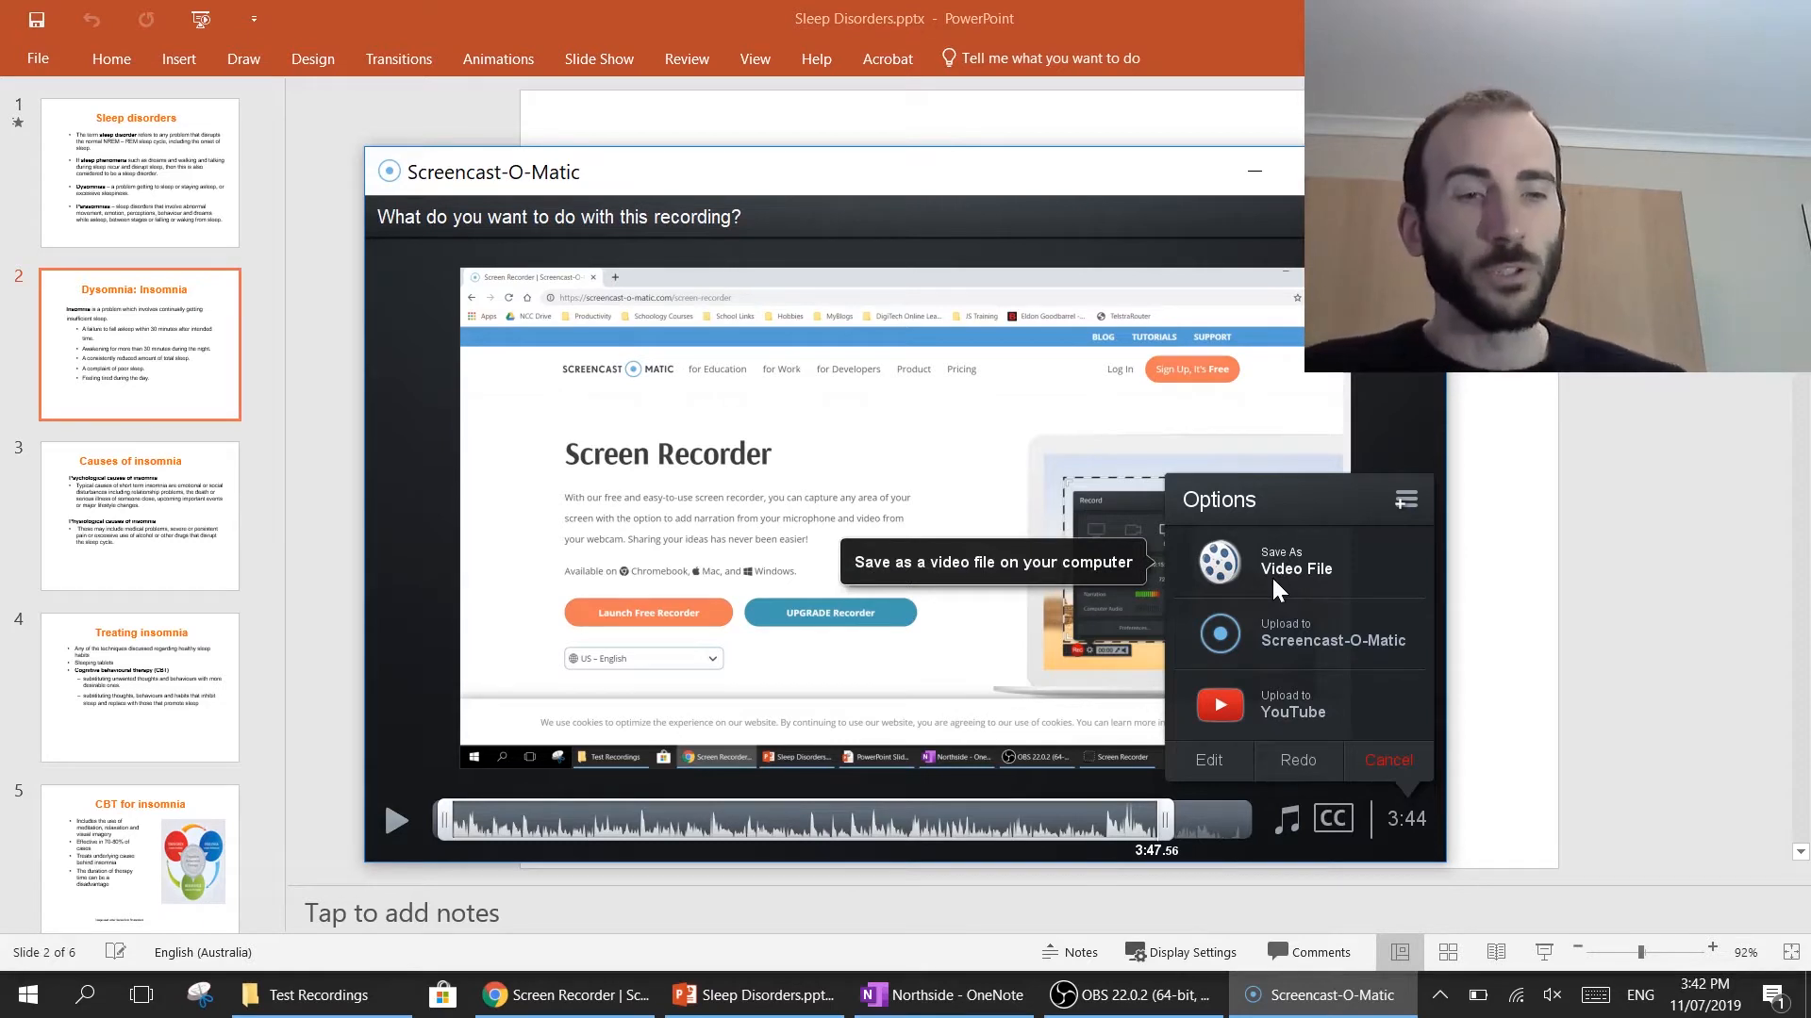
Choose Save As Video File and name the MP4 'Test'.
left_click(1296, 567)
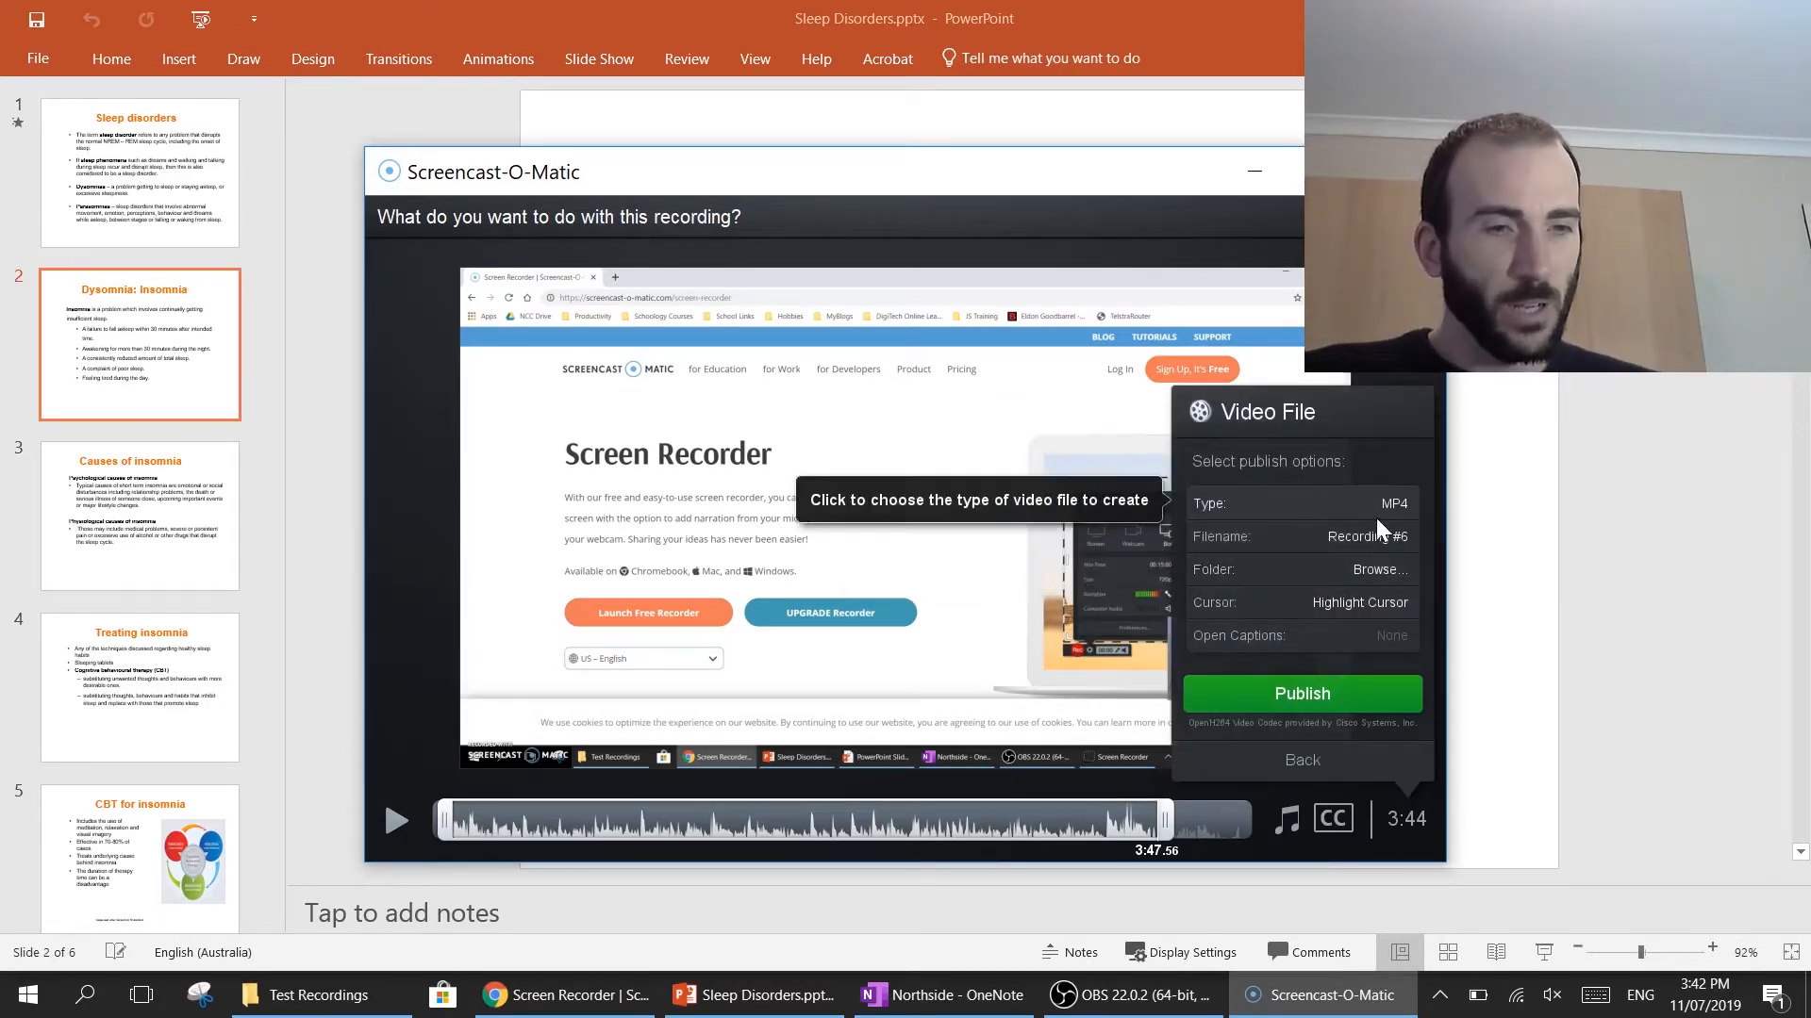
left_click(1366, 536)
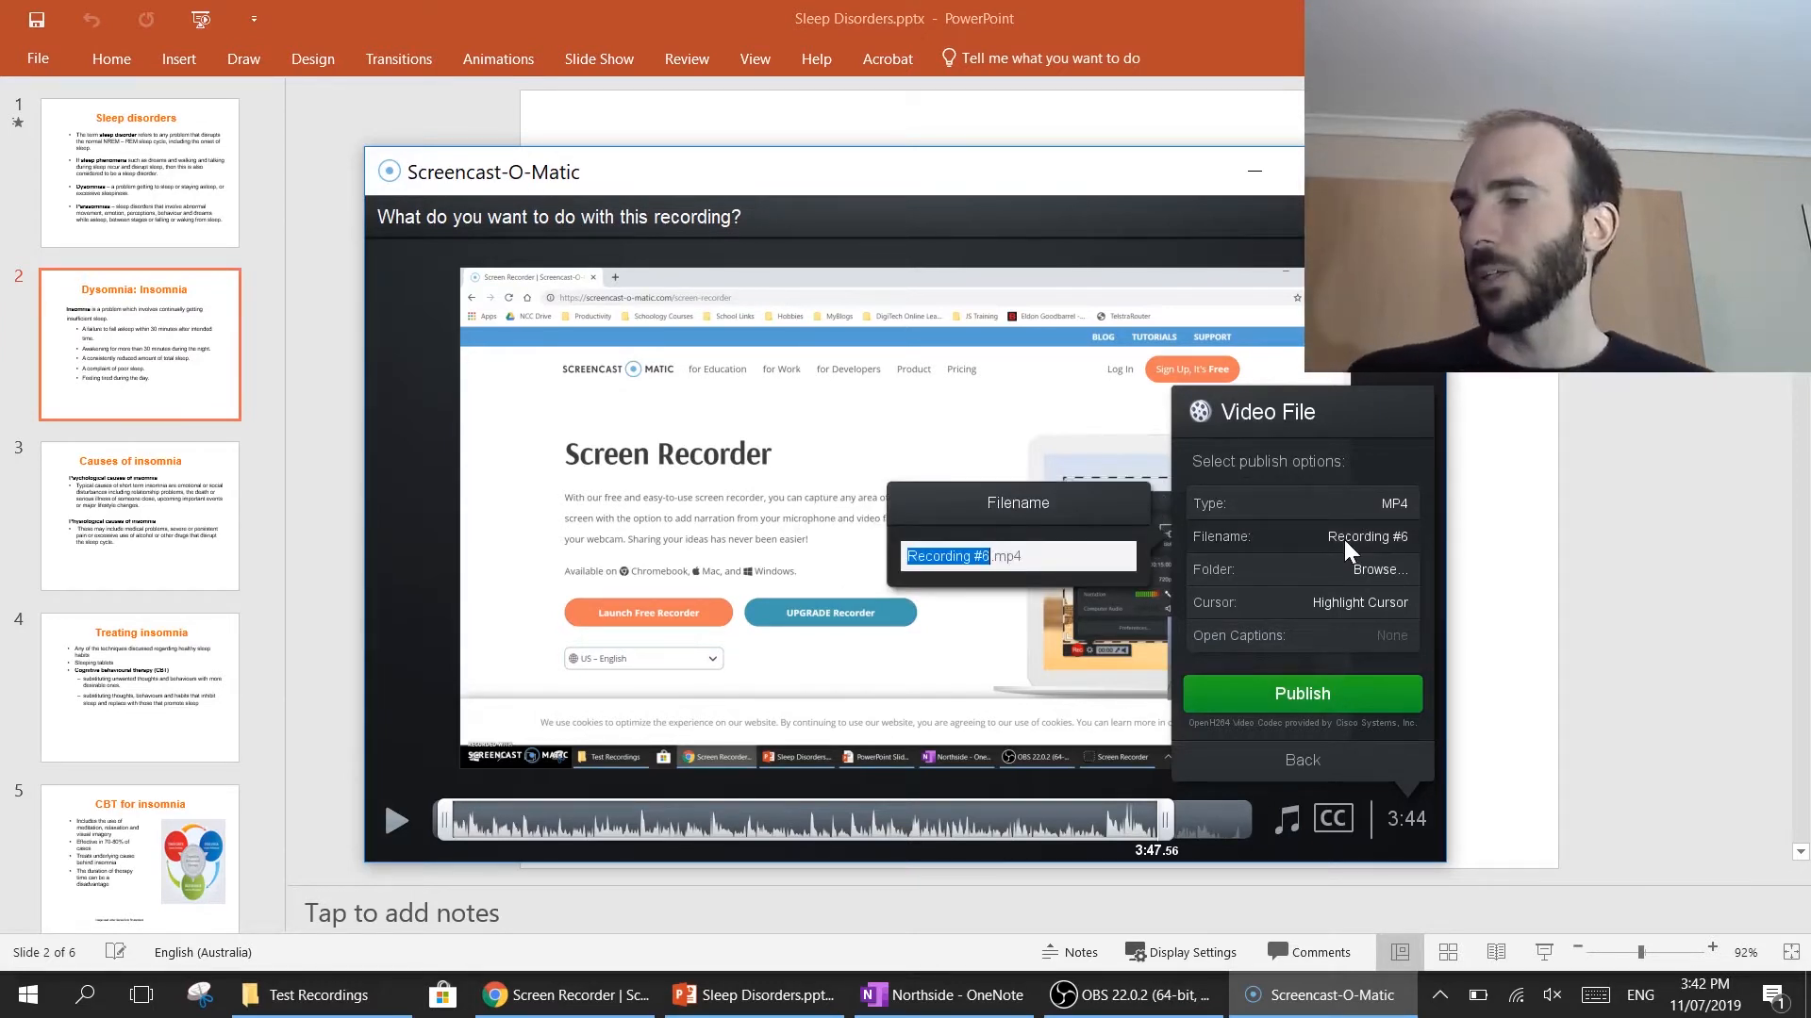
type("Test.mp4")
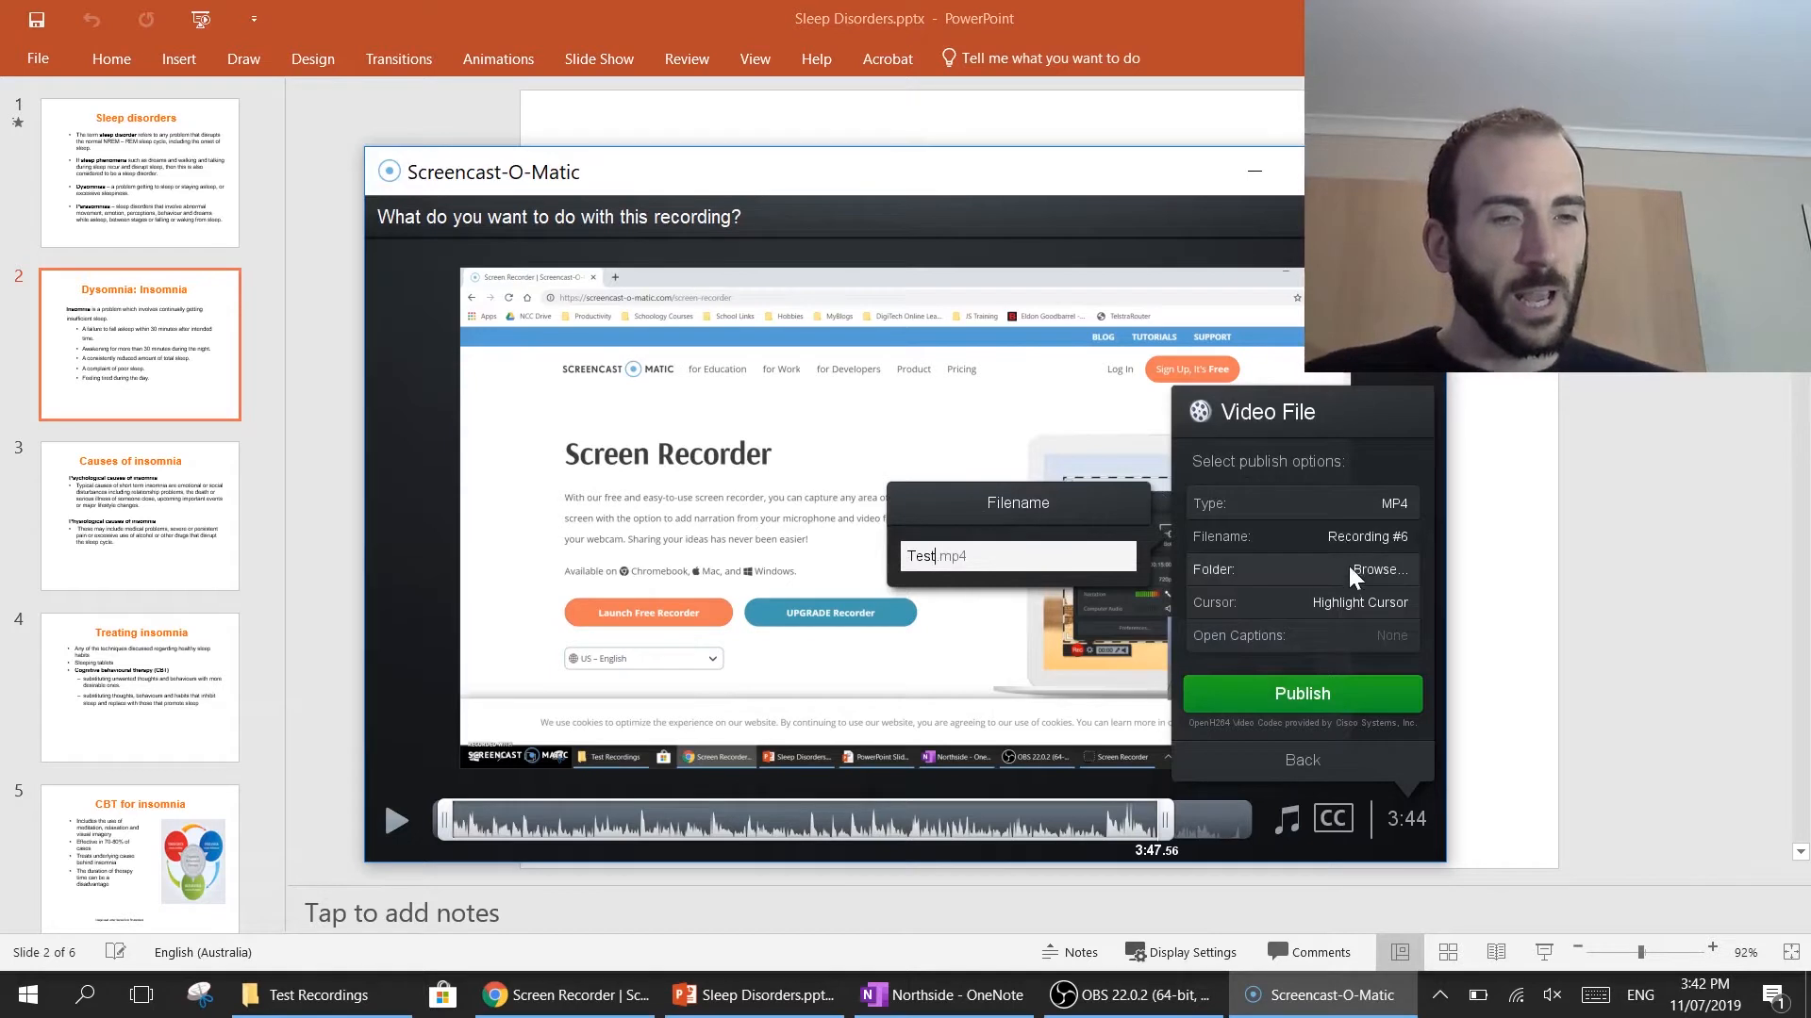
Set the save folder to Desktop > Test Recordings.
left_click(1379, 569)
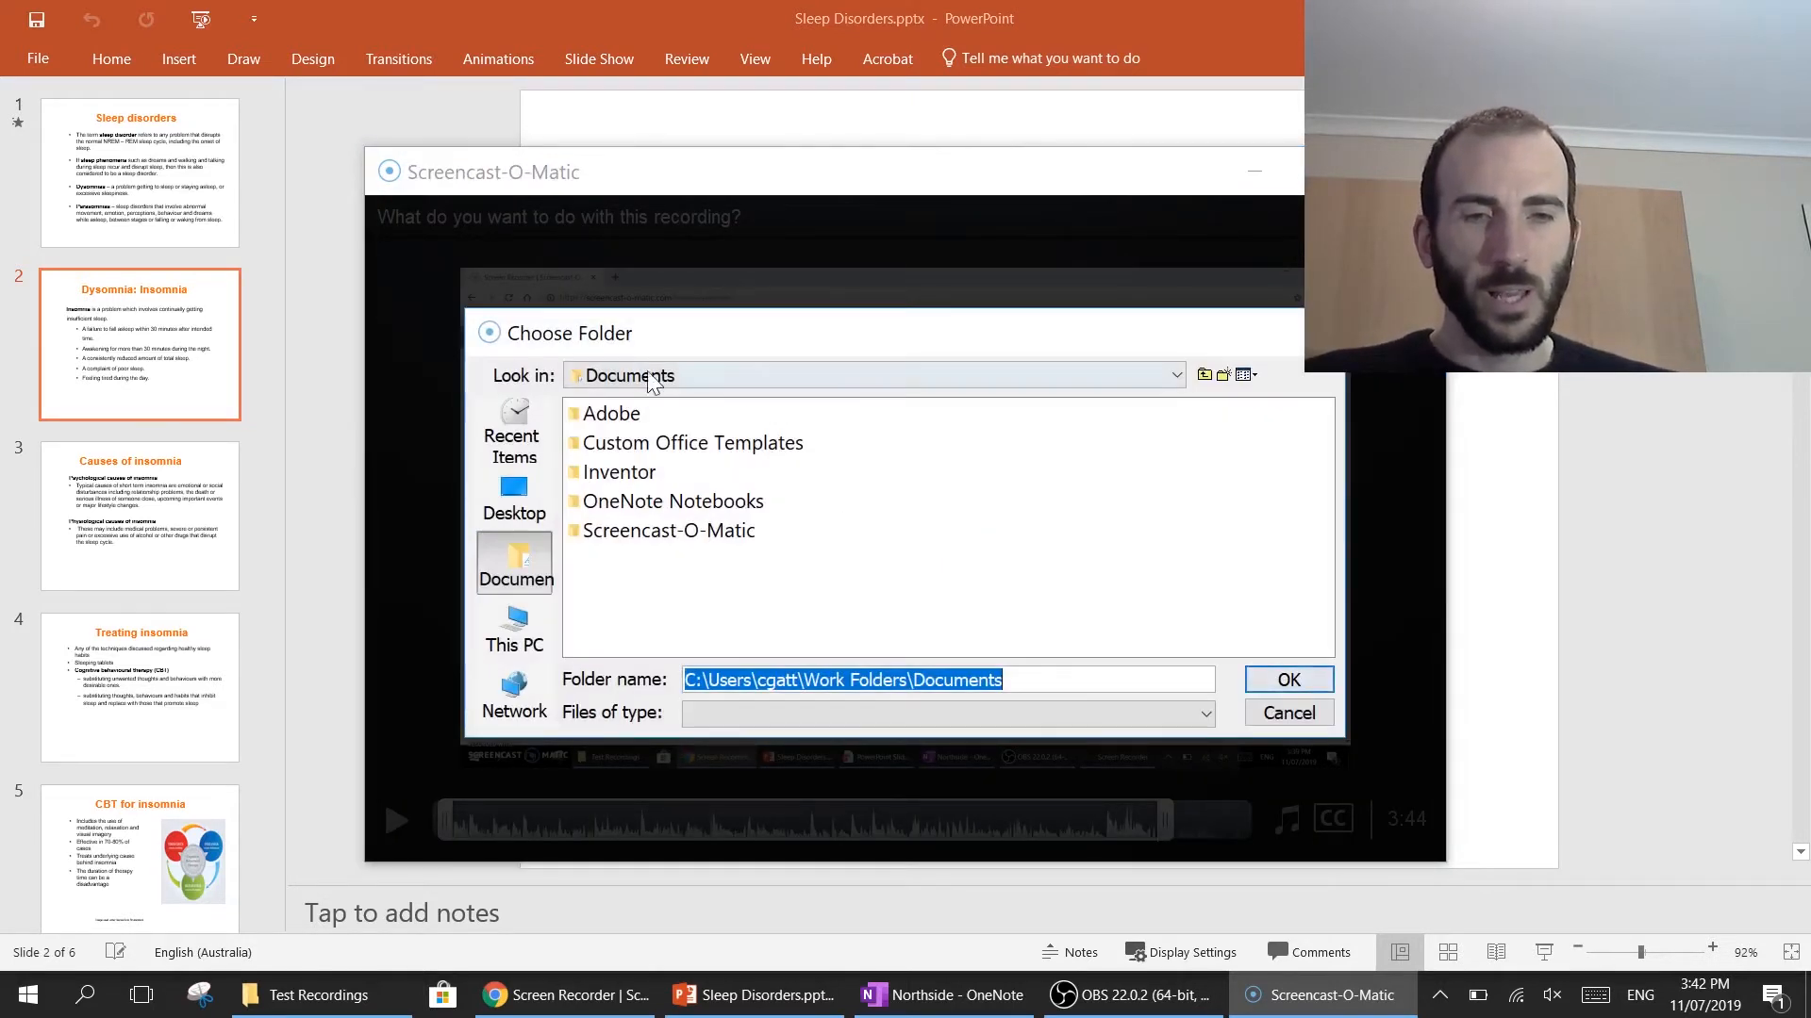
left_click(513, 498)
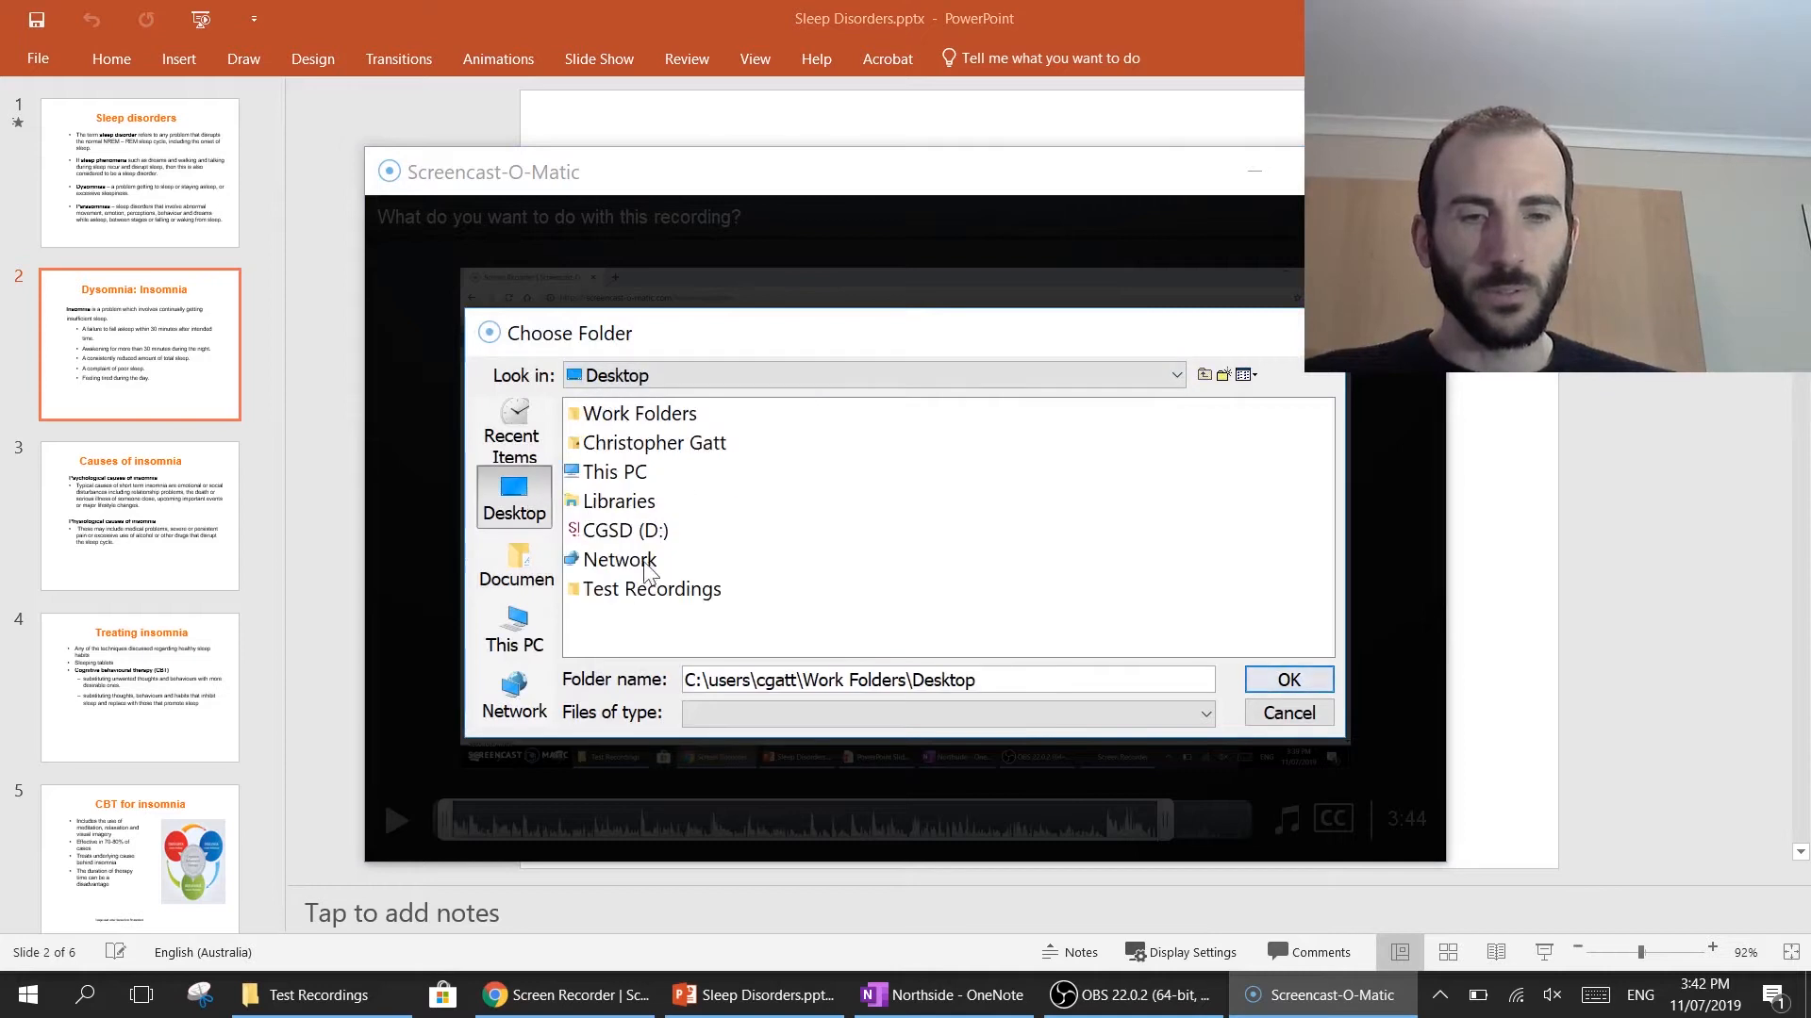
double_click(655, 588)
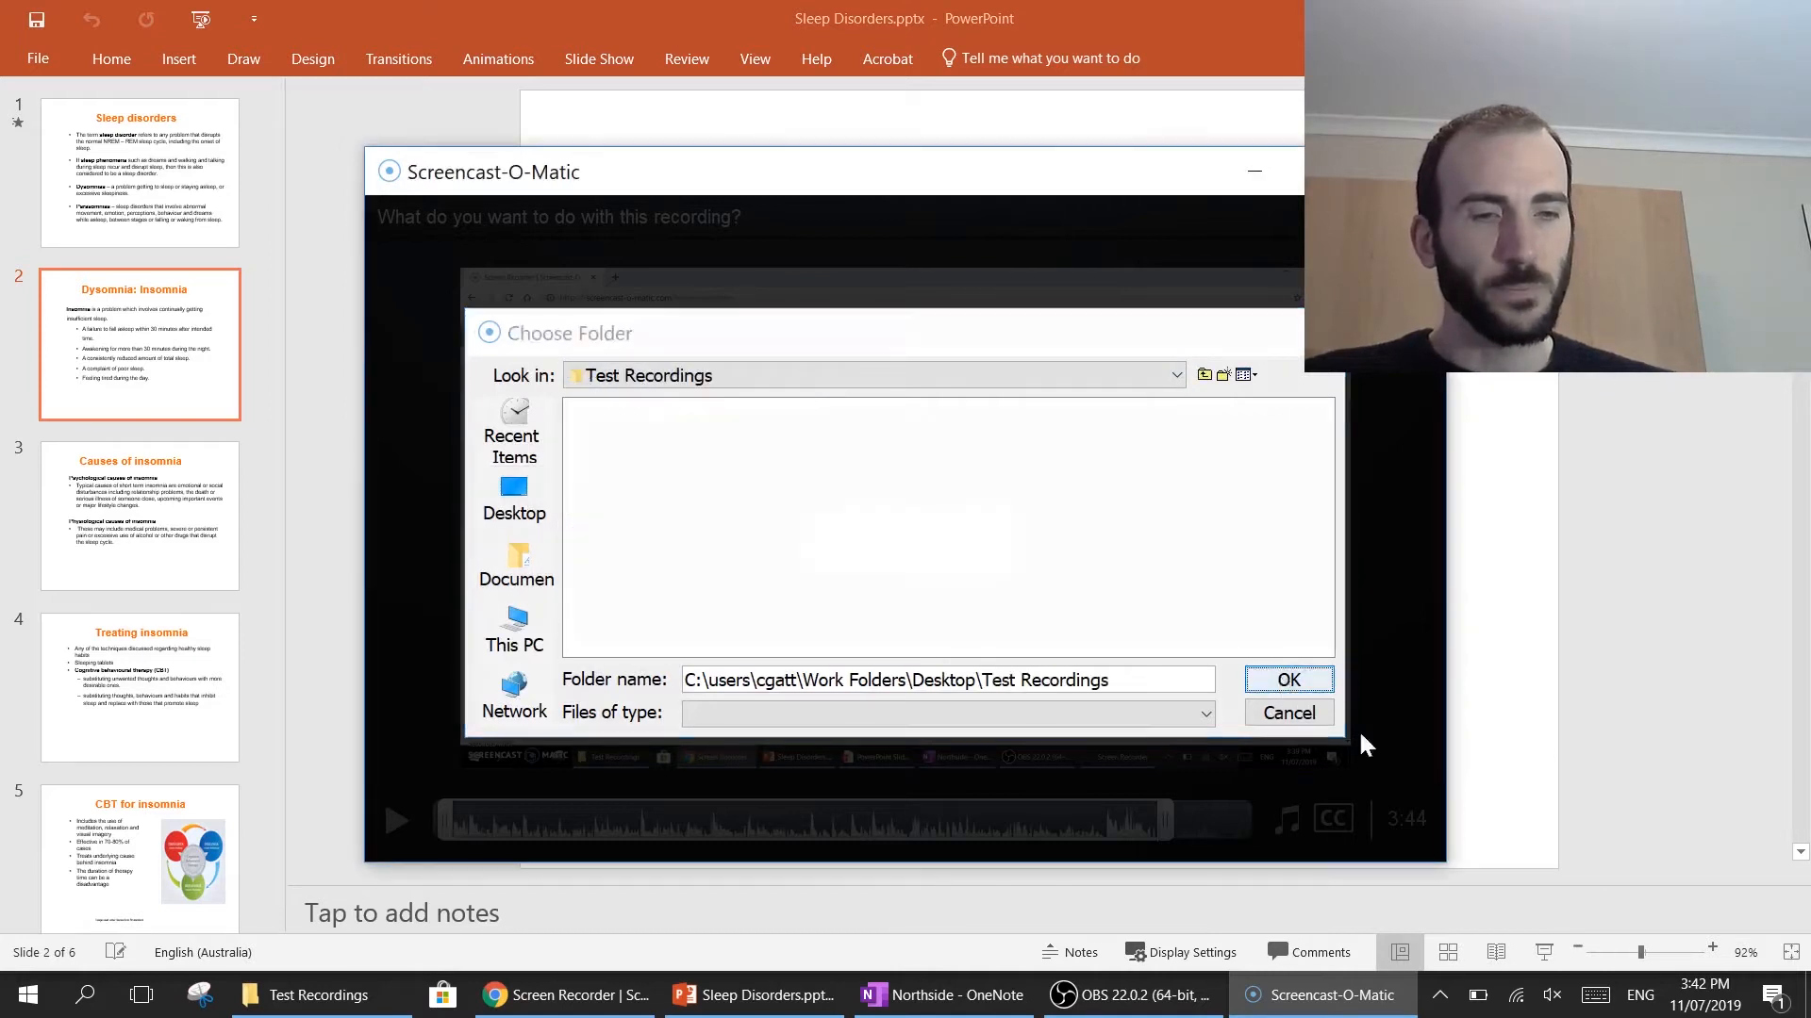
left_click(1289, 679)
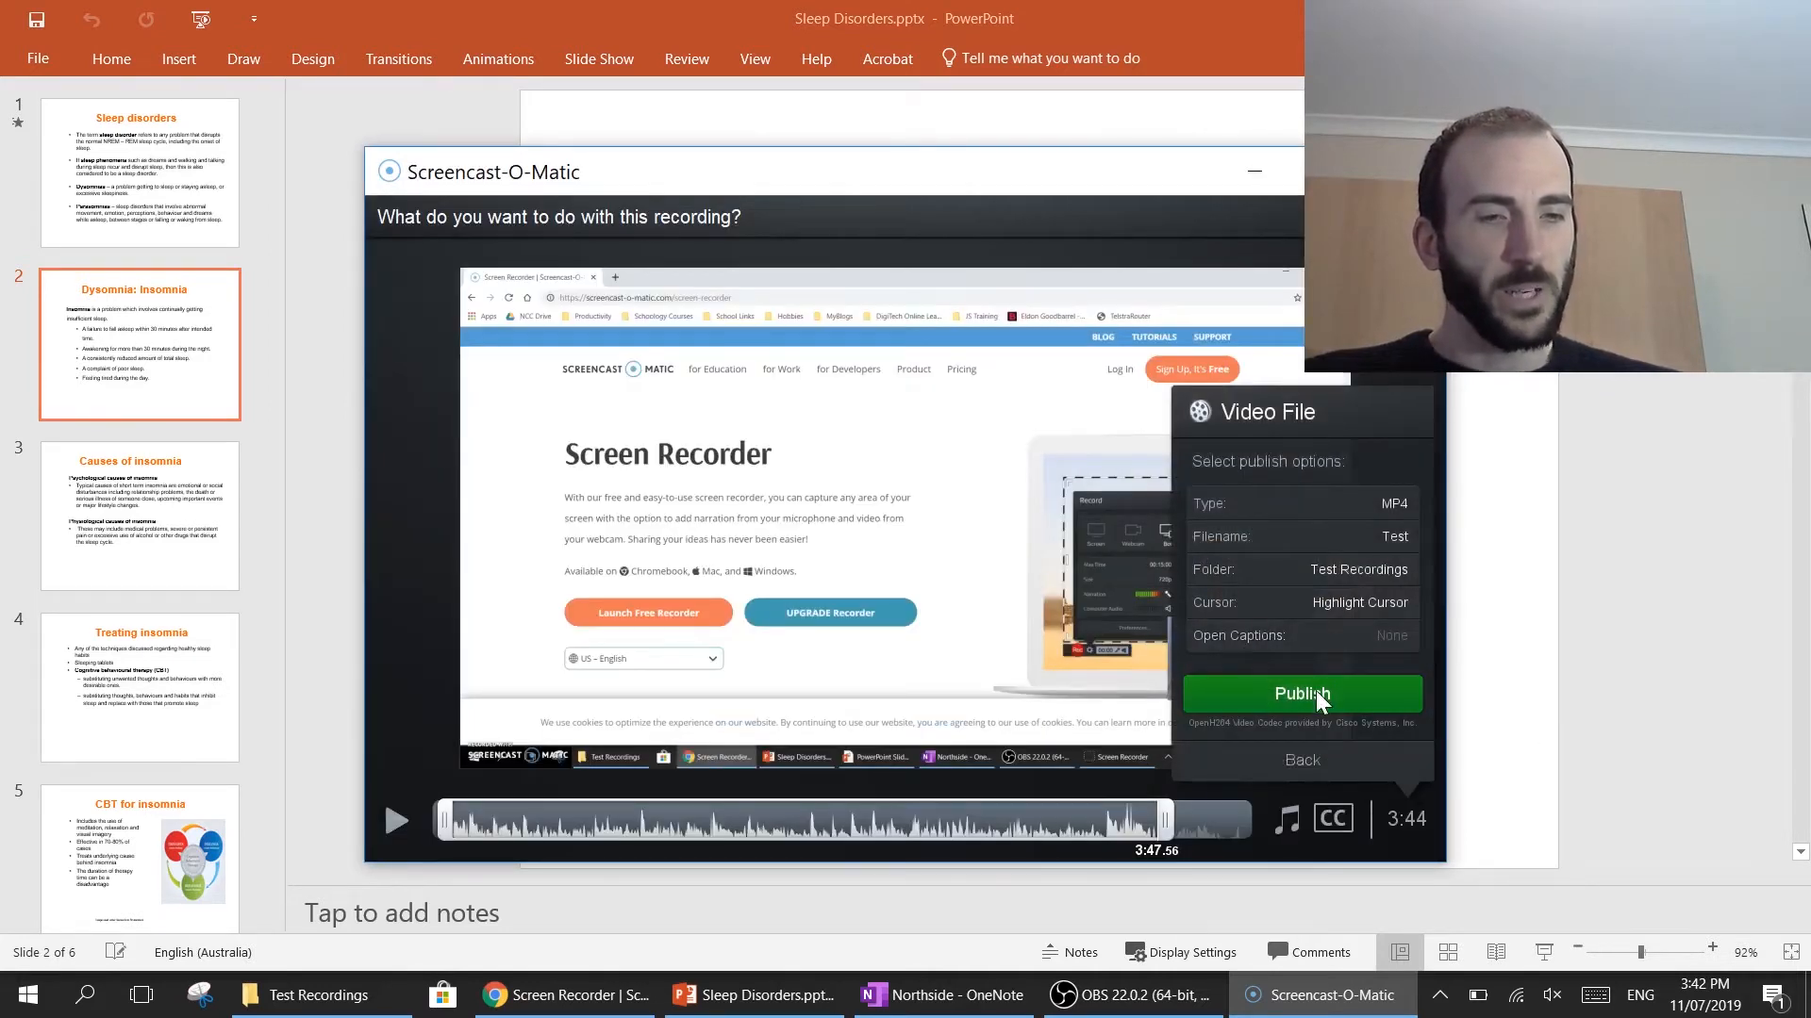
Publish the recording as the video file Test.mp4 and wait for export to complete.
left_click(1301, 694)
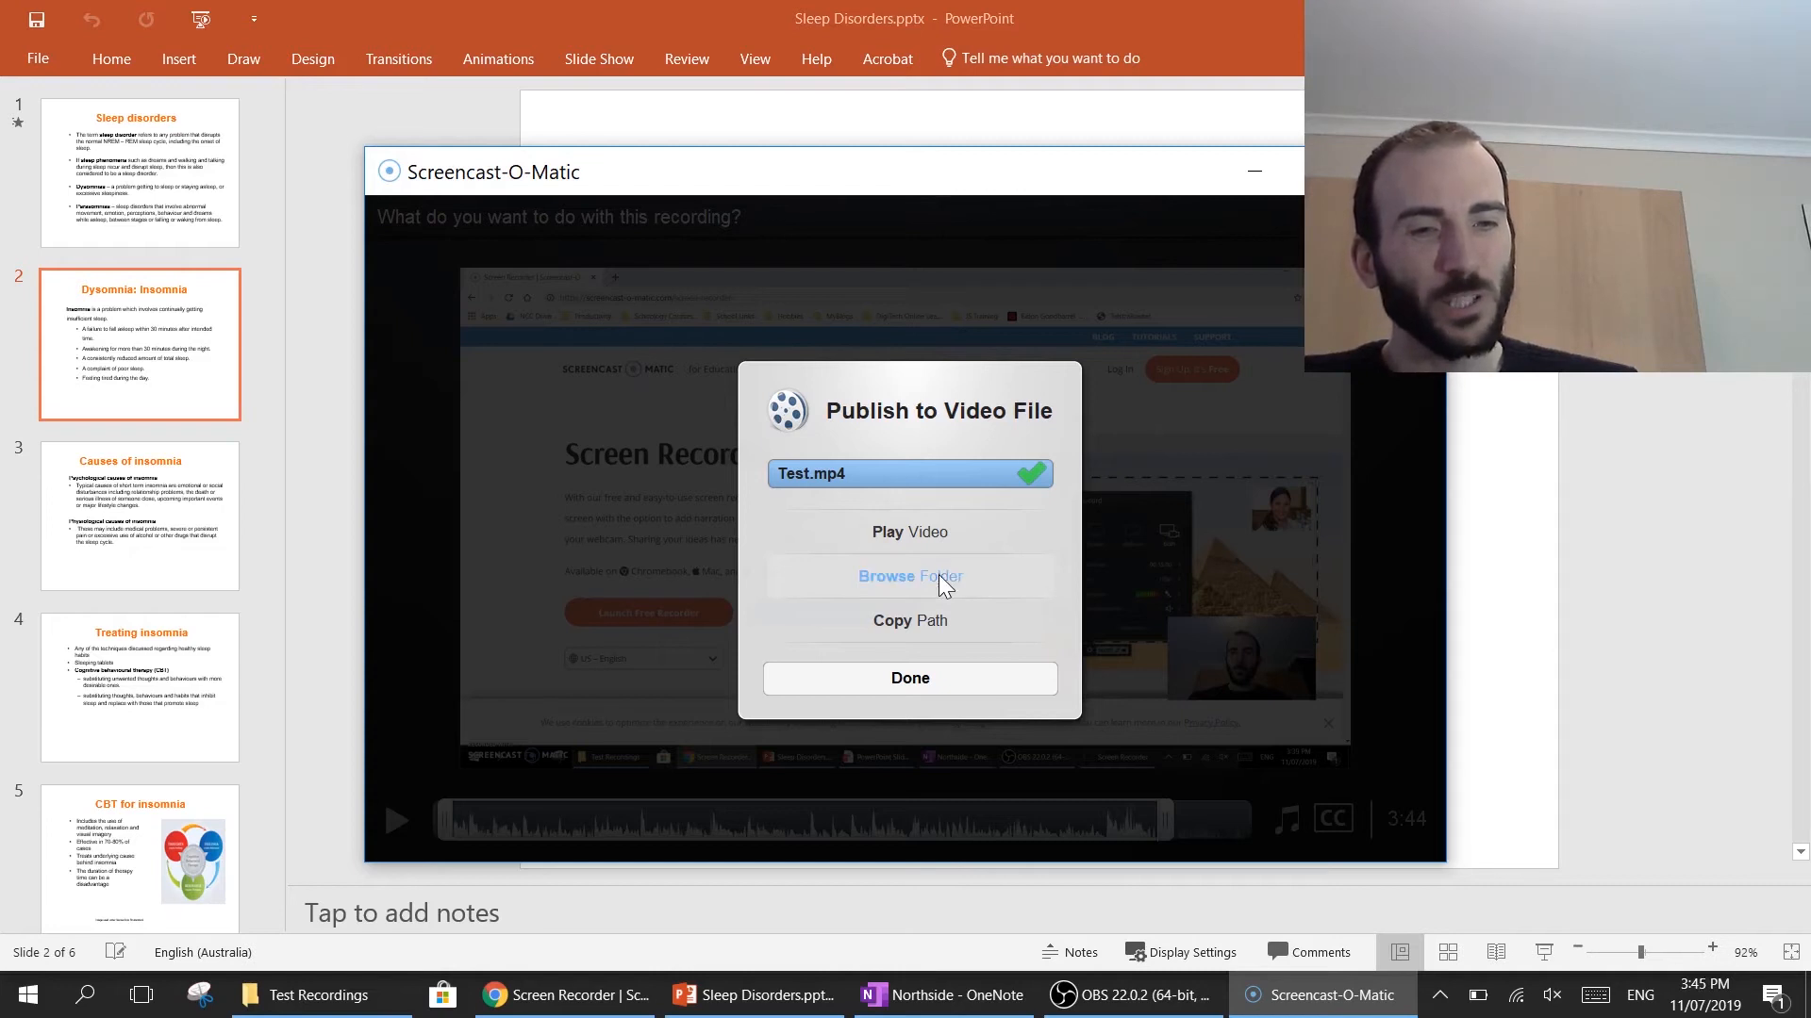
mouse_move(1154, 624)
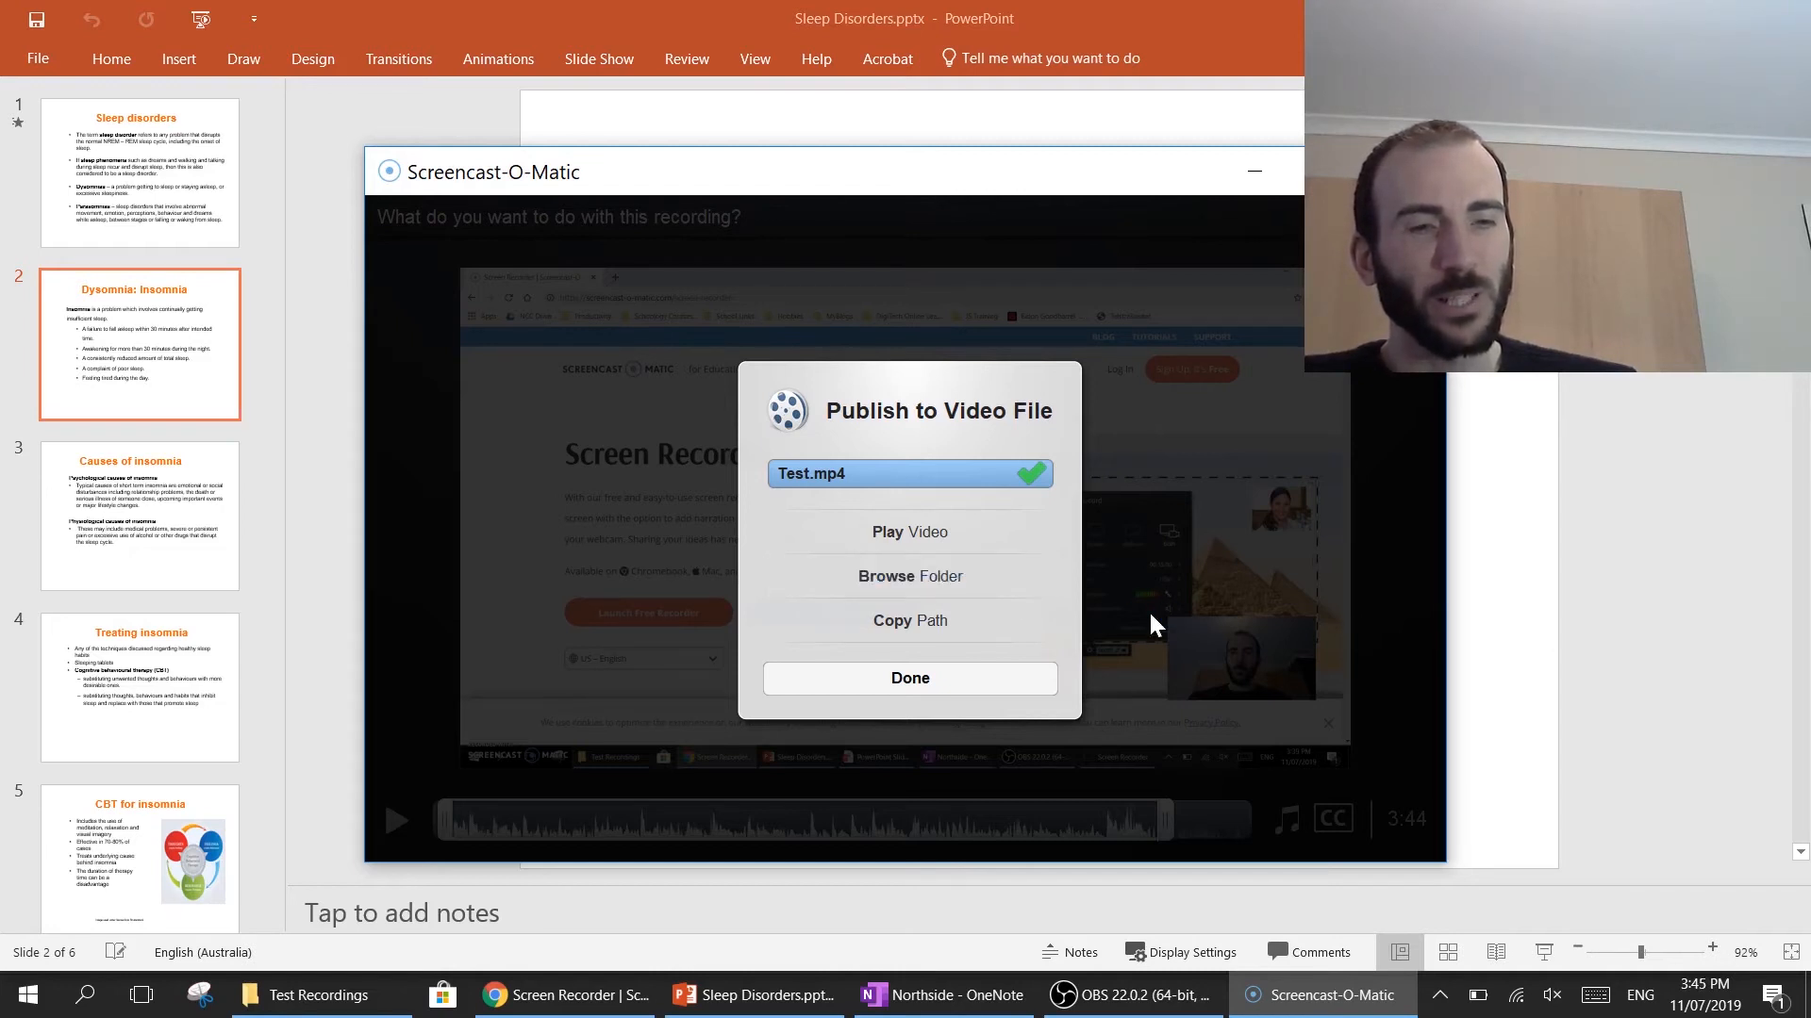
Browse to the Test Recordings folder and play Test.mp4 in VLC.
left_click(910, 577)
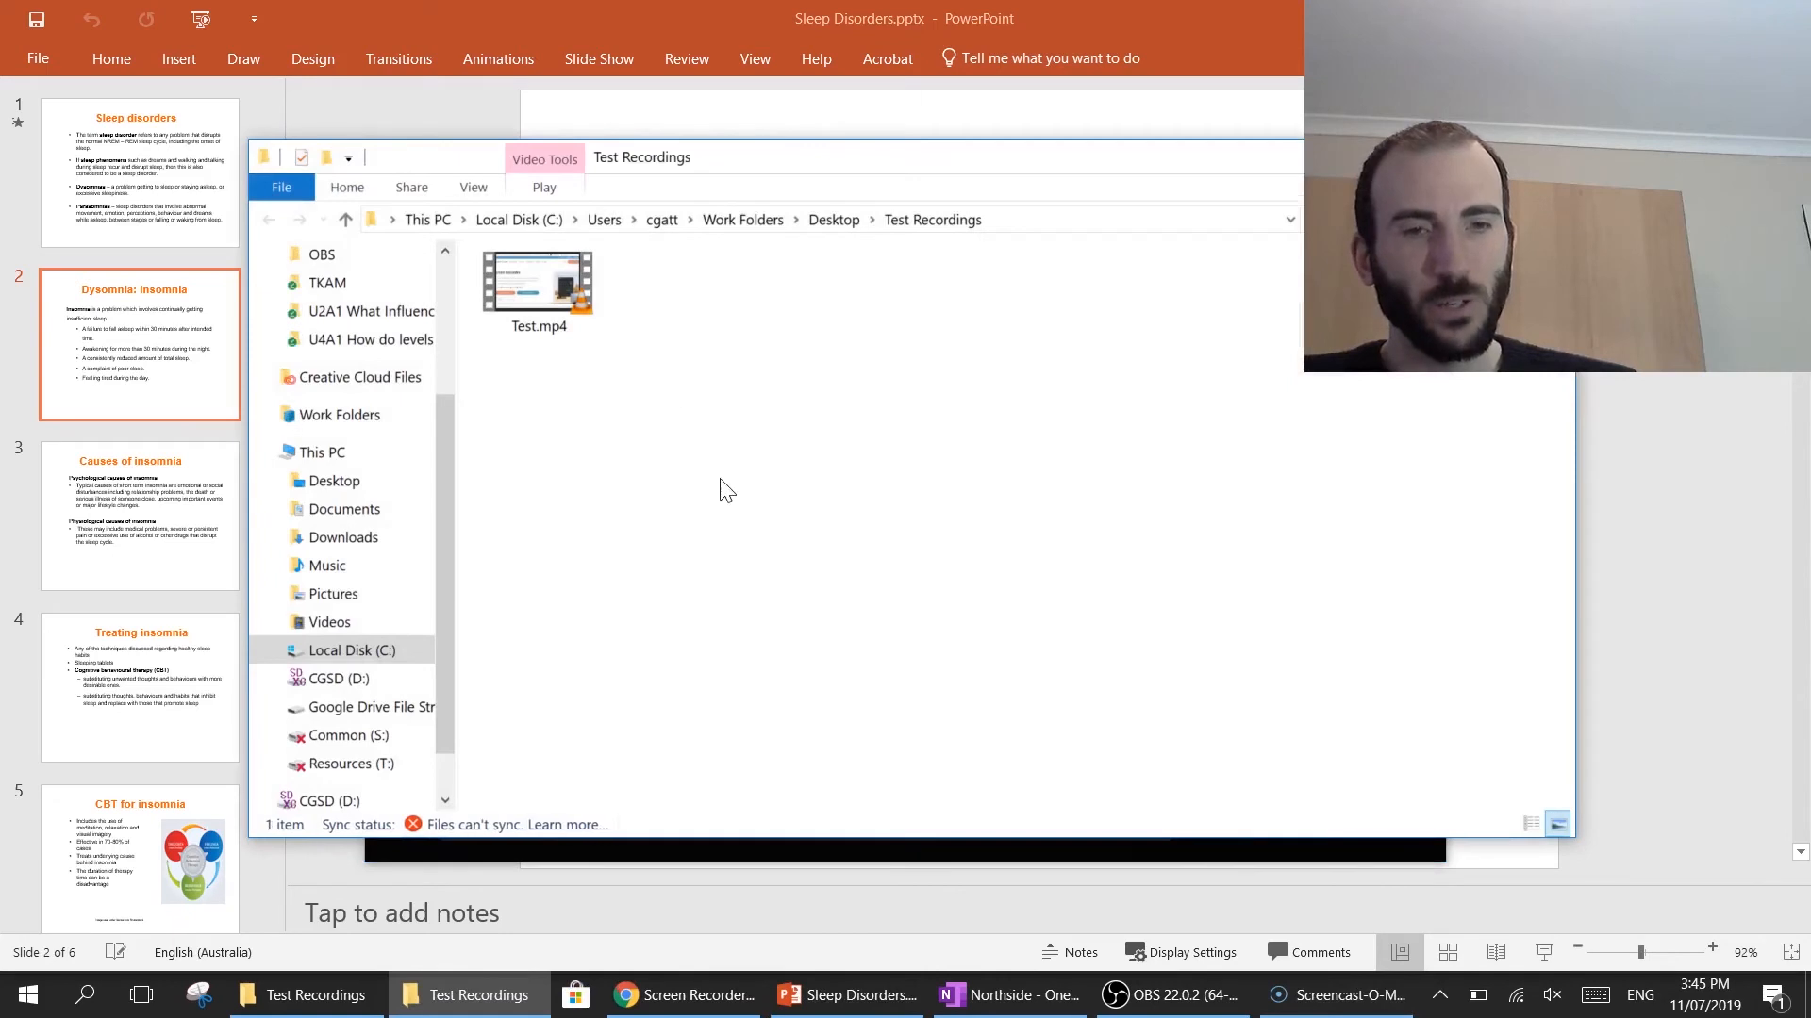
left_click(538, 277)
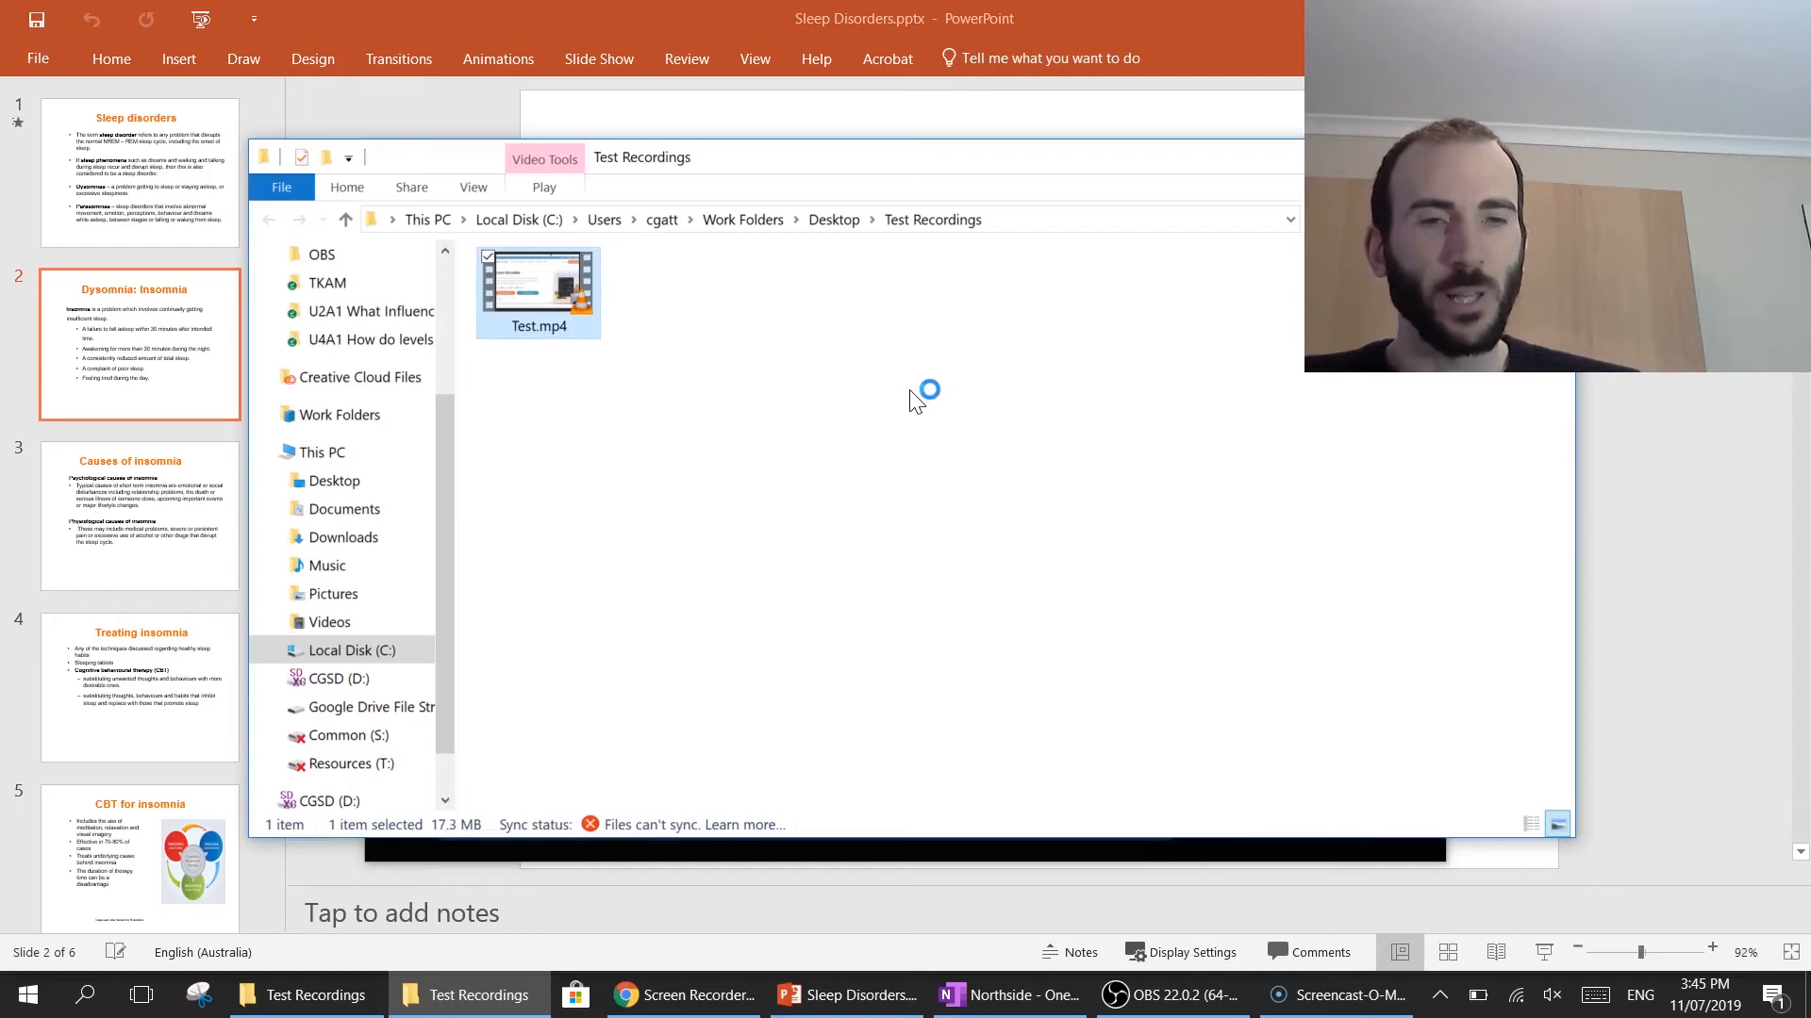
mouse_move(967, 449)
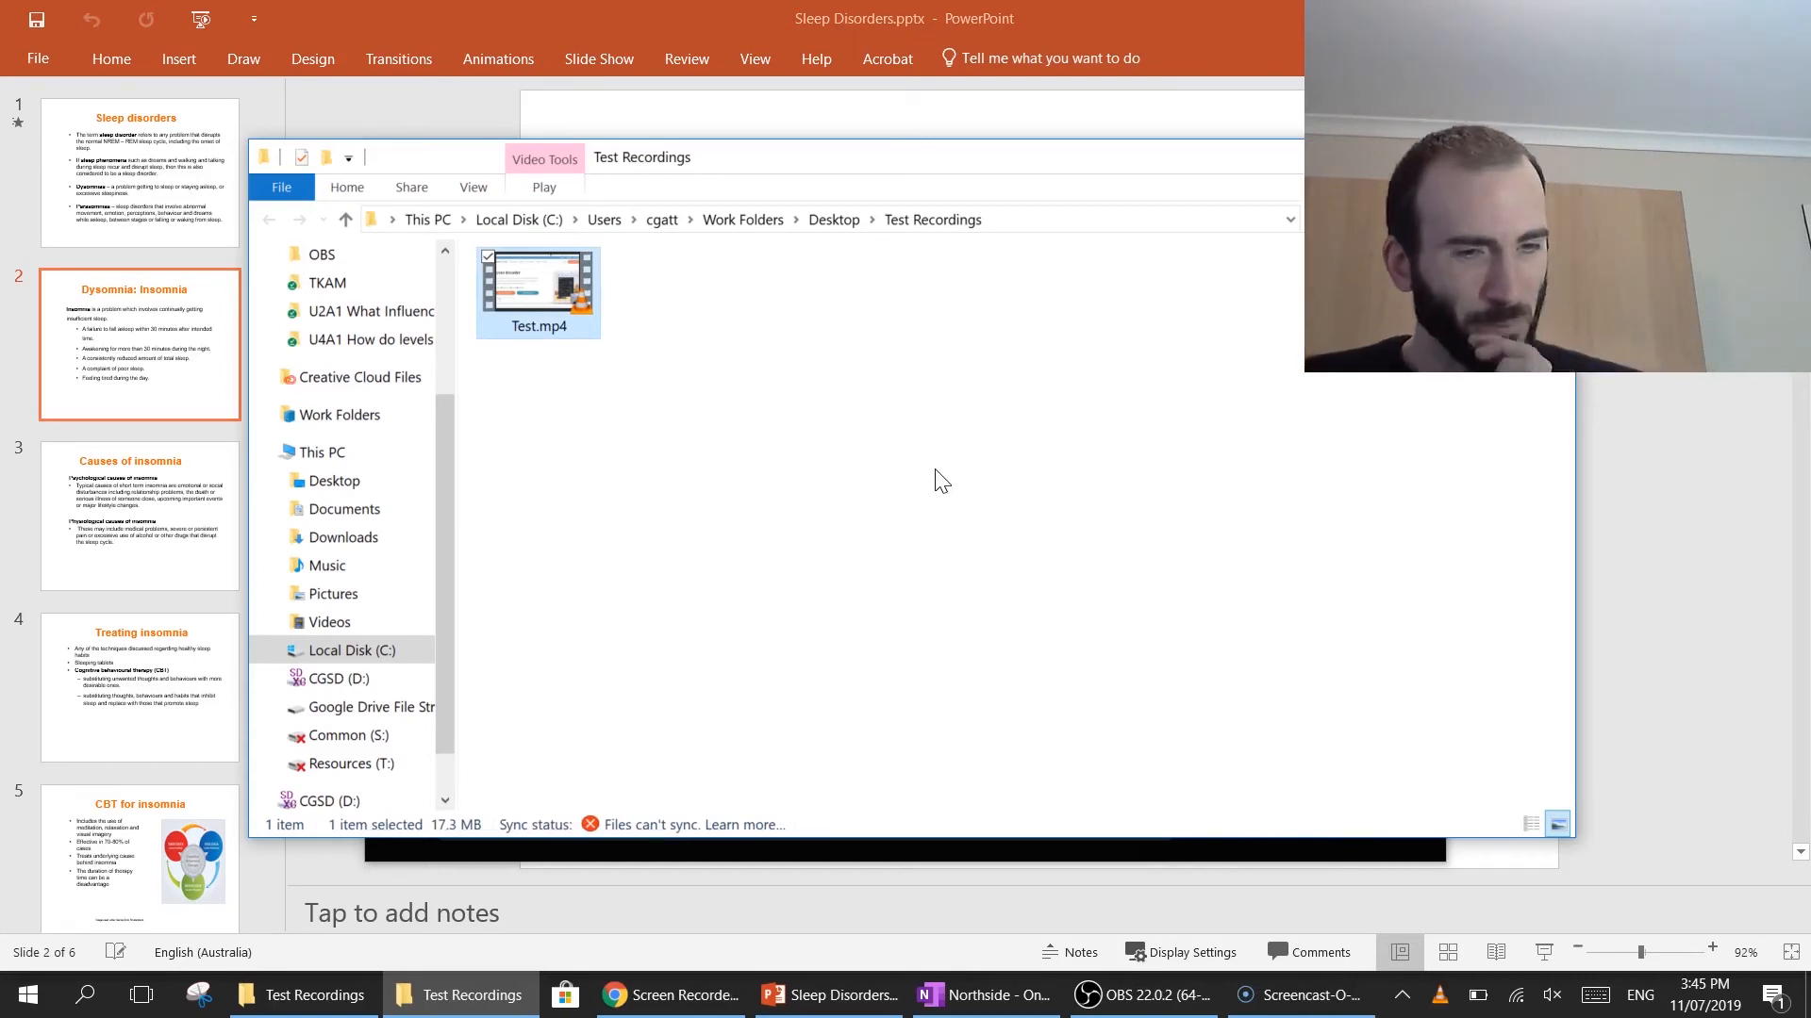
double_click(538, 281)
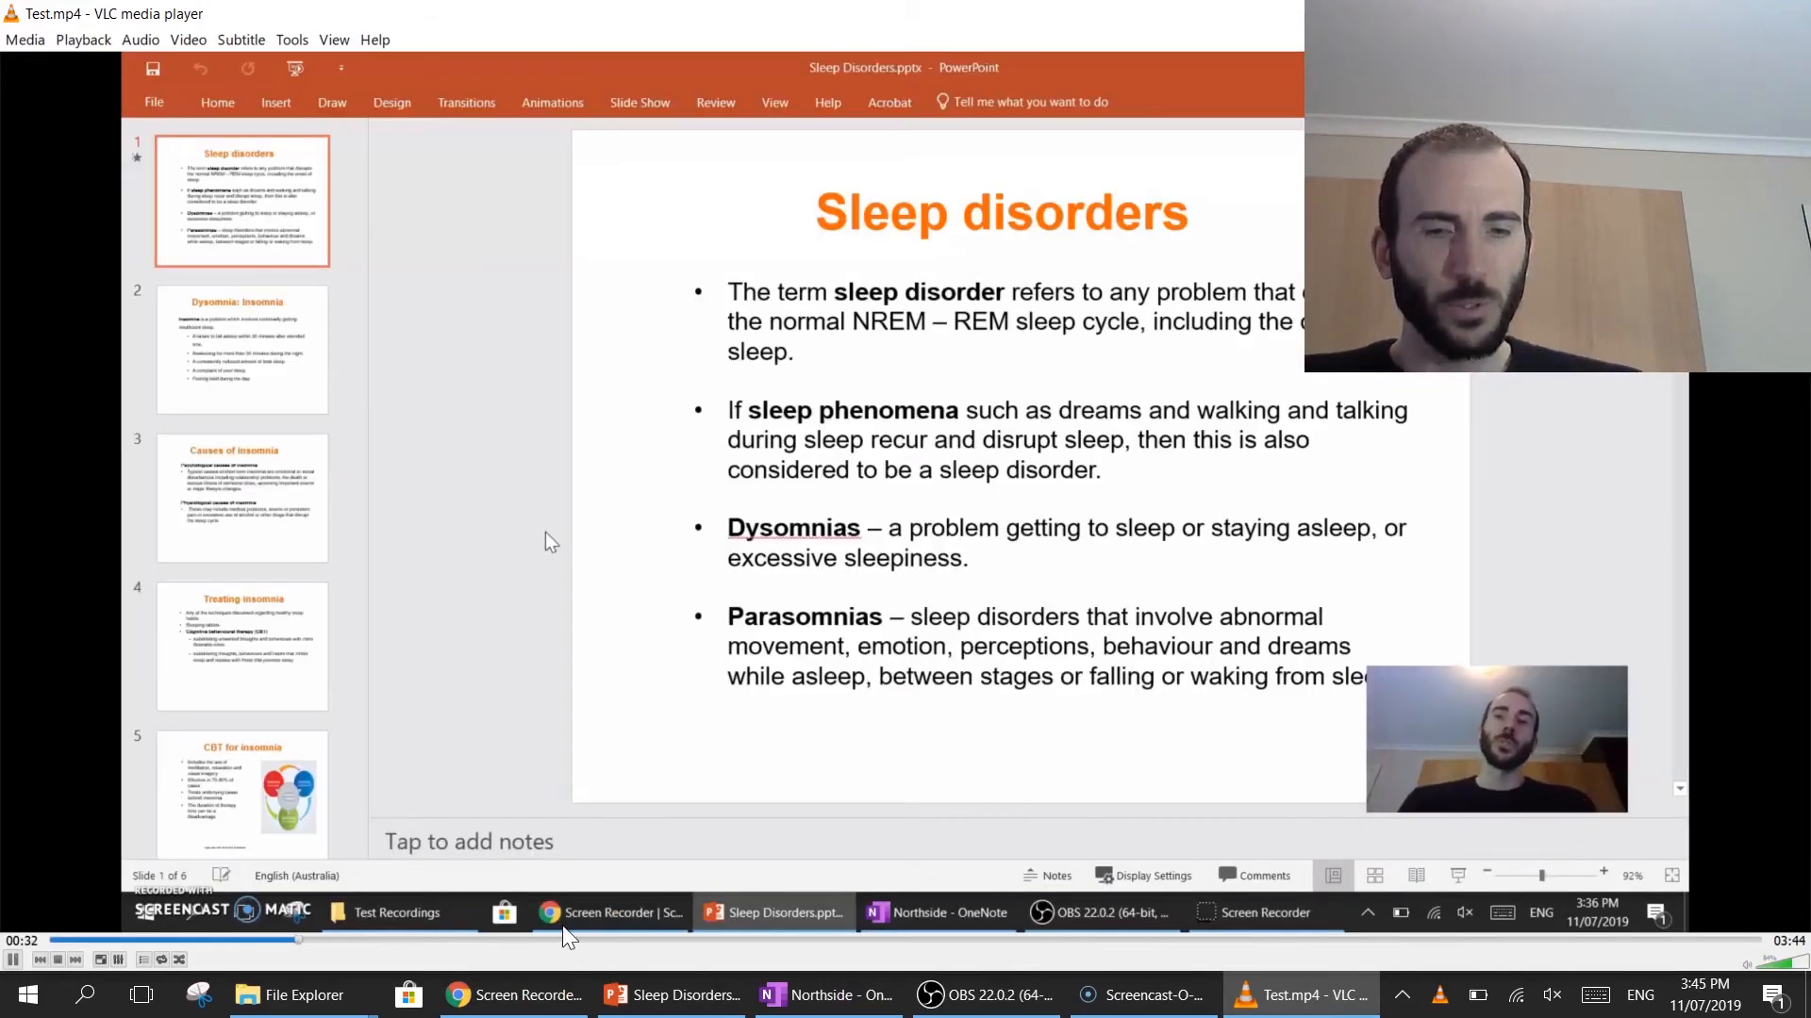
mouse_move(483, 805)
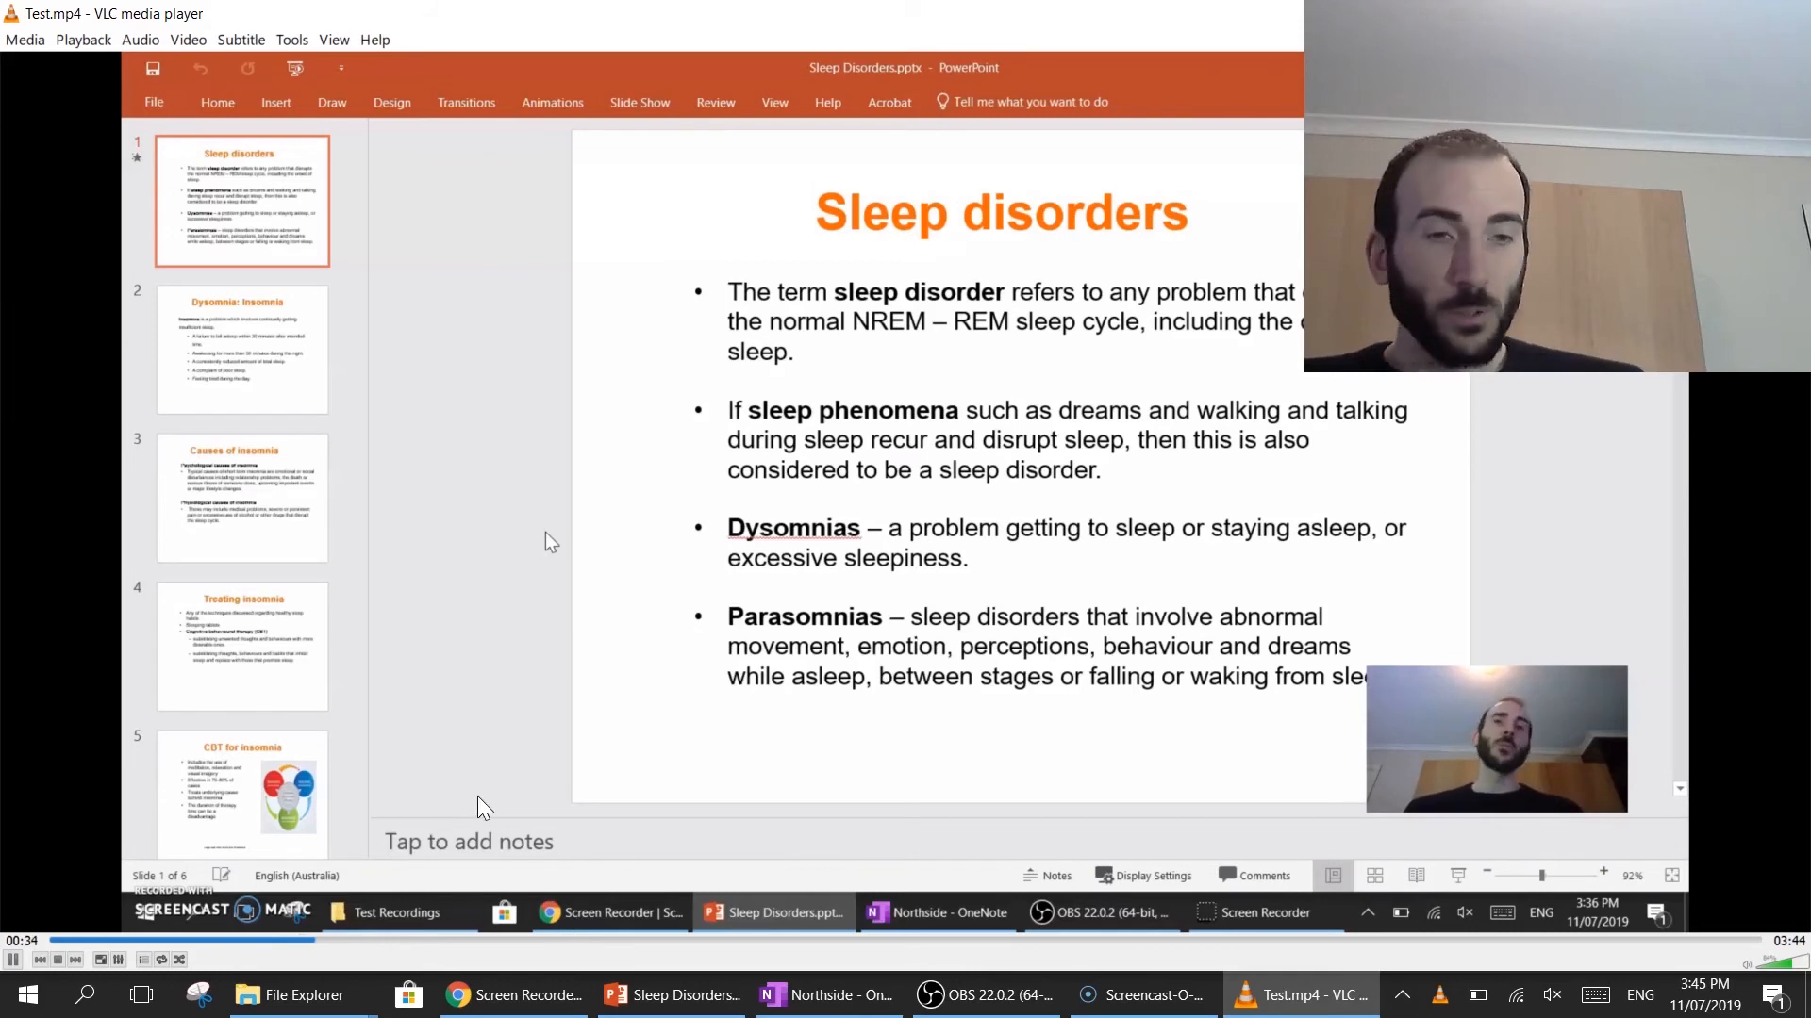